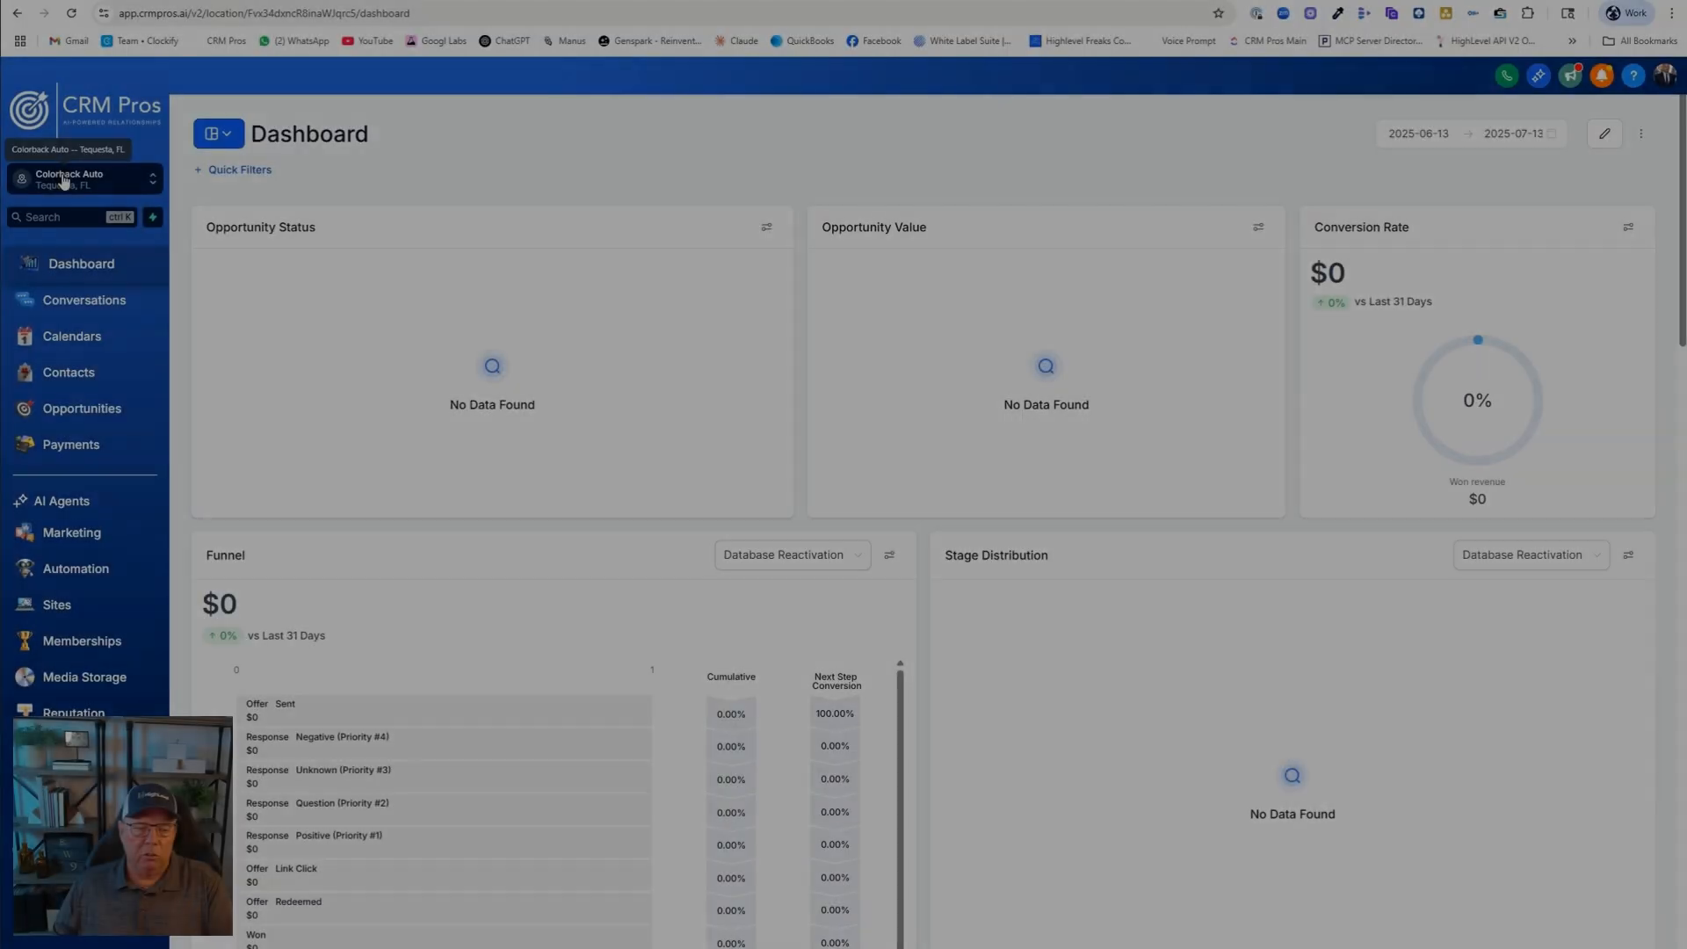
# Download the contact's latest inbound call recording from the Conversations thread
pyautogui.click(83, 299)
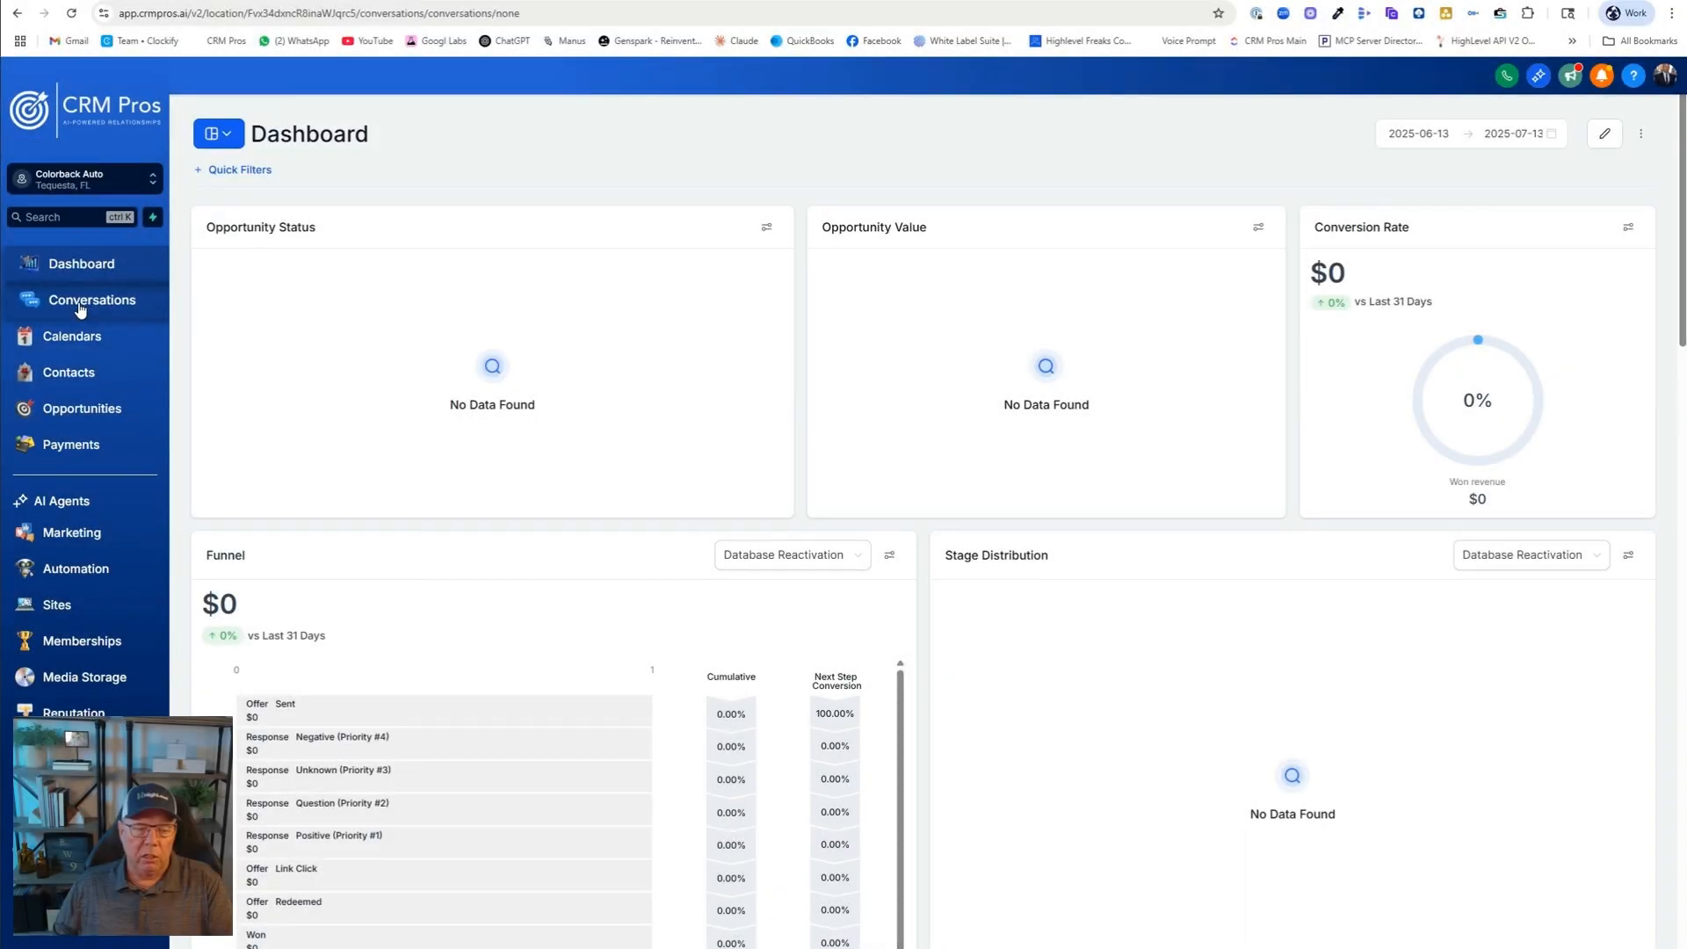
pyautogui.click(88, 299)
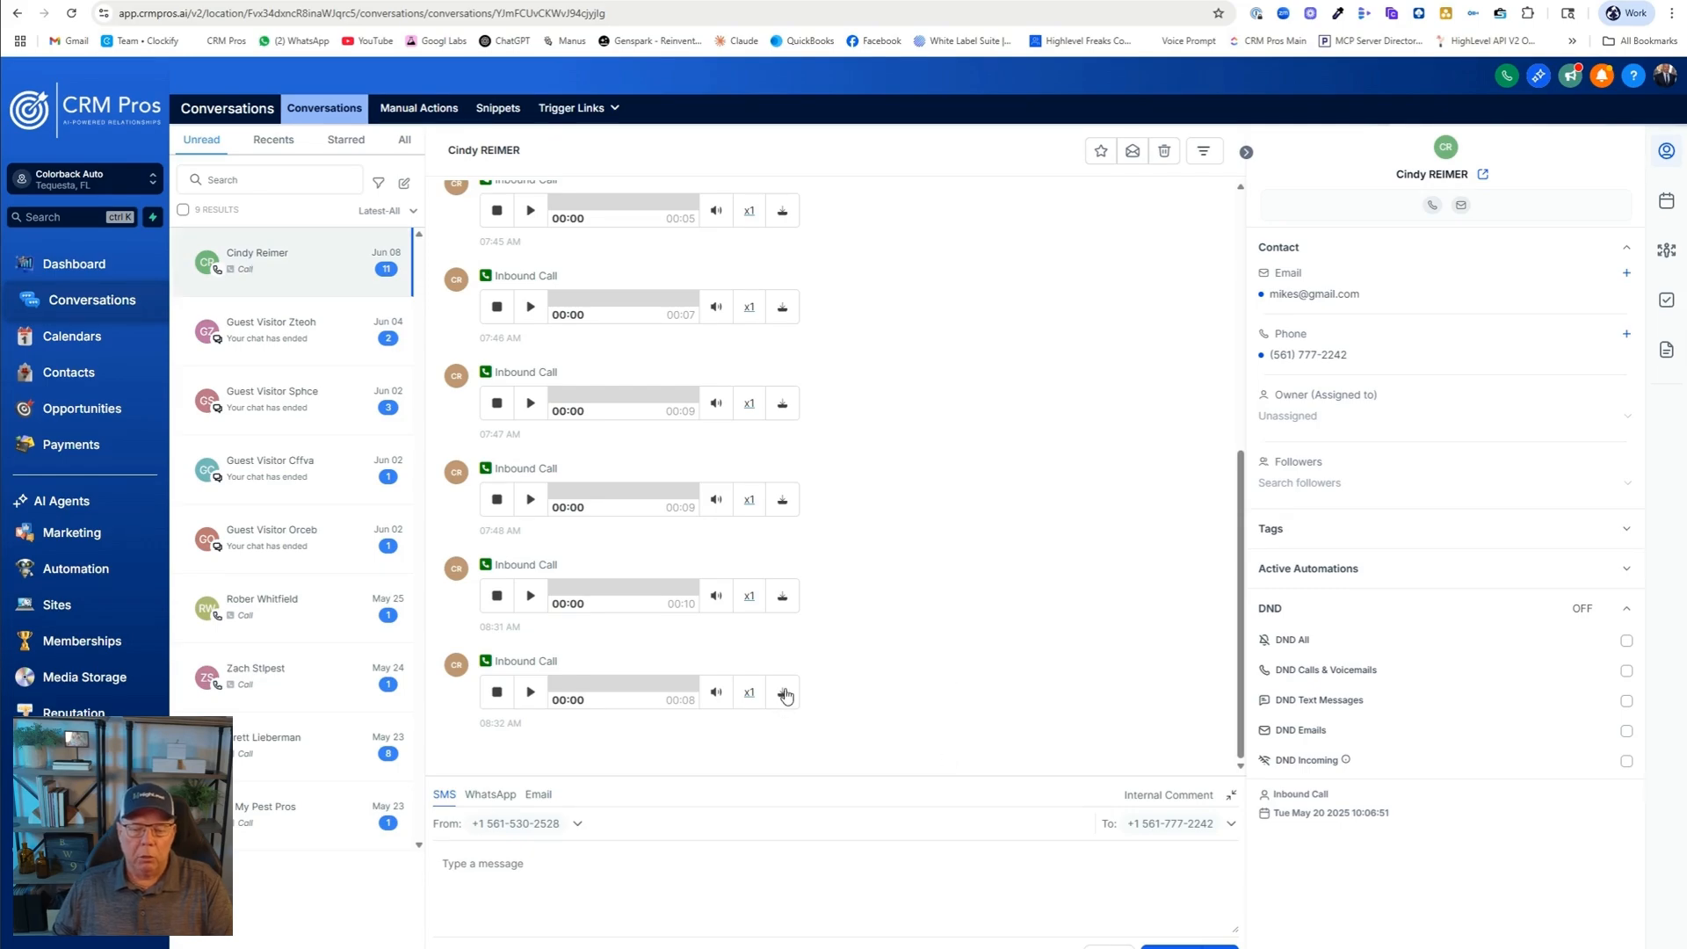
pyautogui.moveTo(777, 703)
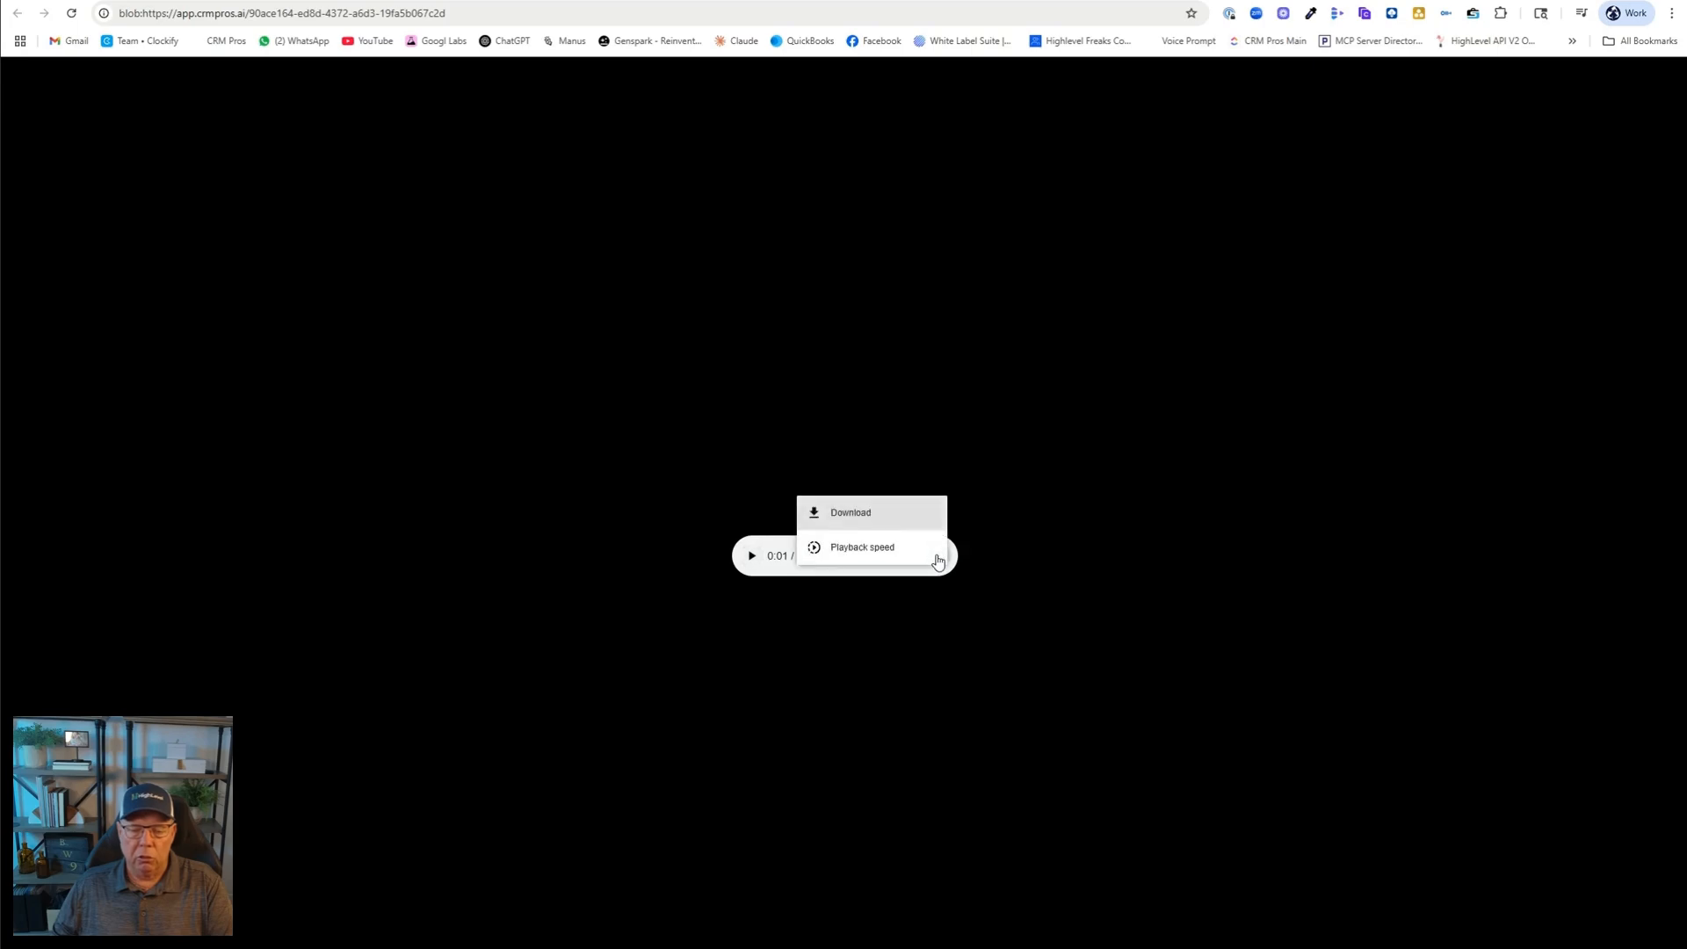
pyautogui.click(850, 513)
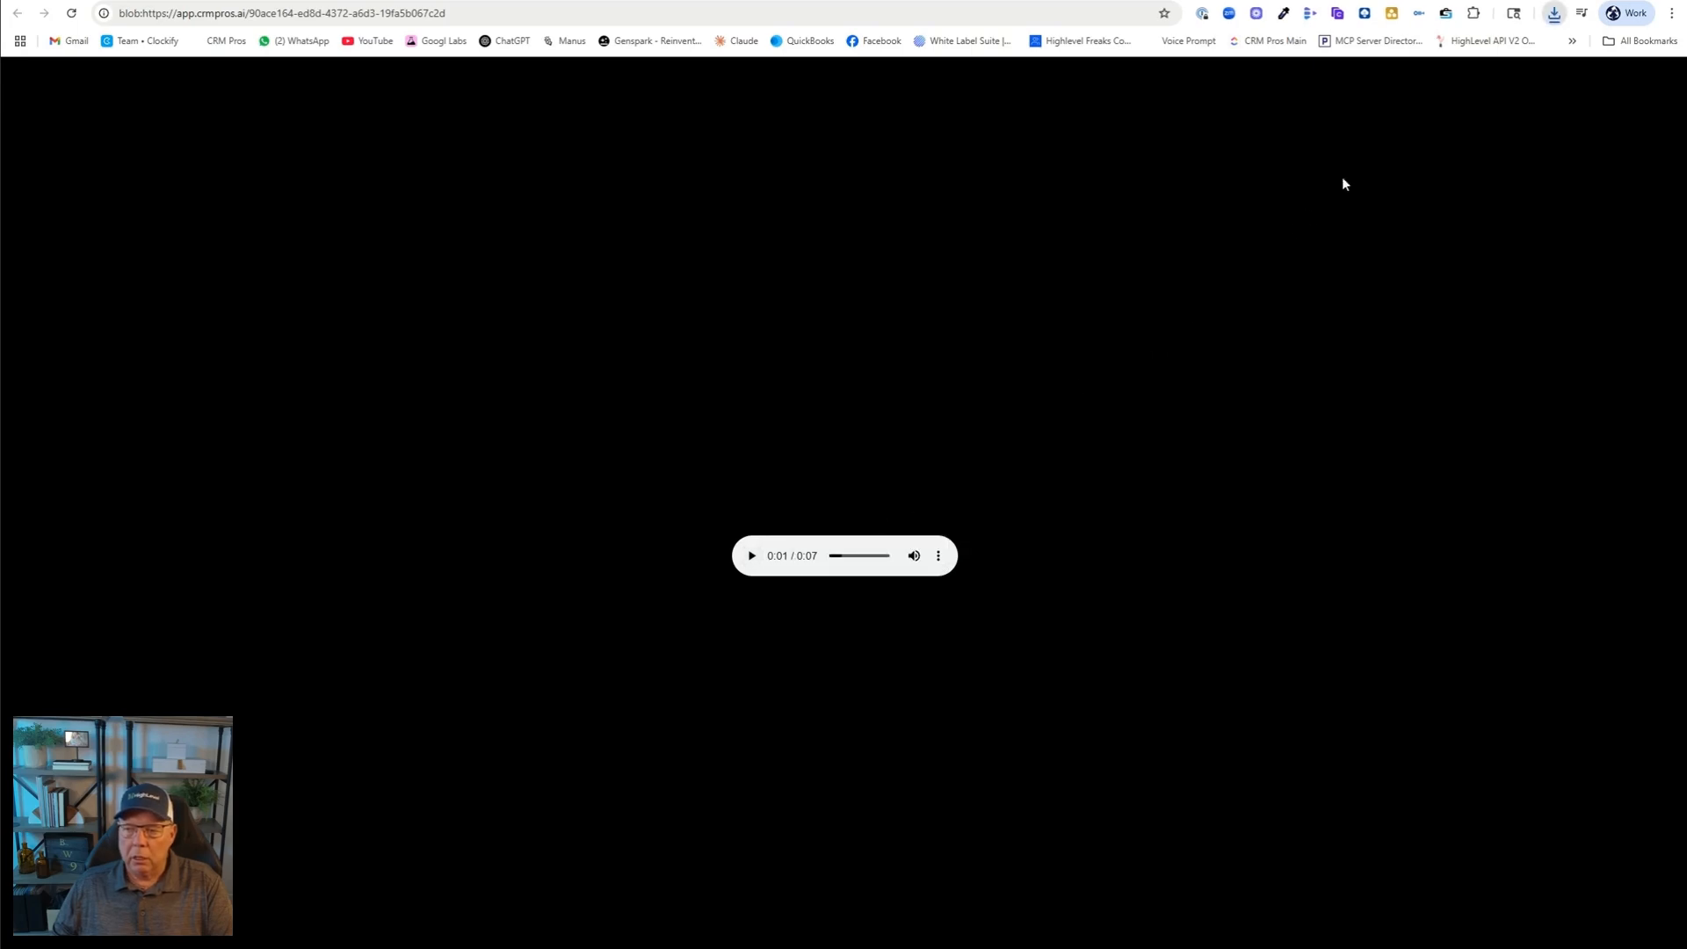
pyautogui.moveTo(1167, 401)
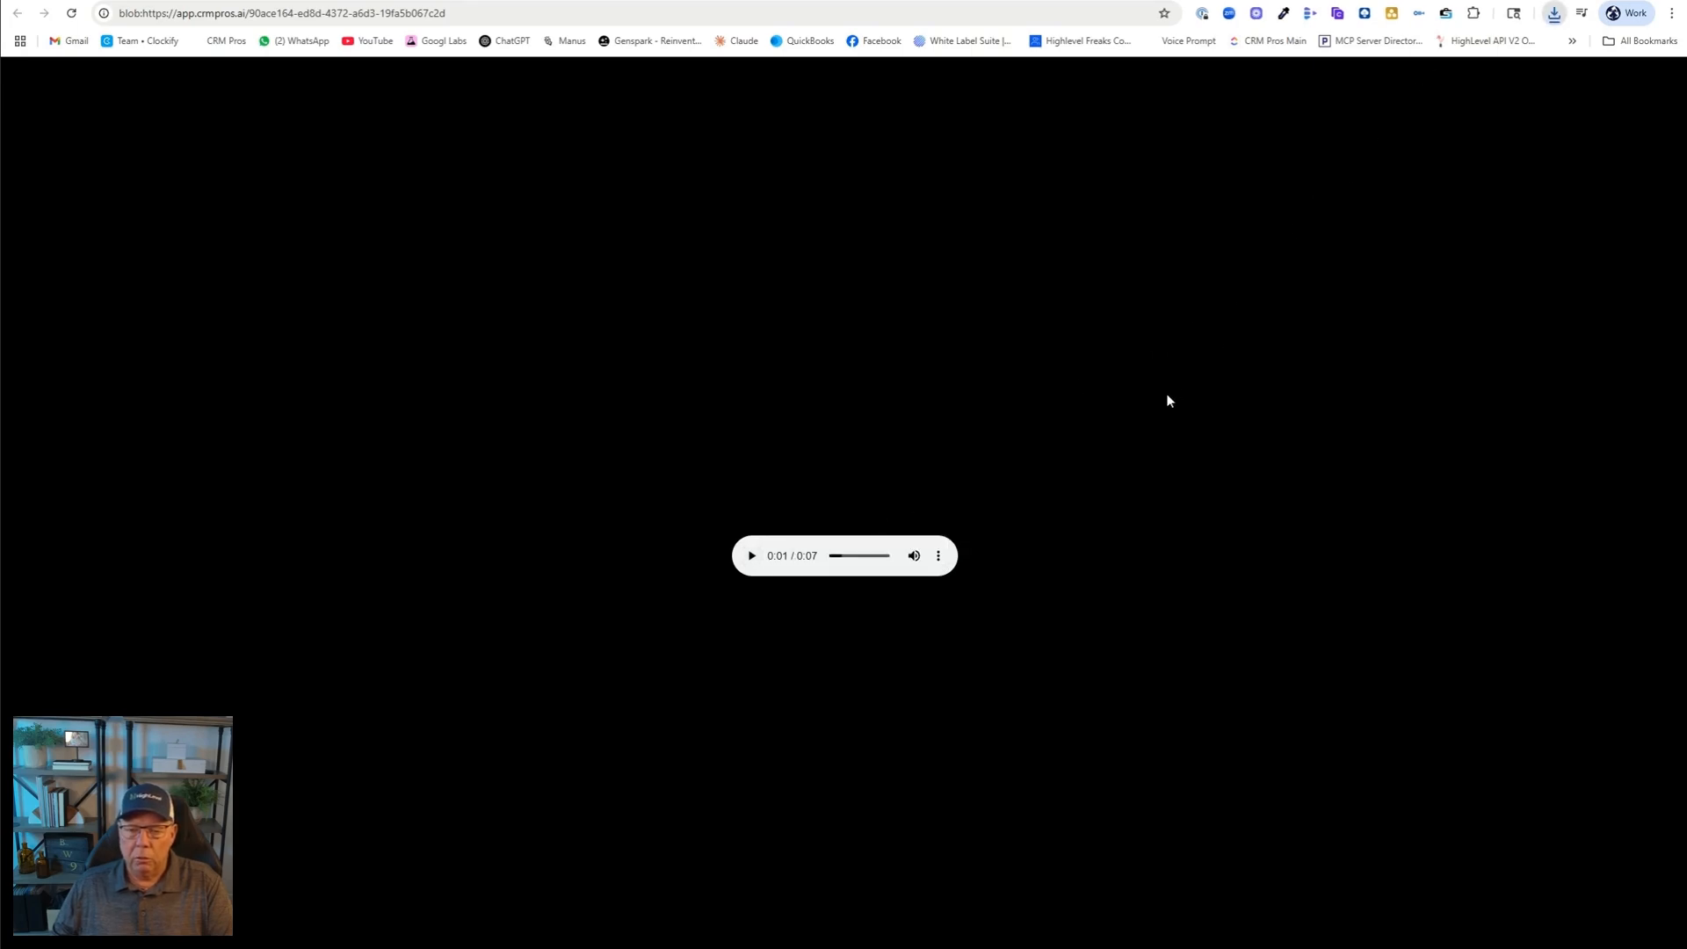
pyautogui.moveTo(1181, 523)
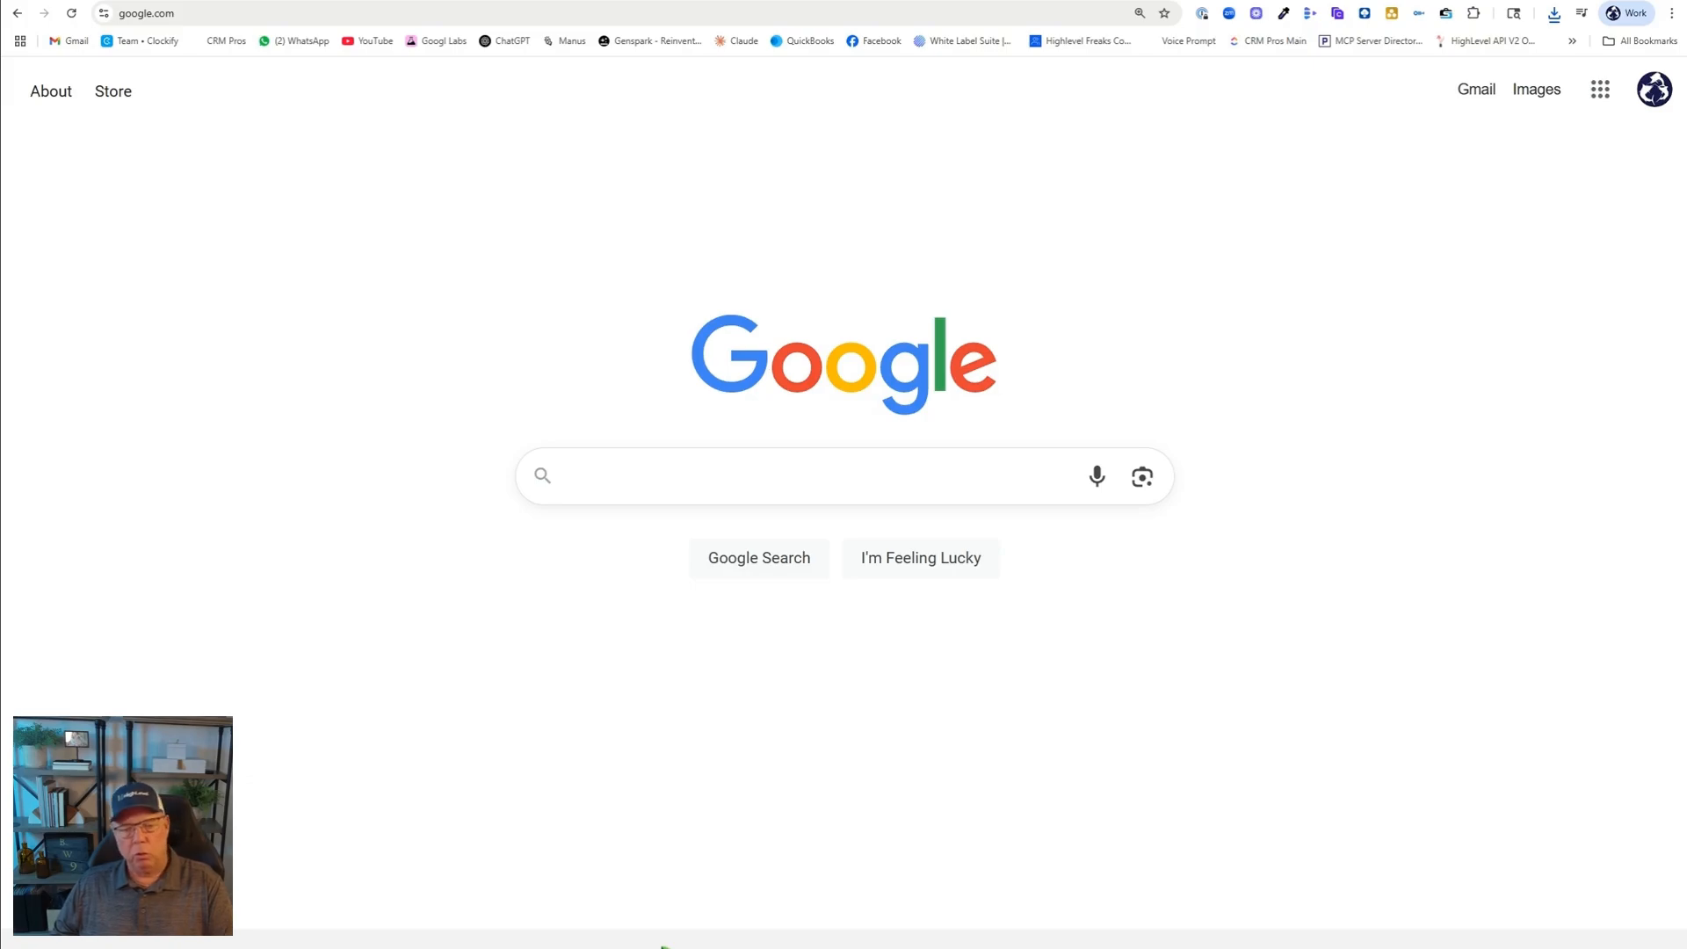
# Search Google for 'safety kleen logo' and browse the image results
pyautogui.click(788, 474)
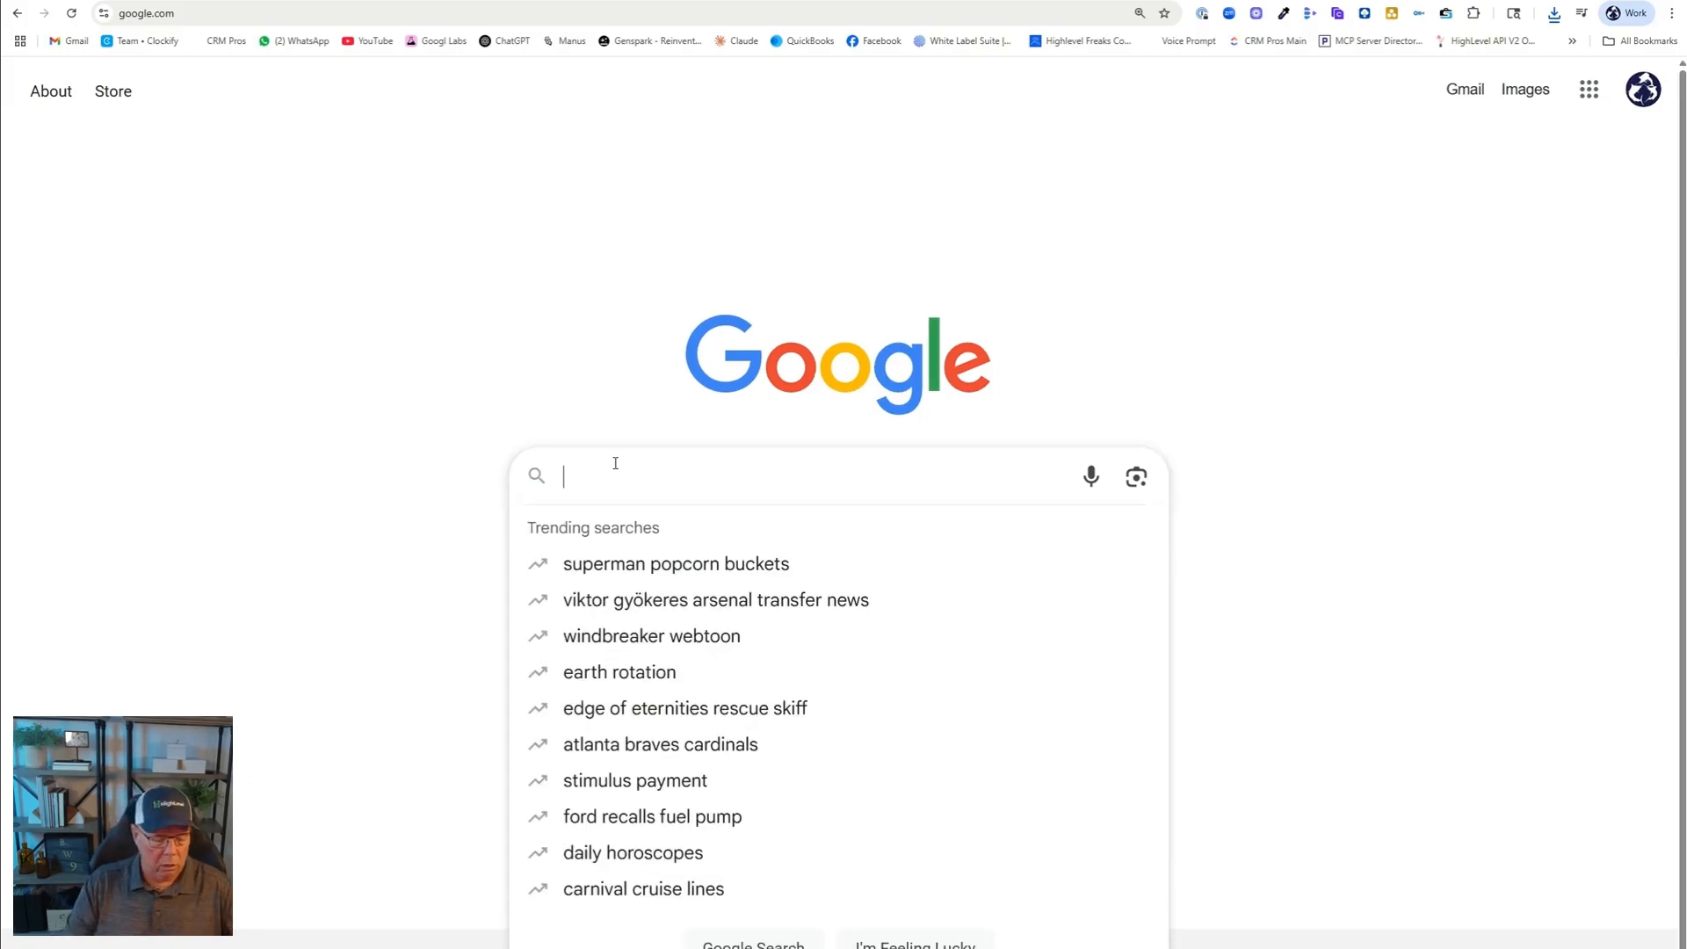
pyautogui.write('safety kleen lo')
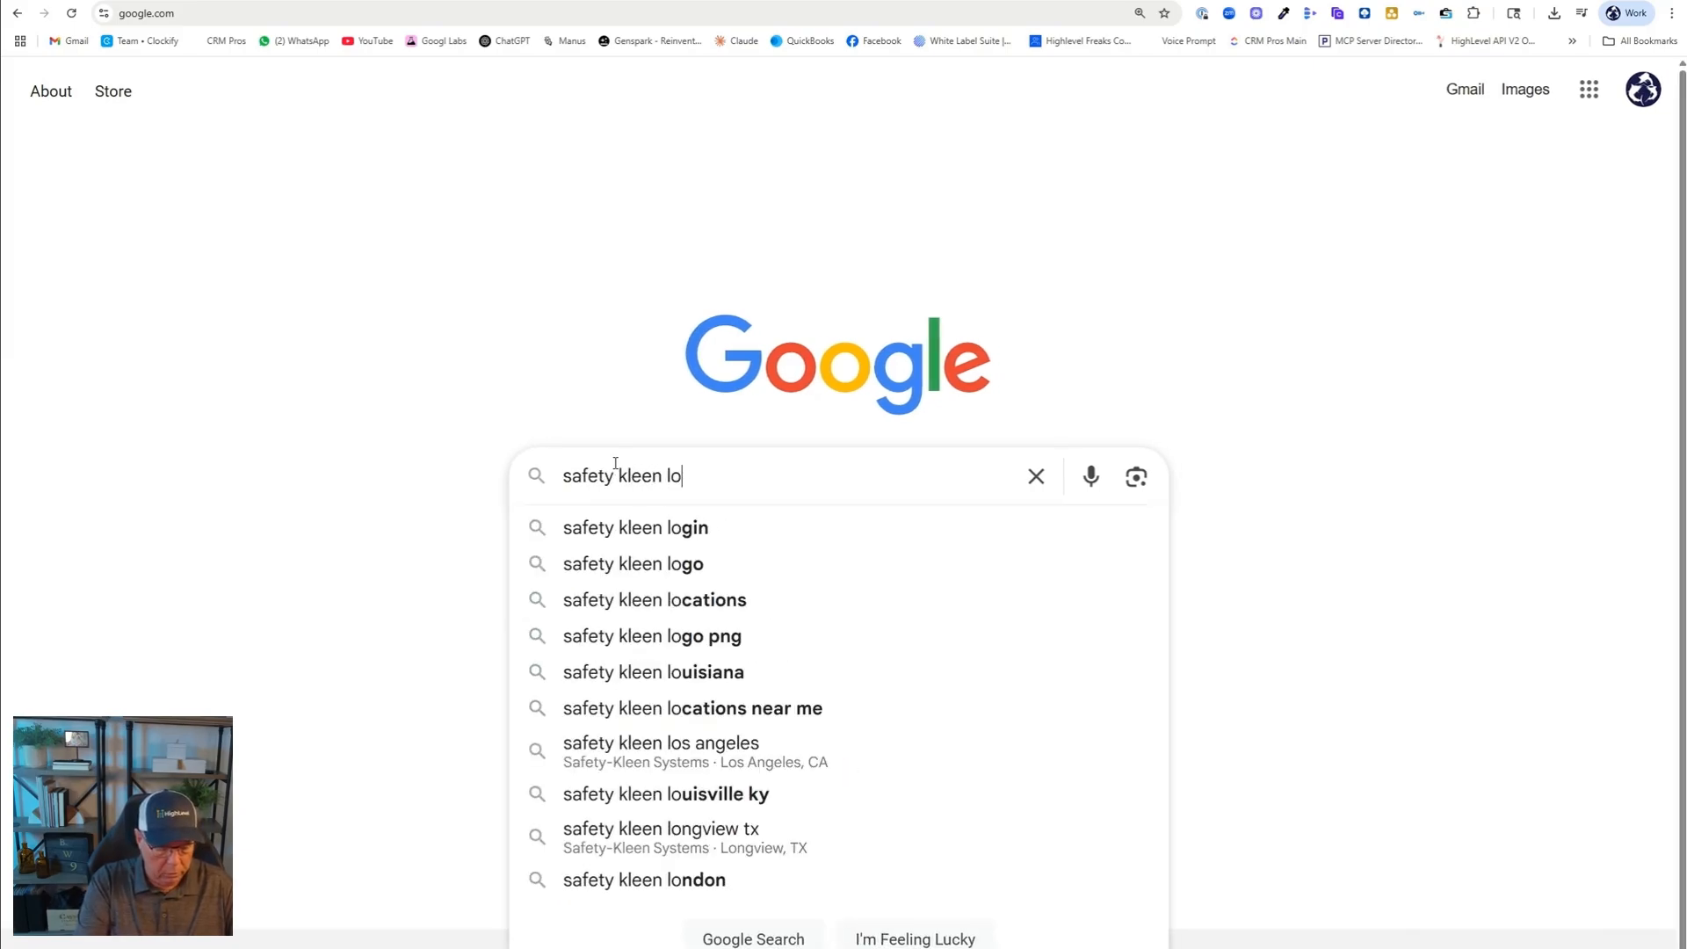
pyautogui.click(633, 562)
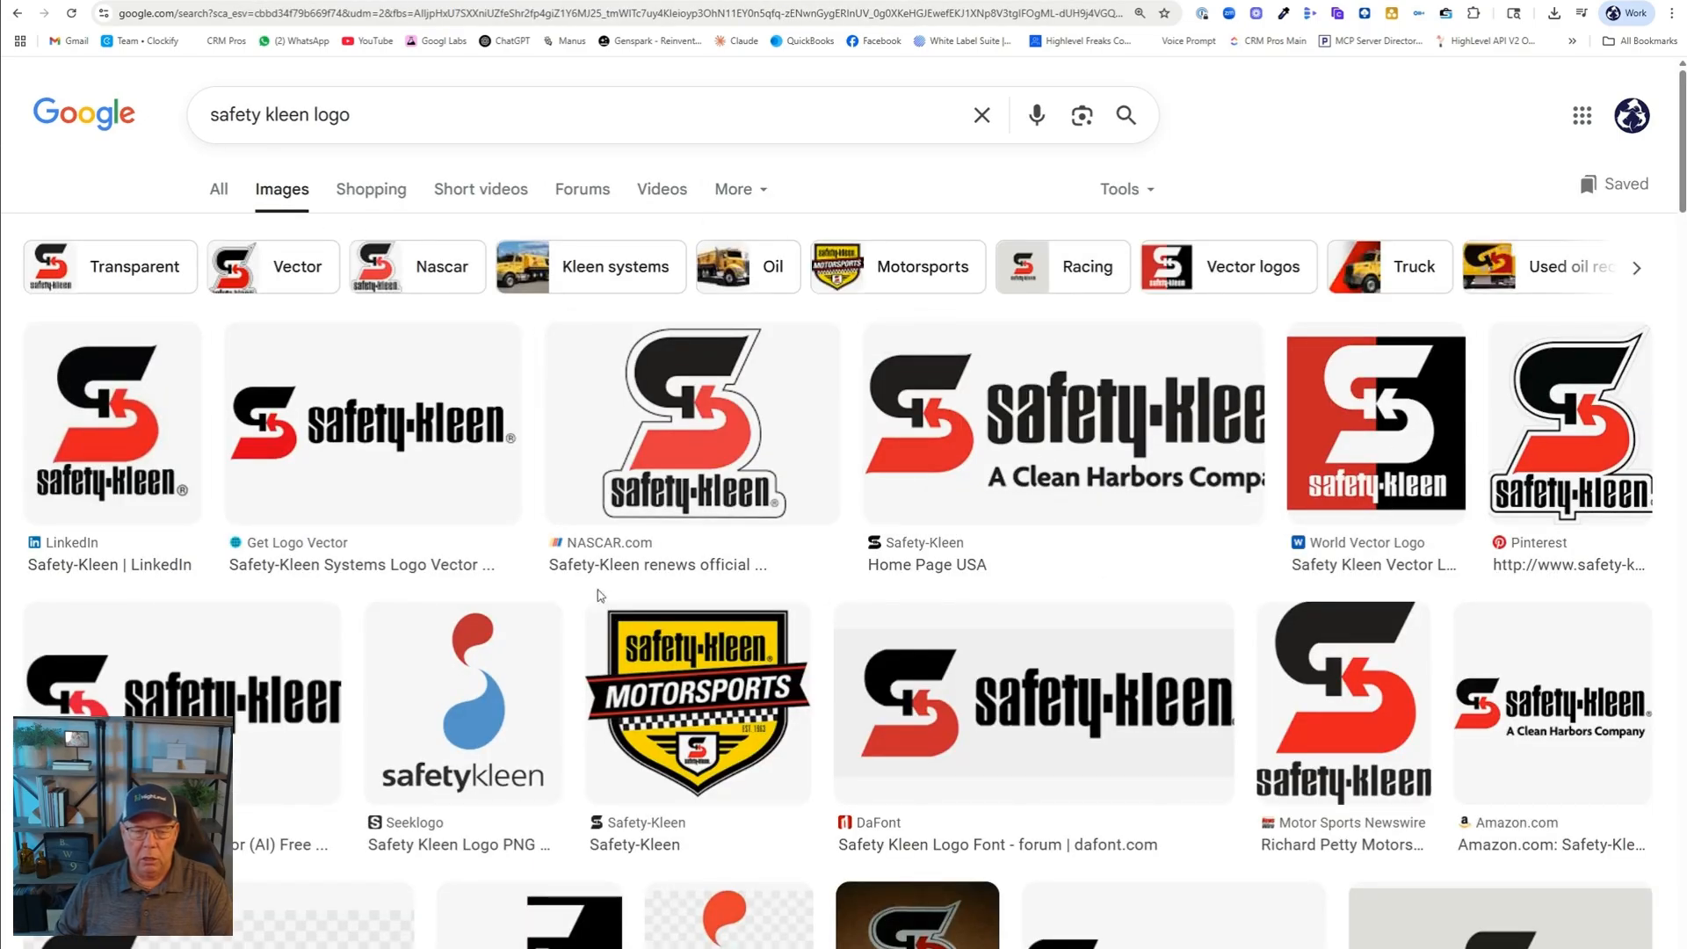
pyautogui.scroll(-3)
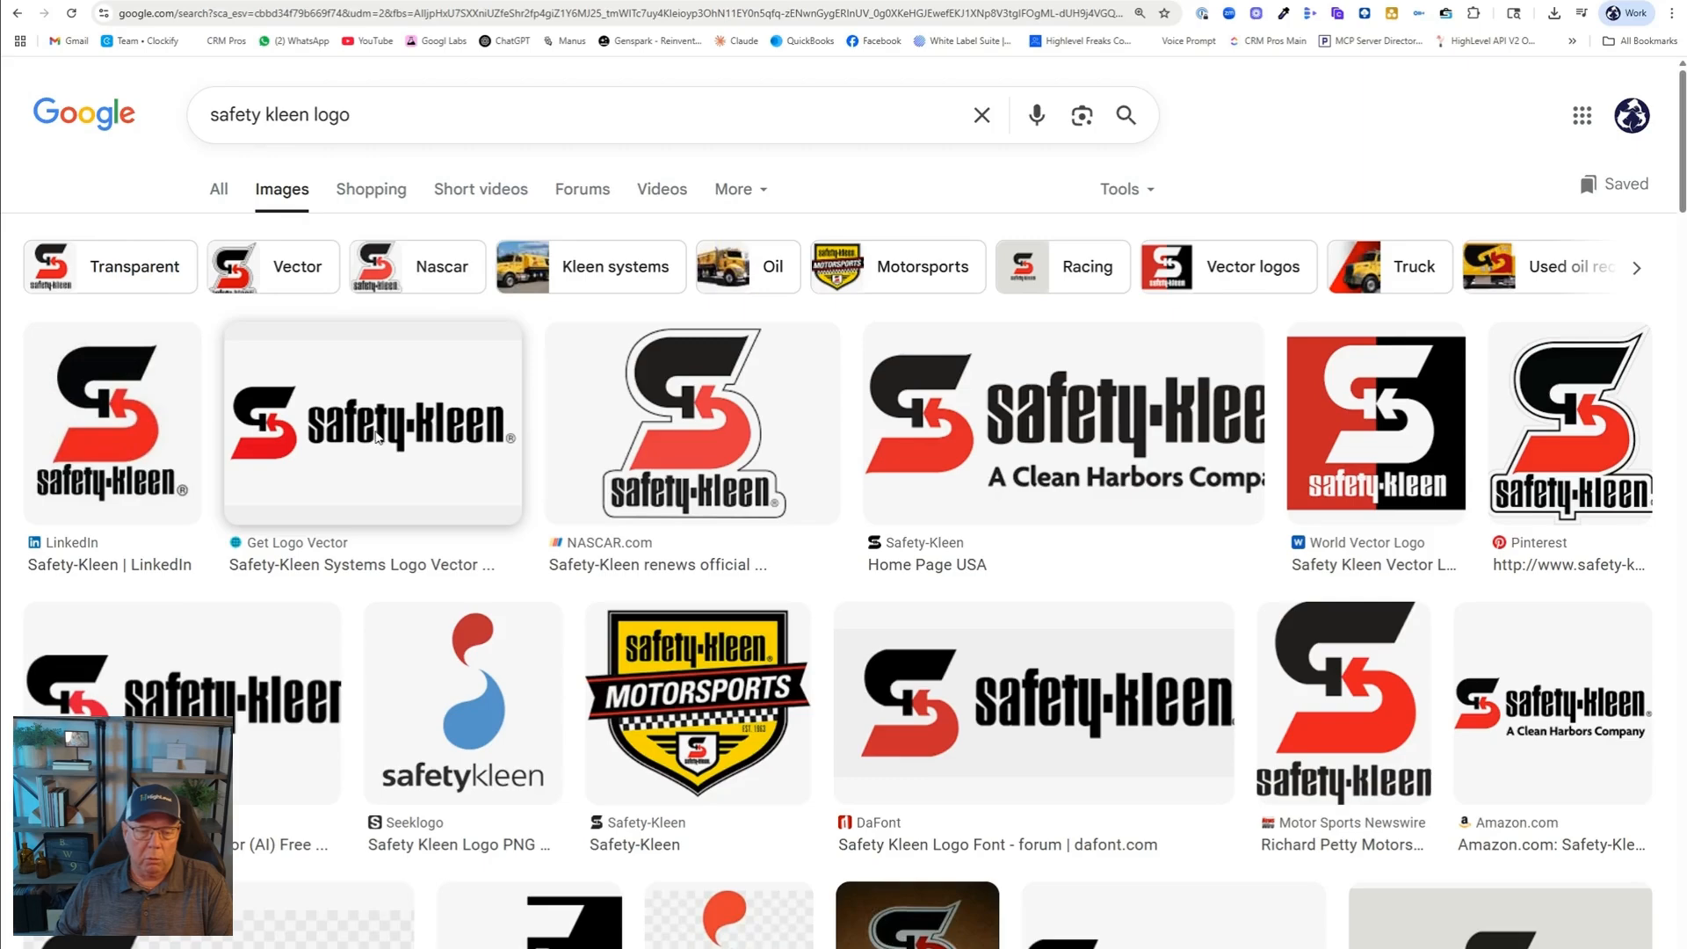
pyautogui.moveTo(474, 633)
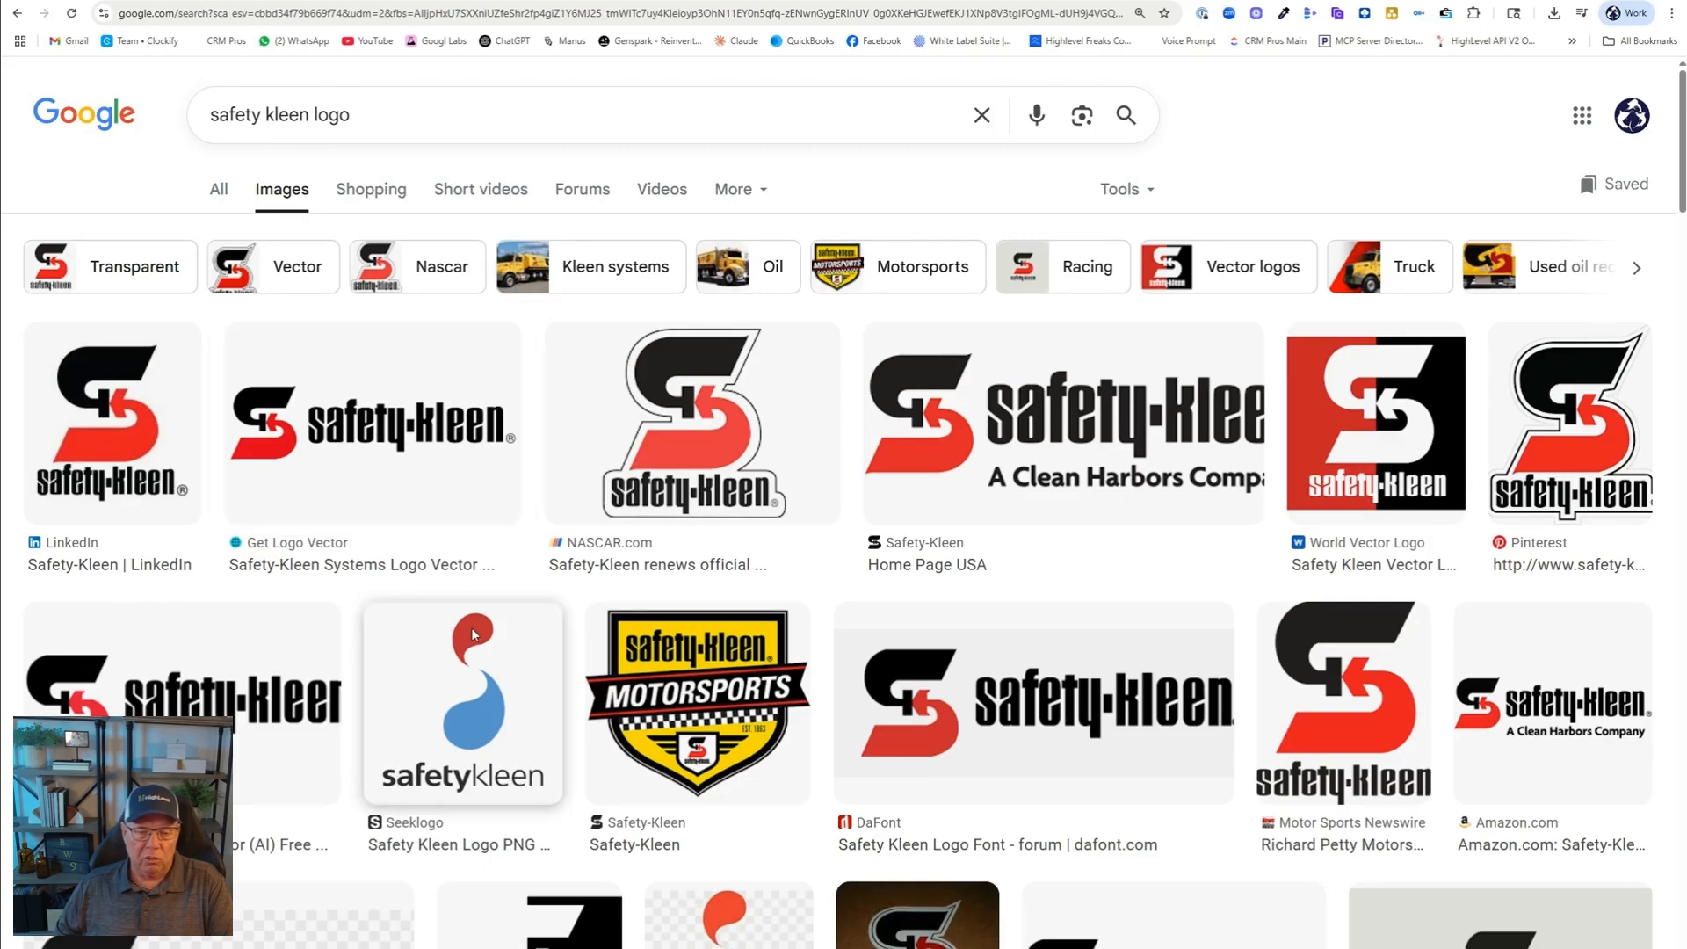
pyautogui.moveTo(271, 95)
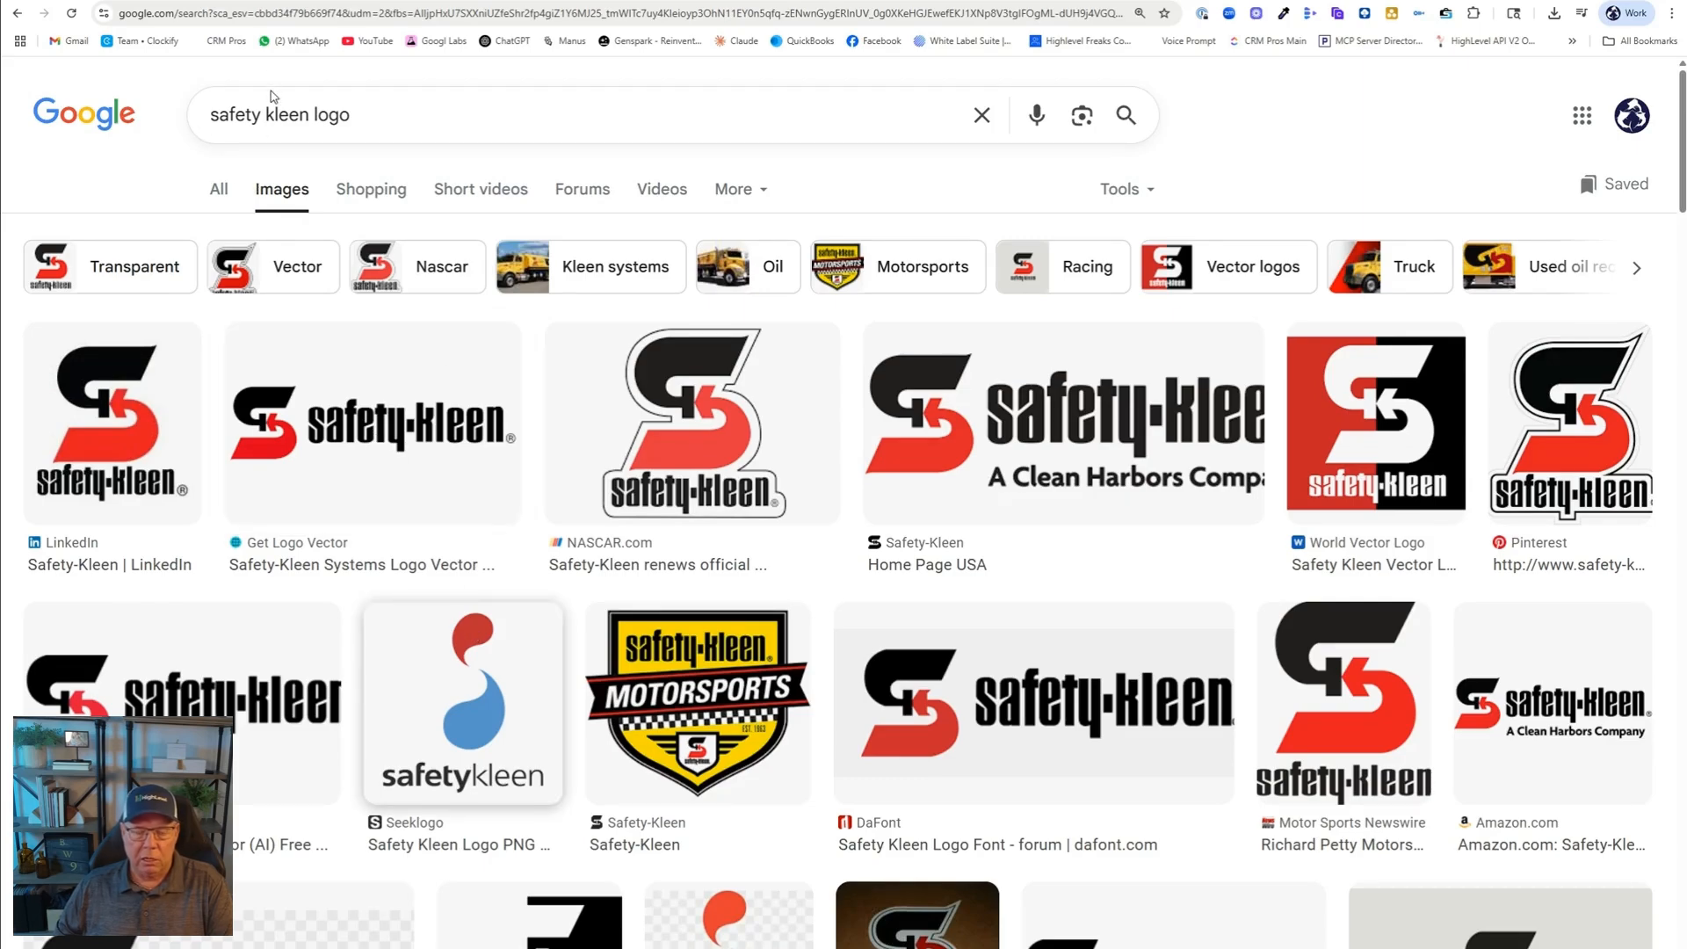
pyautogui.moveTo(1353, 640)
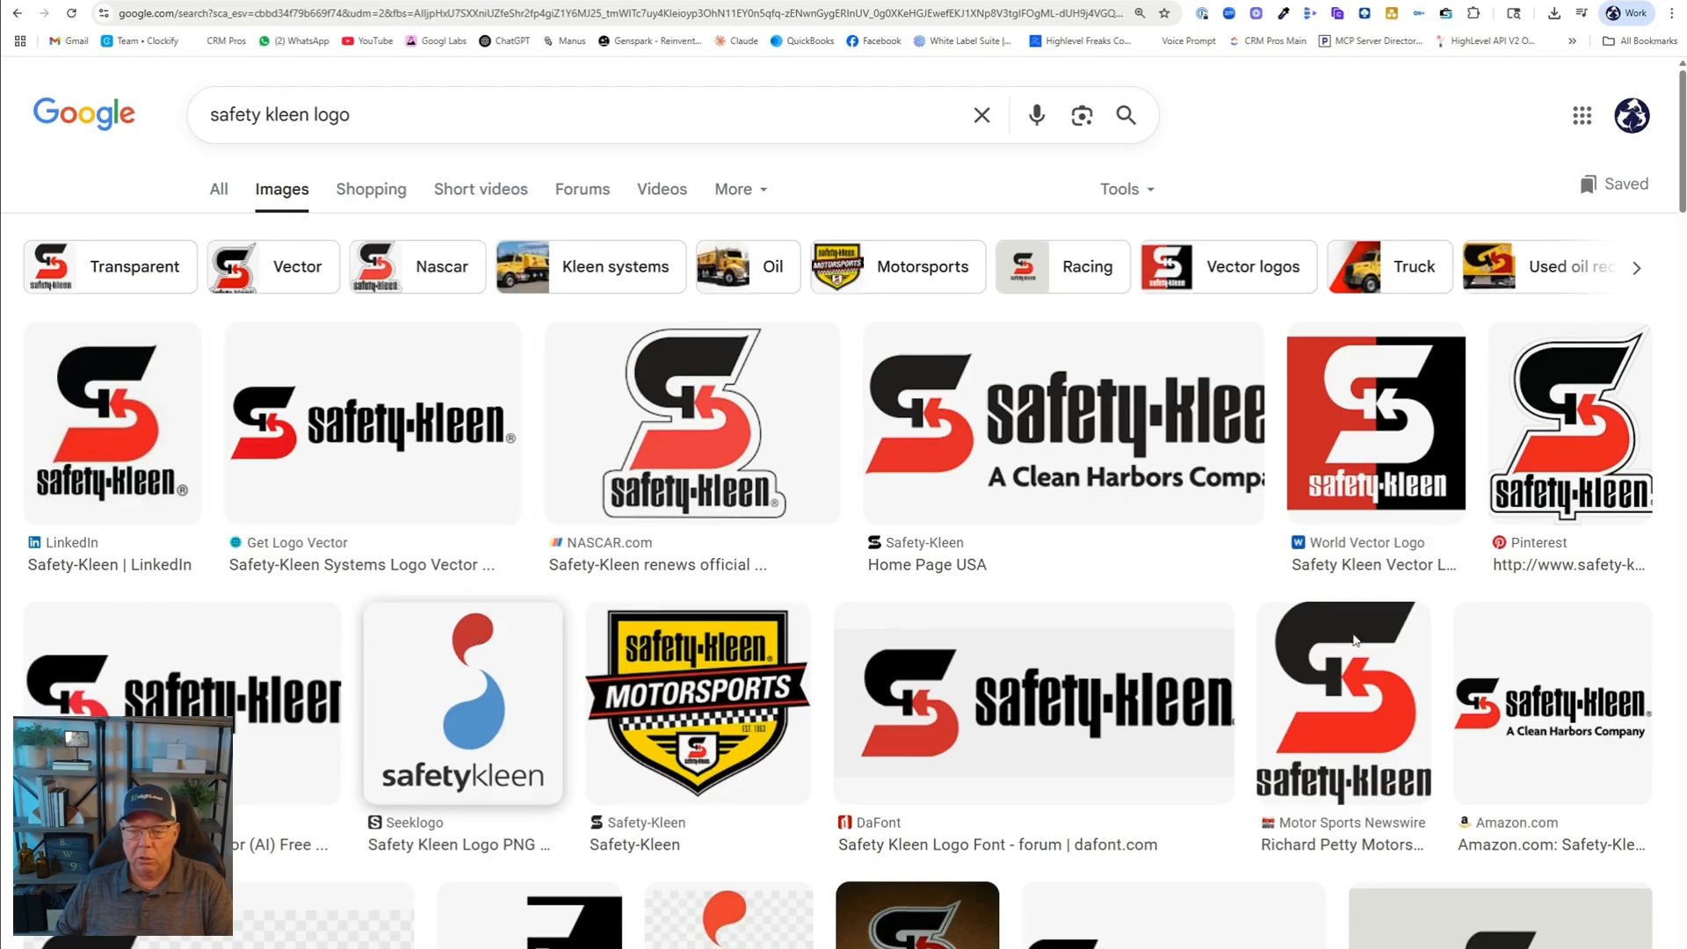
pyautogui.moveTo(1287, 69)
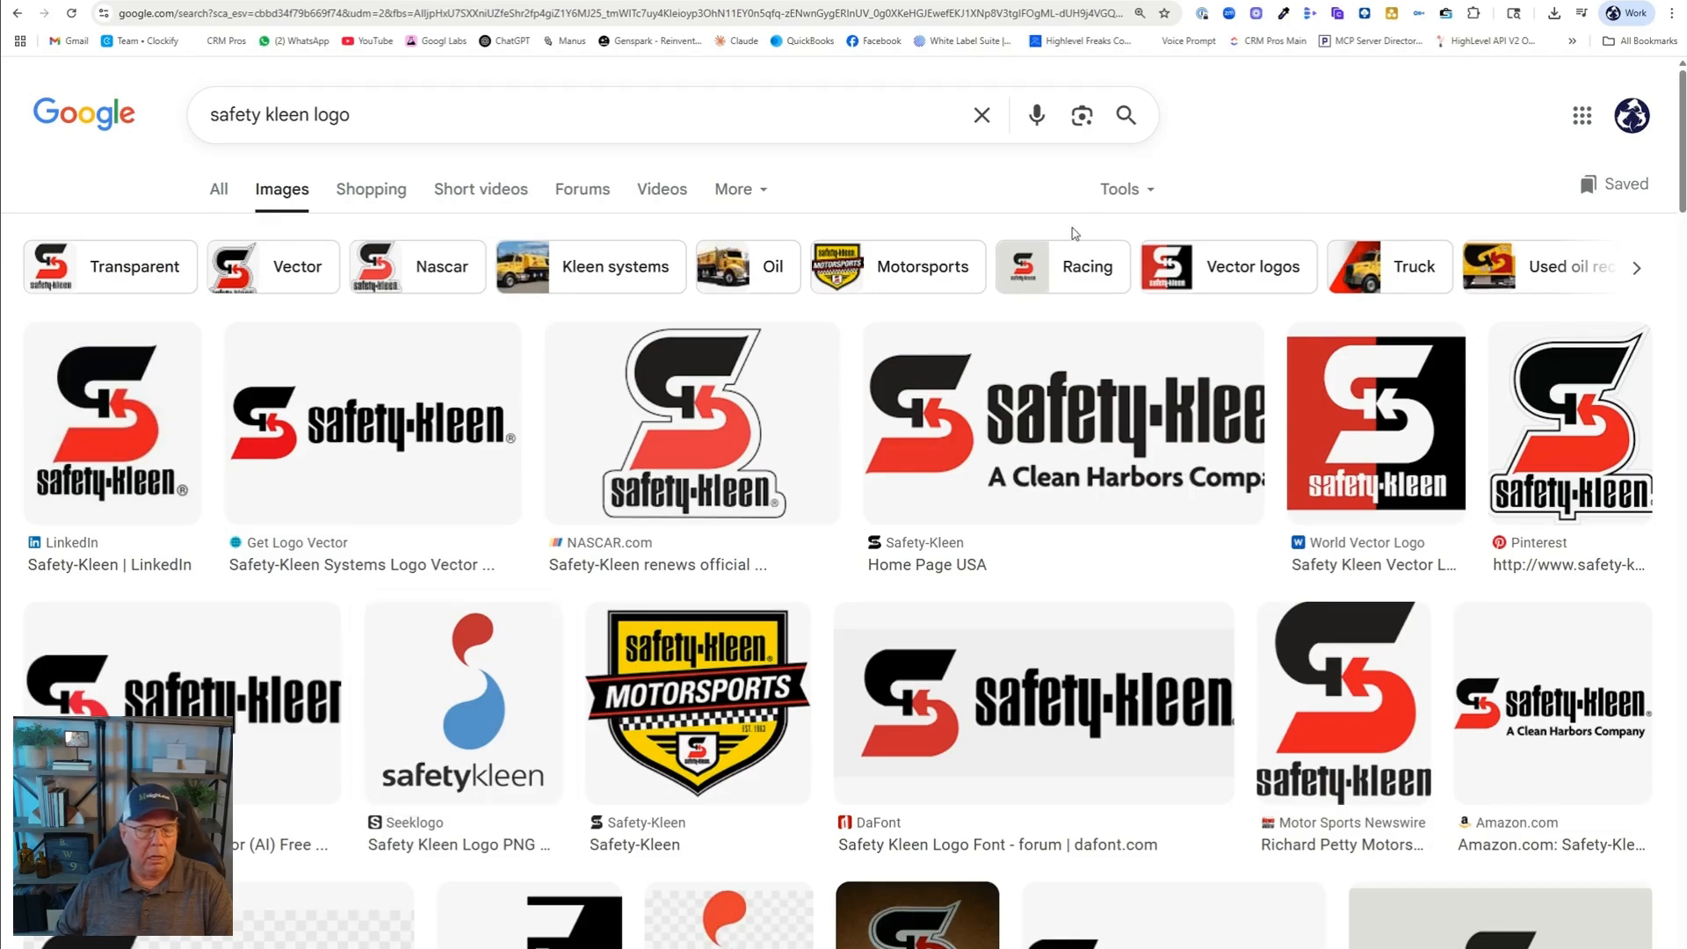
pyautogui.moveTo(714, 185)
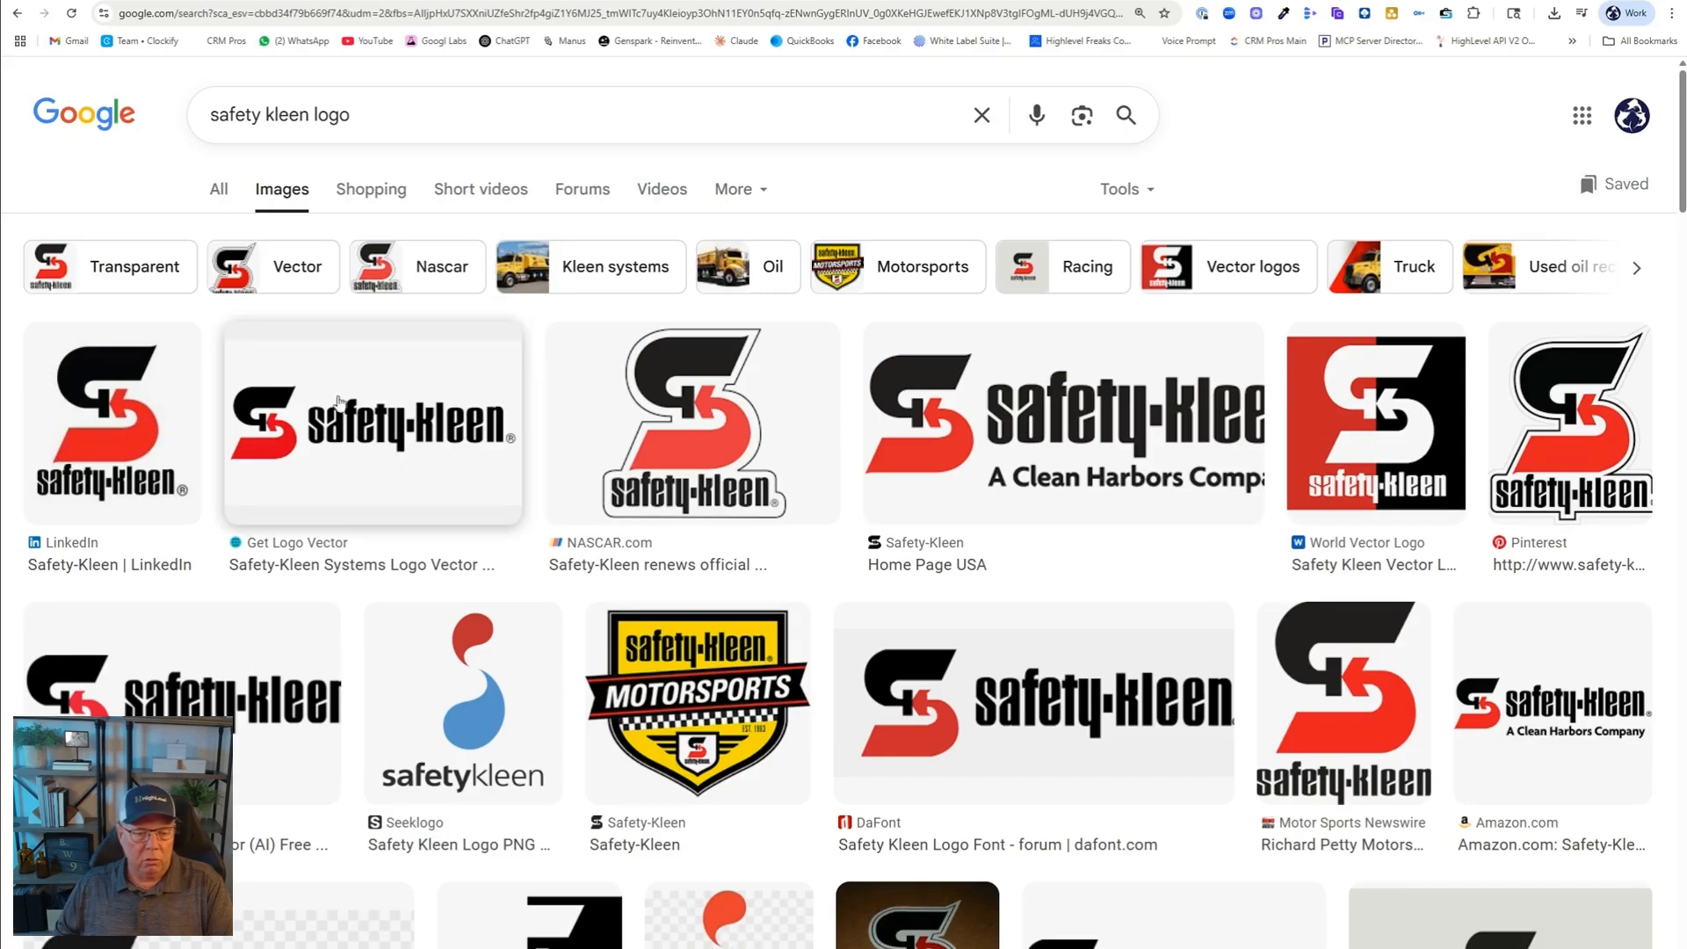
pyautogui.moveTo(376, 371)
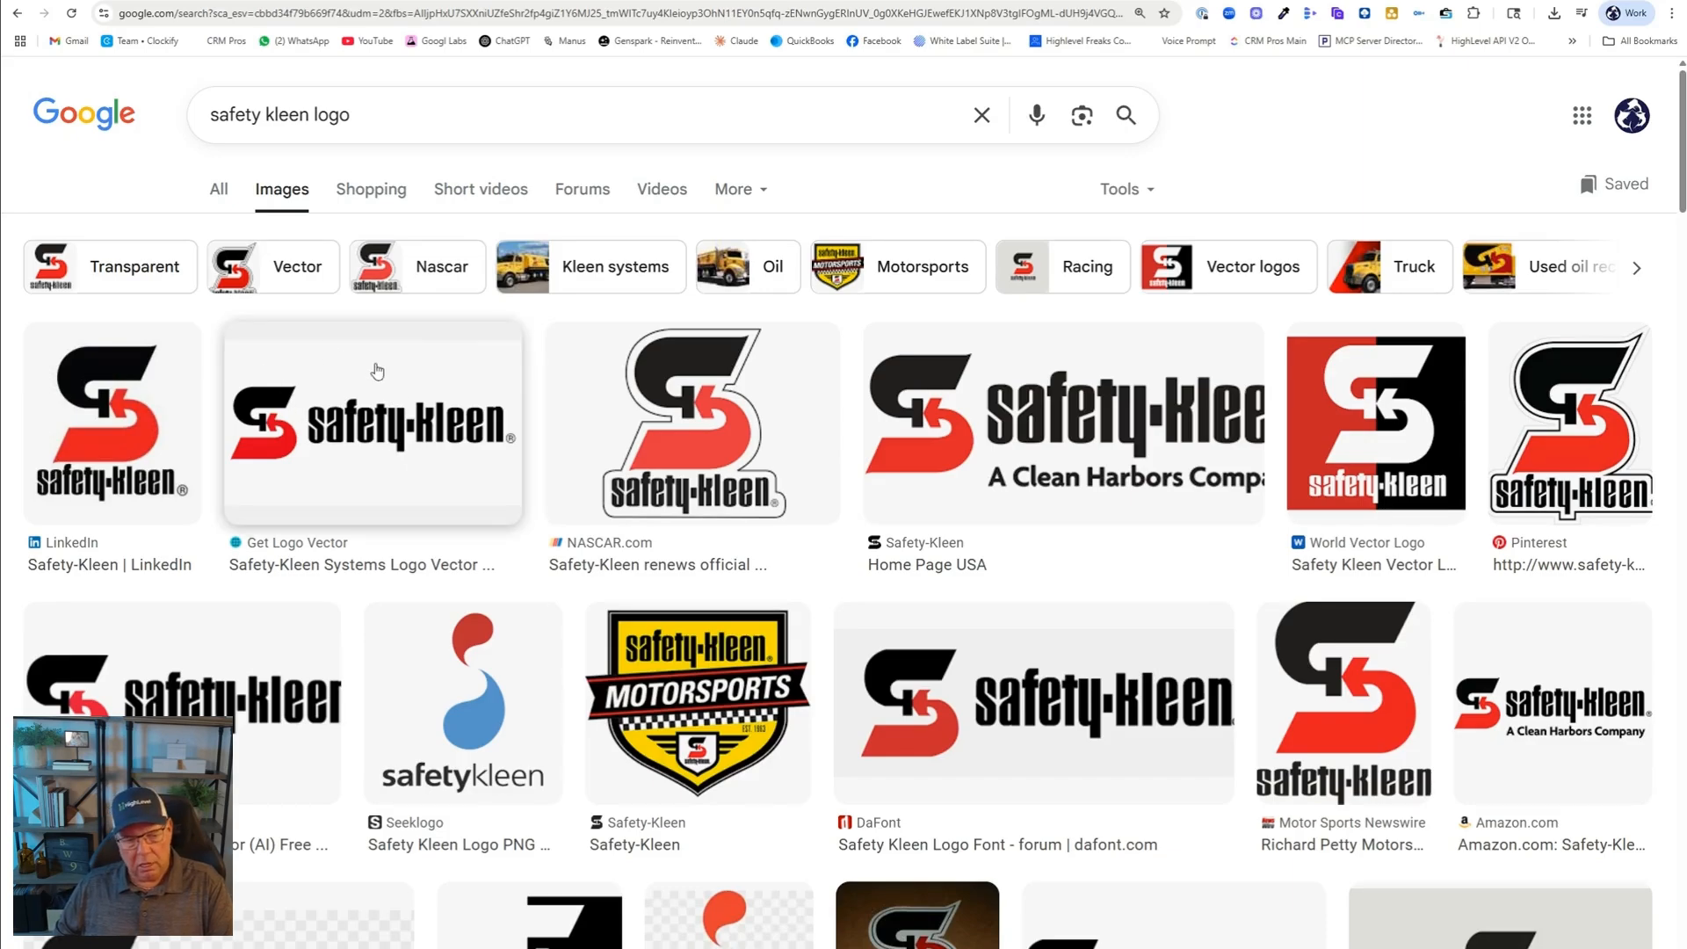
pyautogui.moveTo(401, 443)
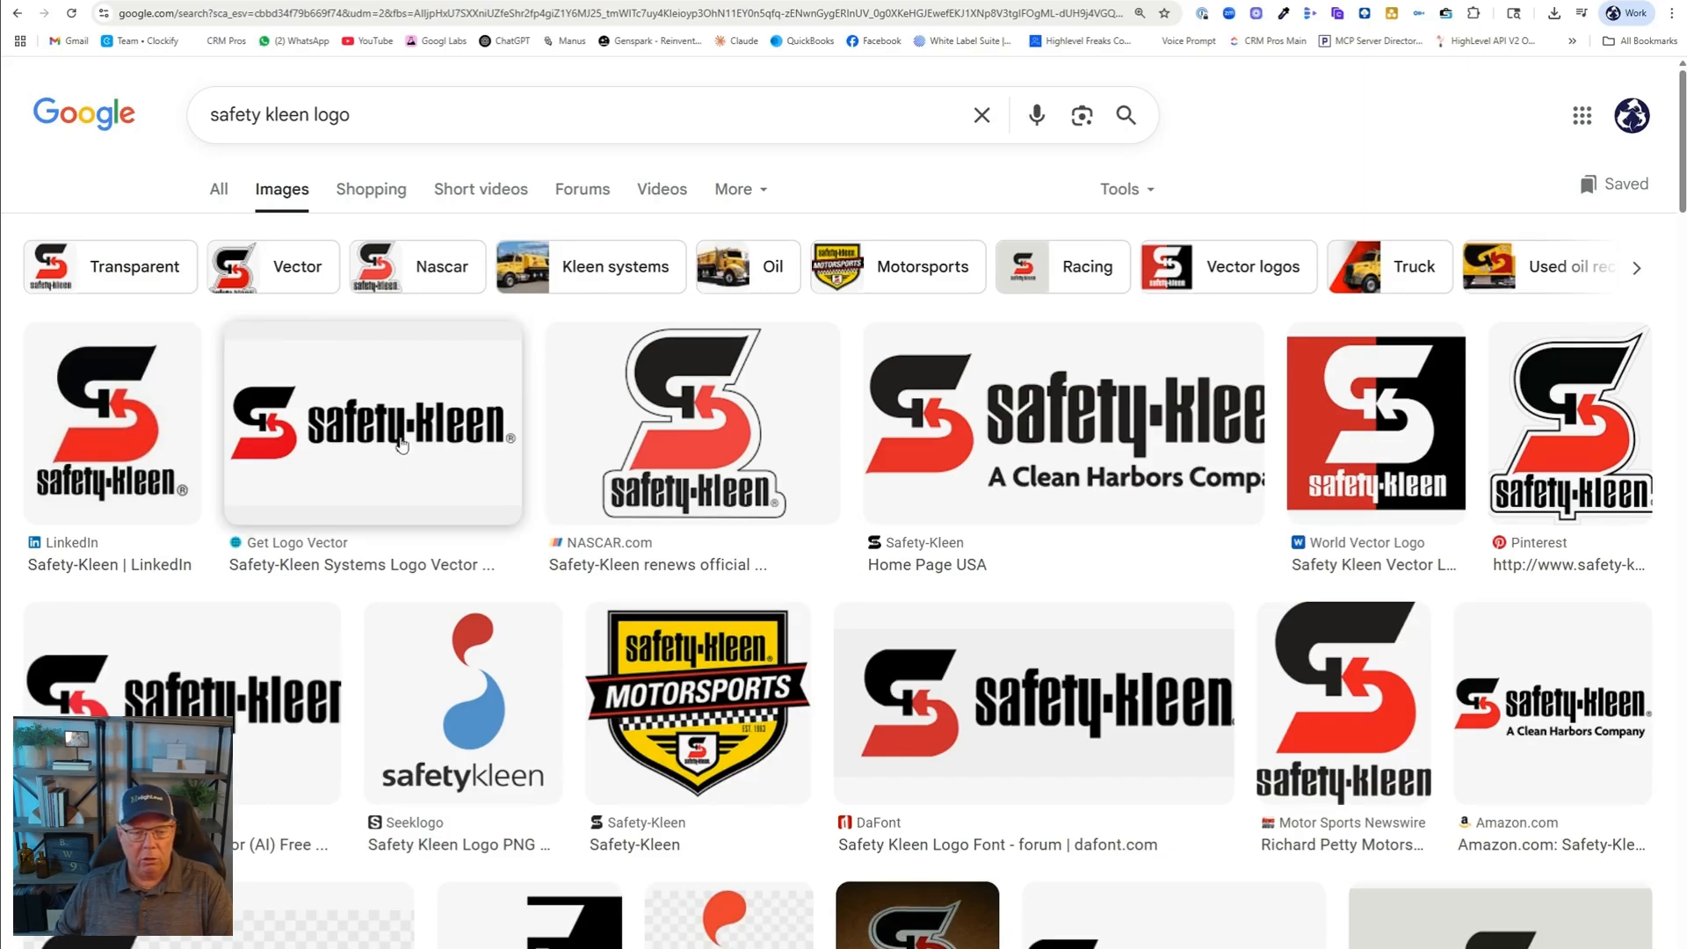
pyautogui.moveTo(300, 406)
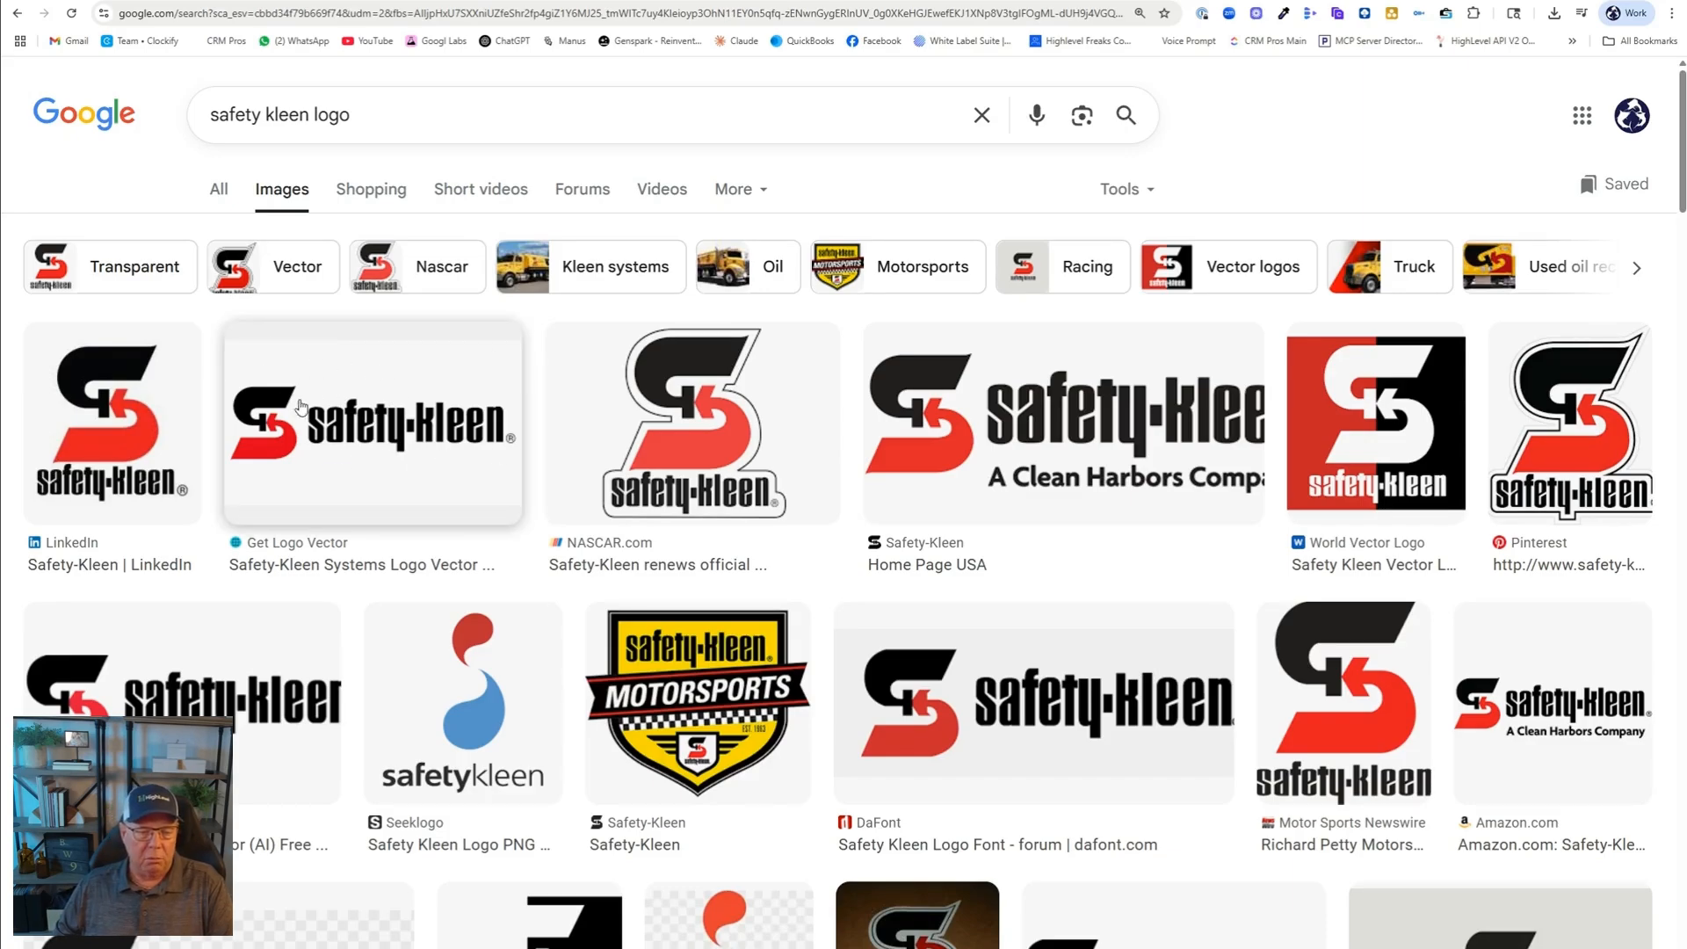
pyautogui.moveTo(313, 443)
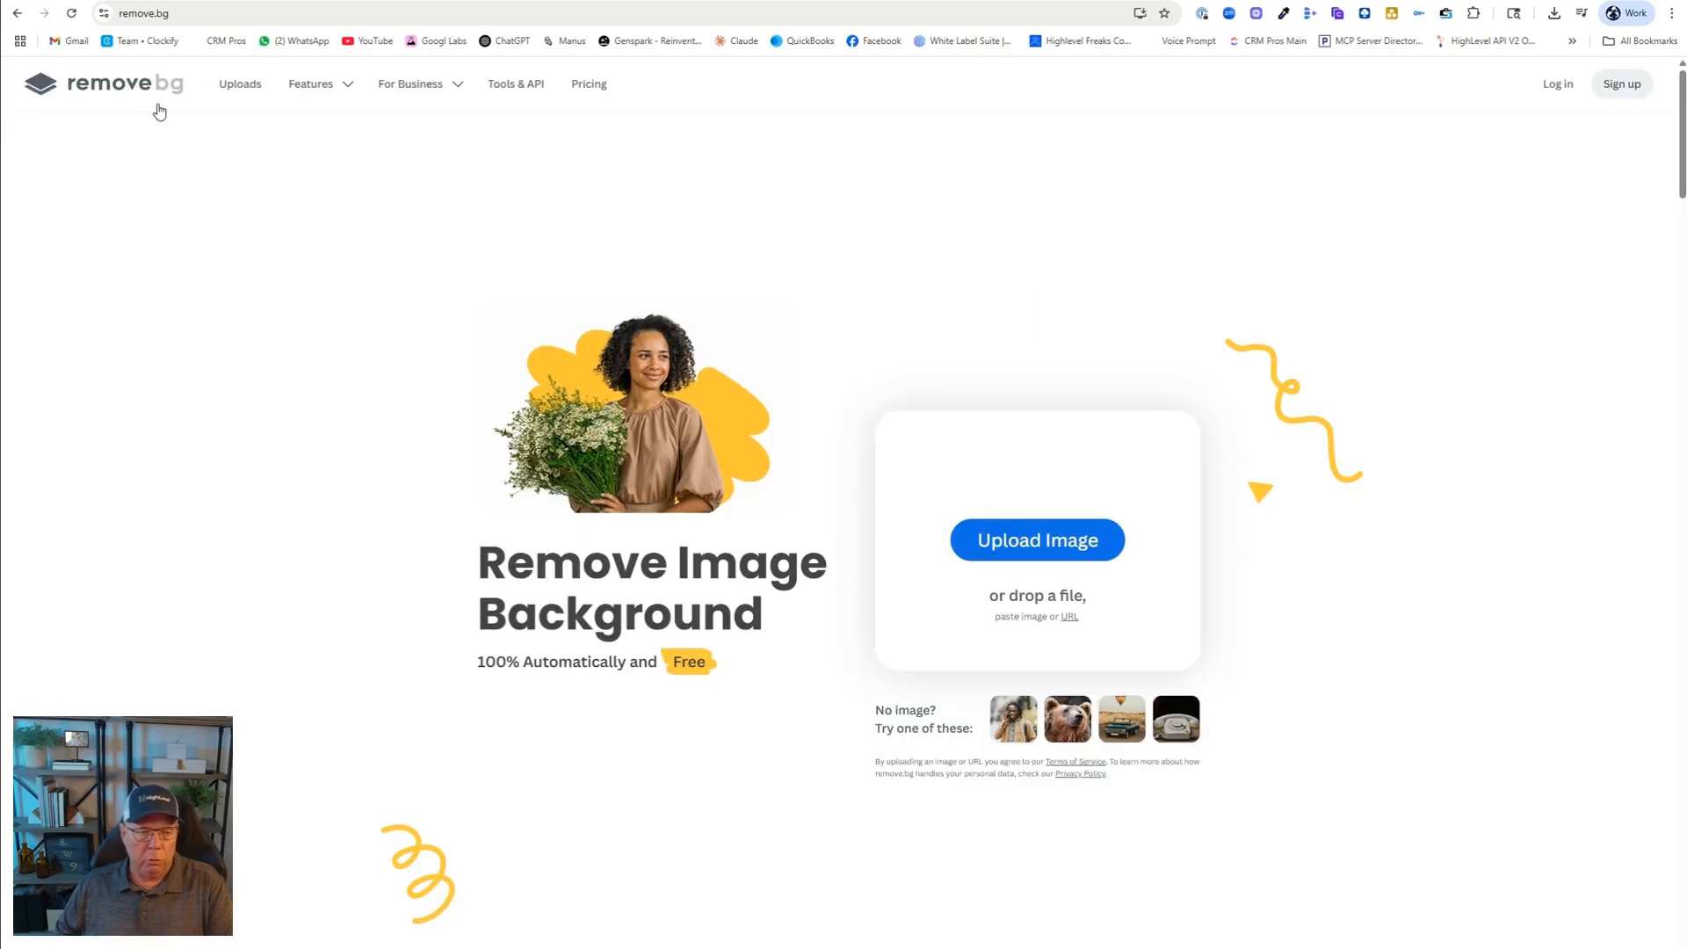
pyautogui.moveTo(169, 105)
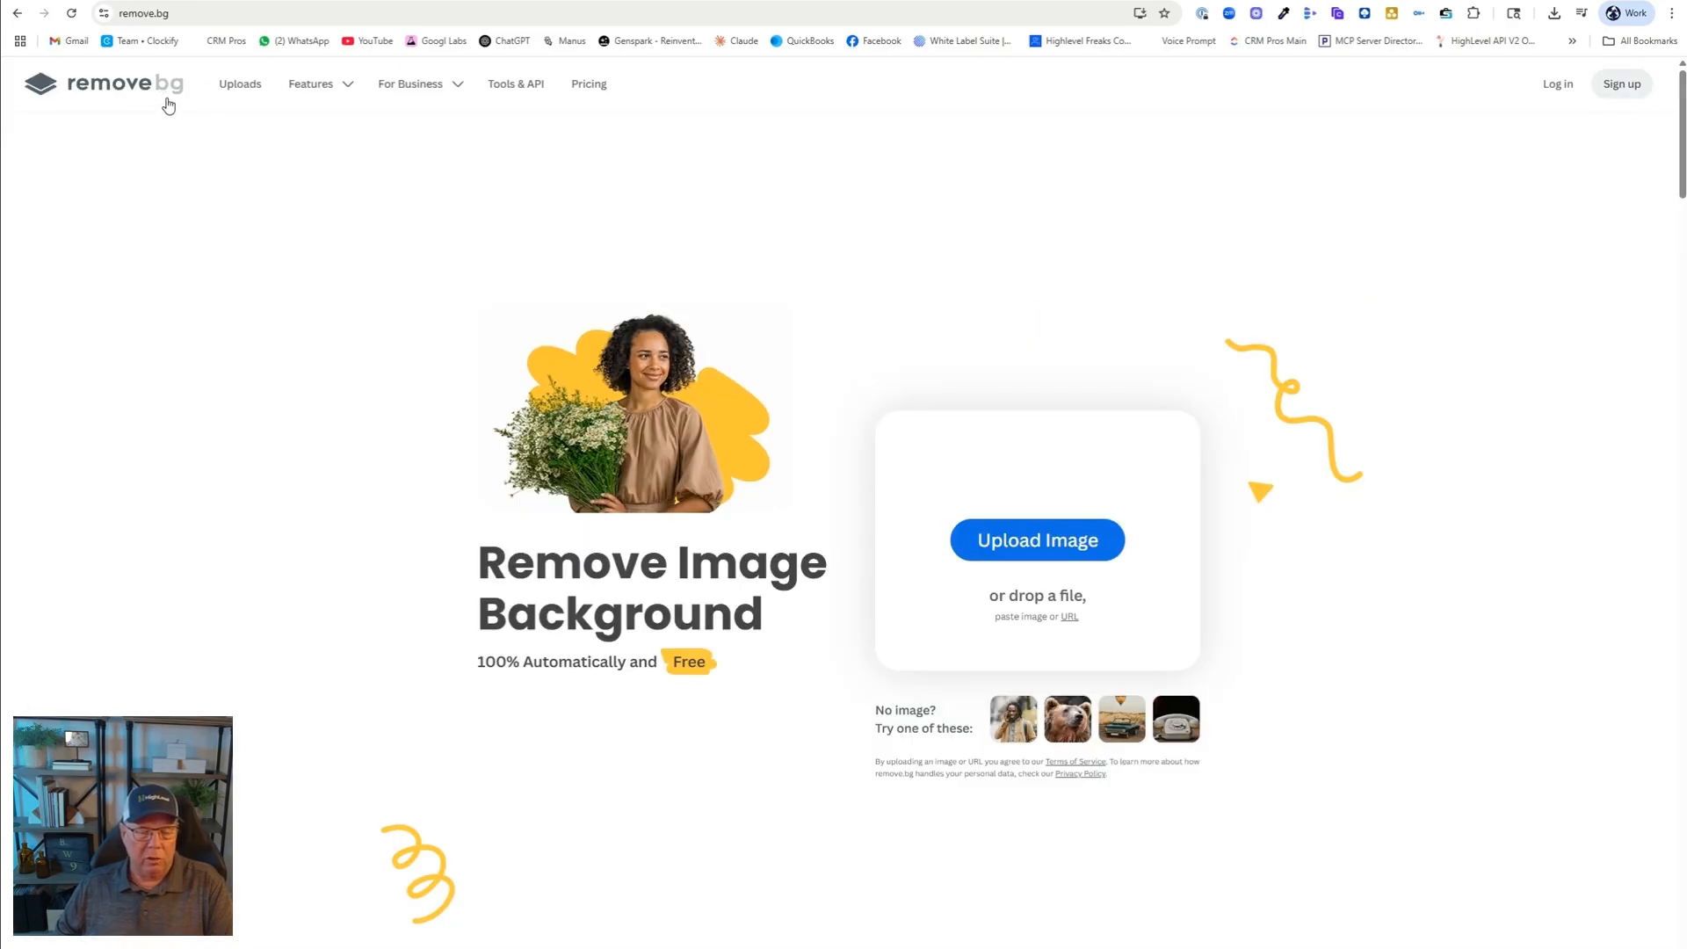
pyautogui.moveTo(440, 532)
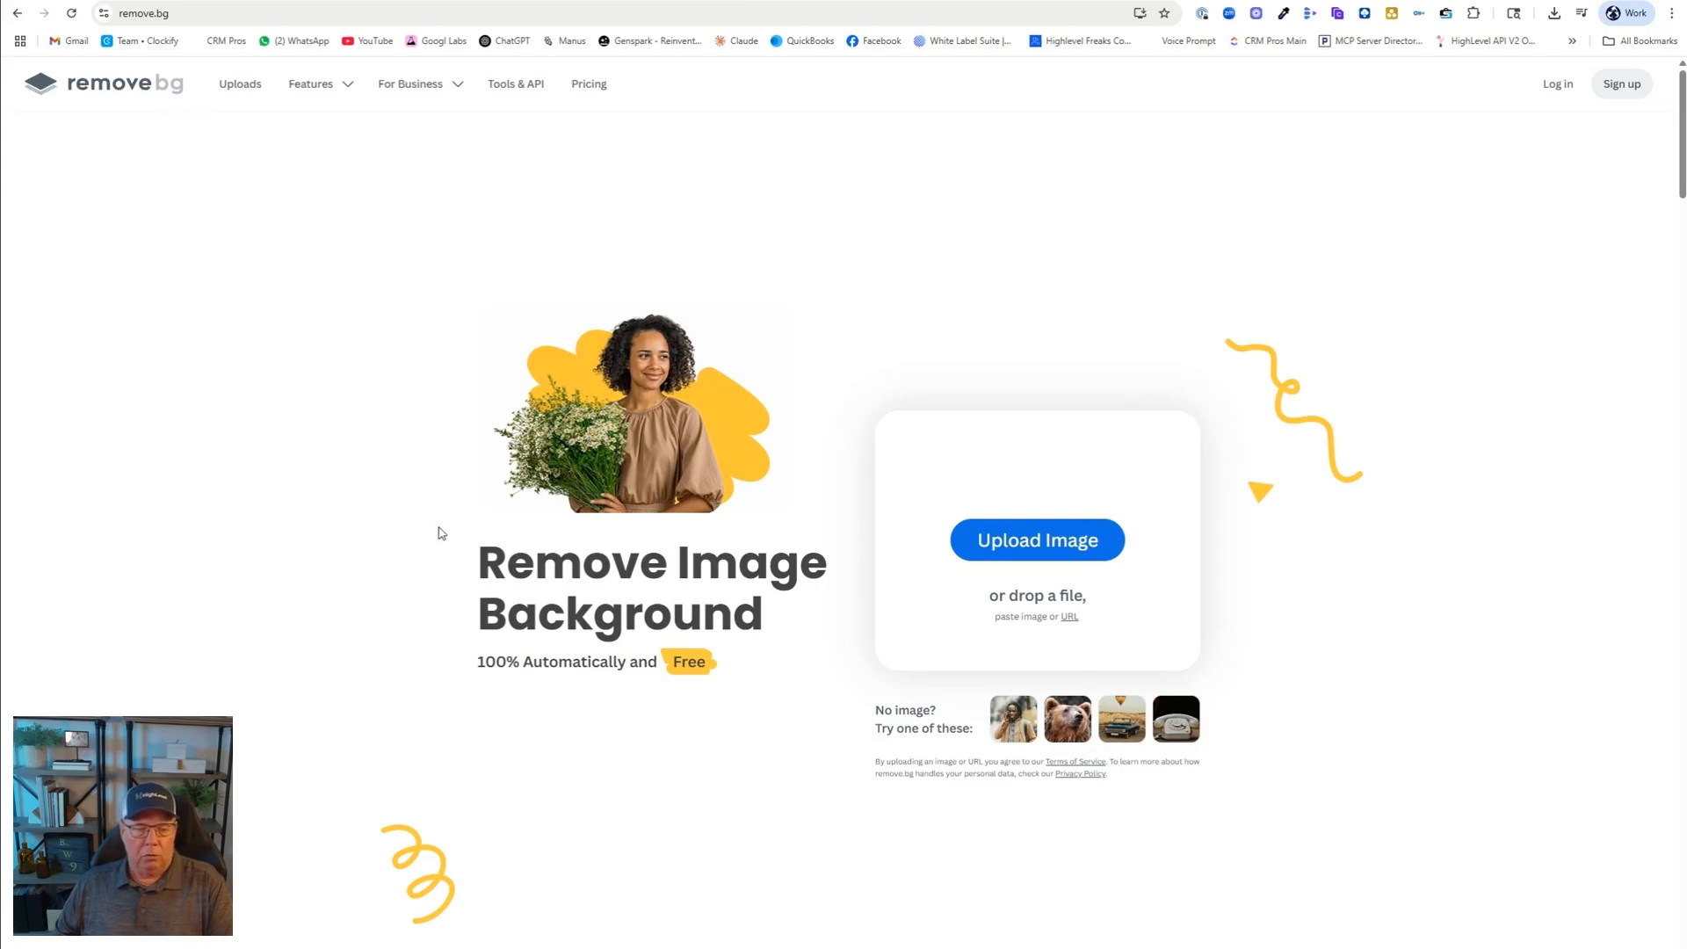
pyautogui.moveTo(317, 318)
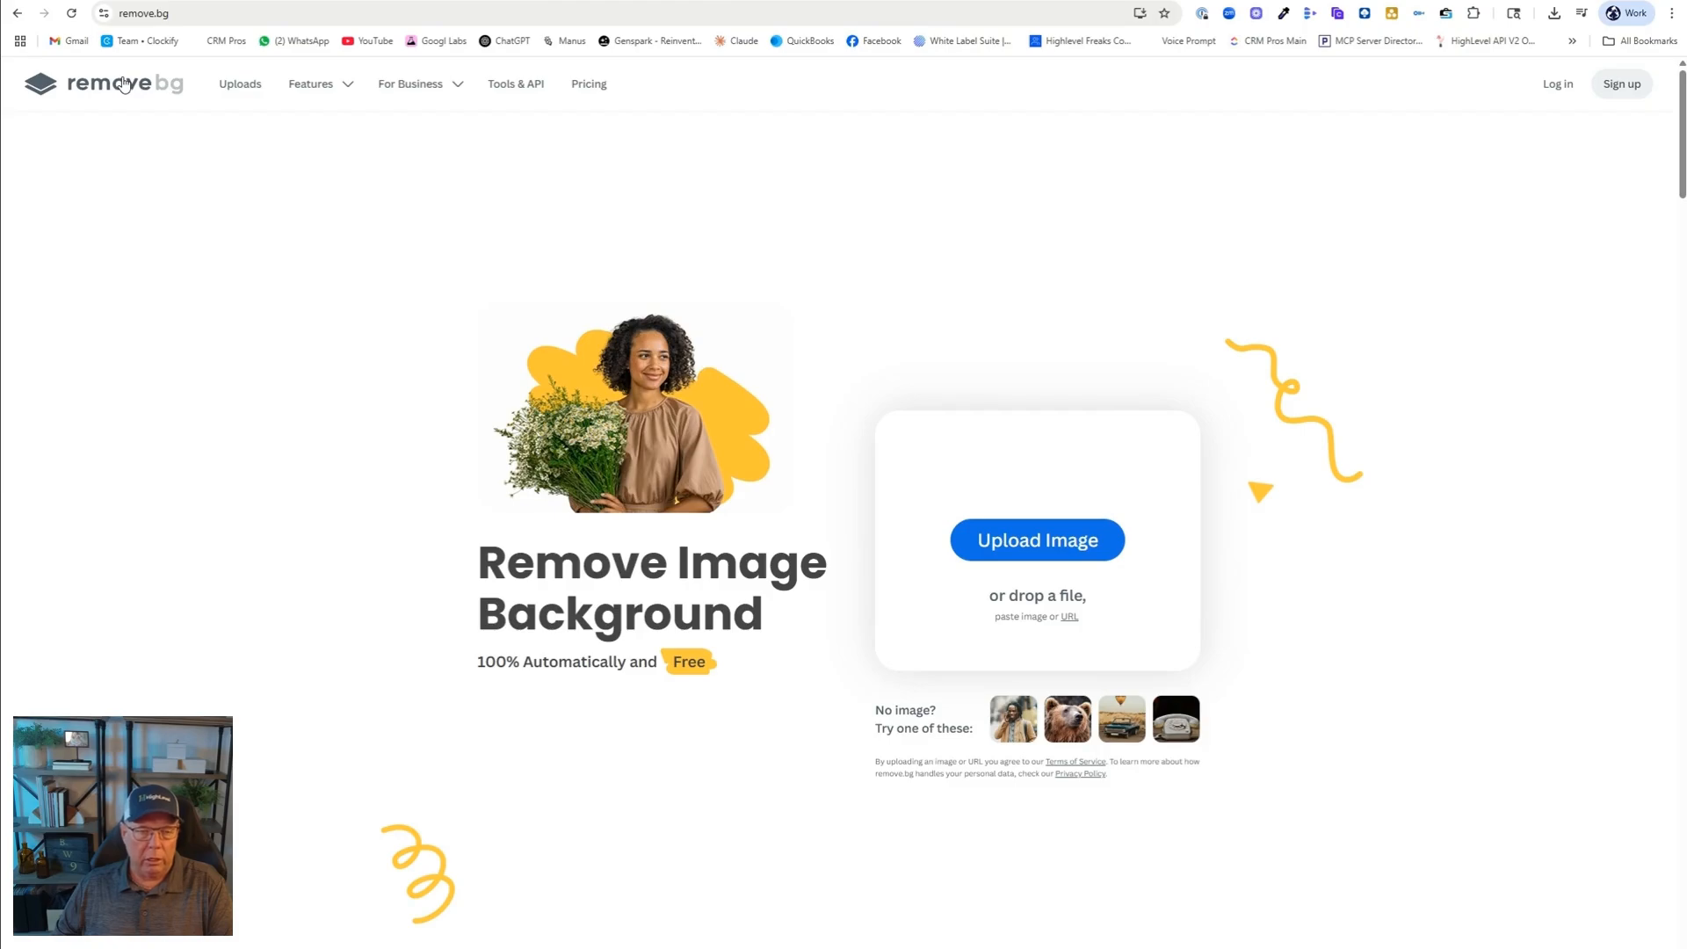
pyautogui.moveTo(911, 517)
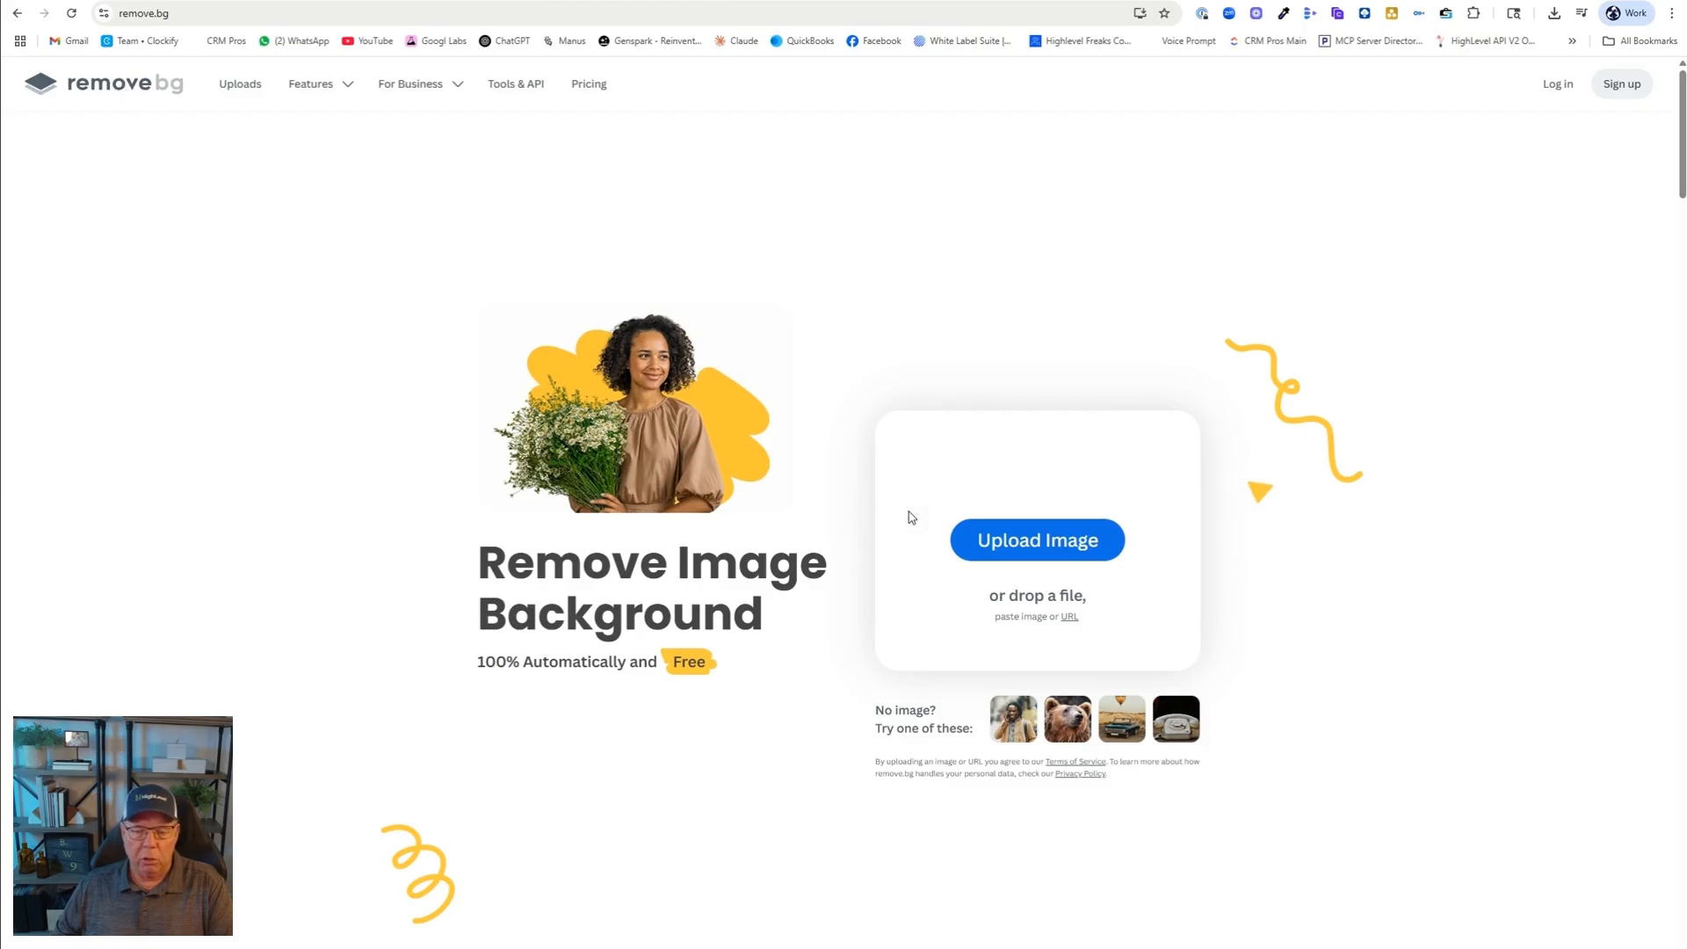
# Remove the Safety-Kleen logo's background and download the transparent version
pyautogui.click(1037, 539)
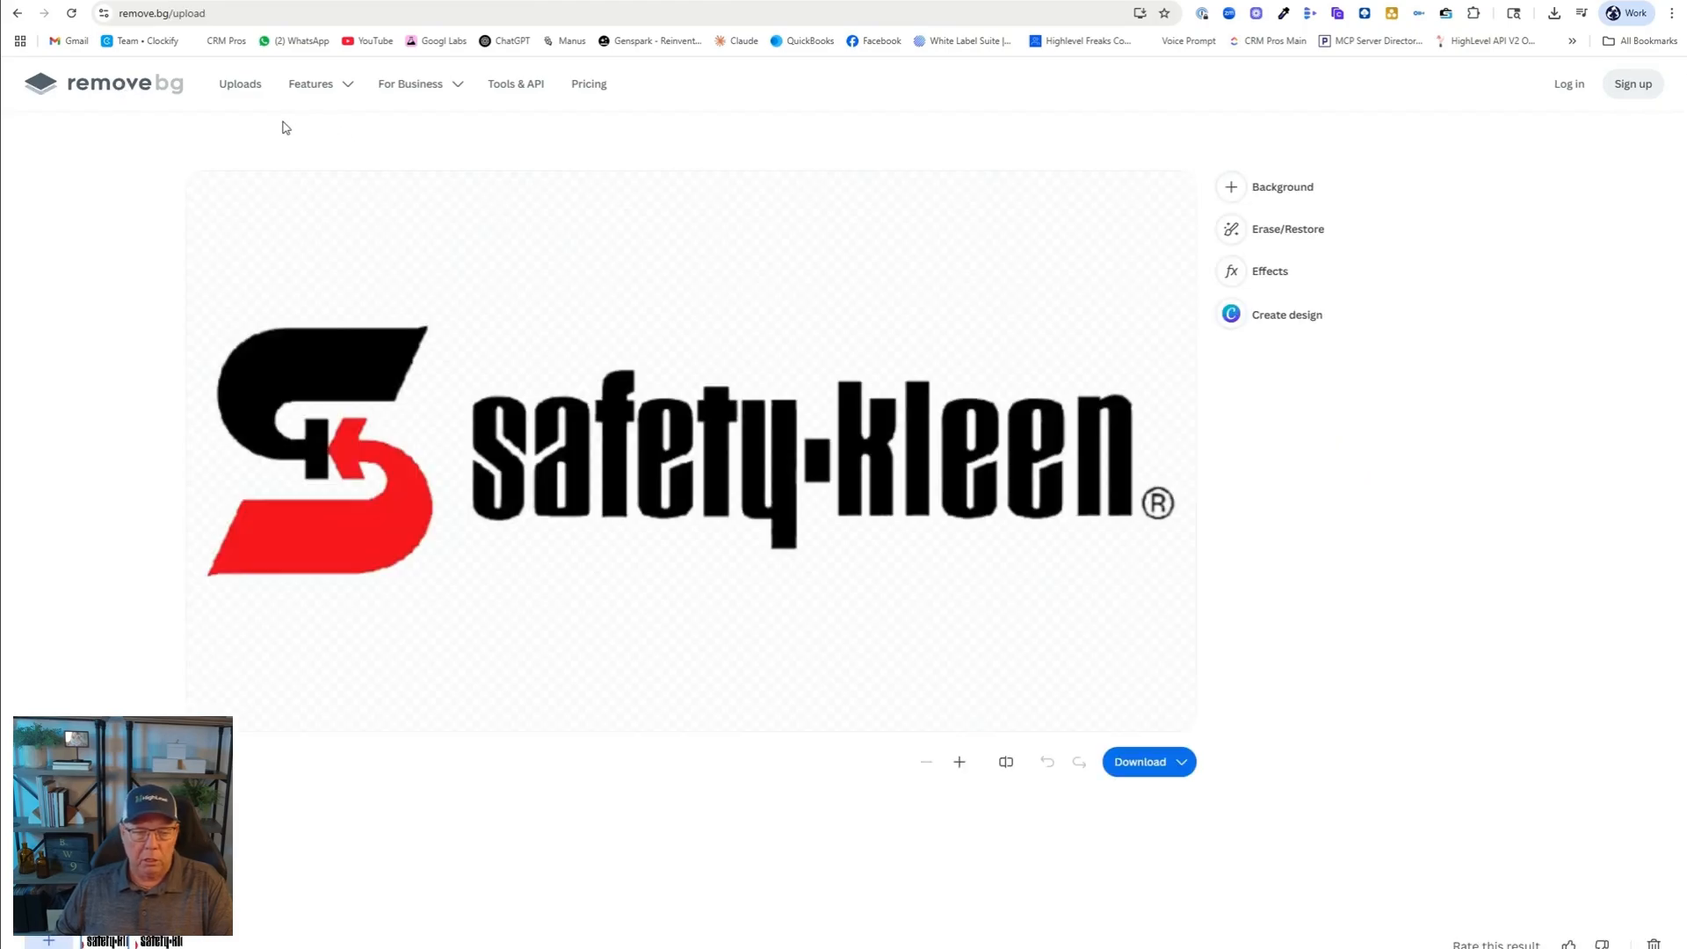
pyautogui.moveTo(1167, 486)
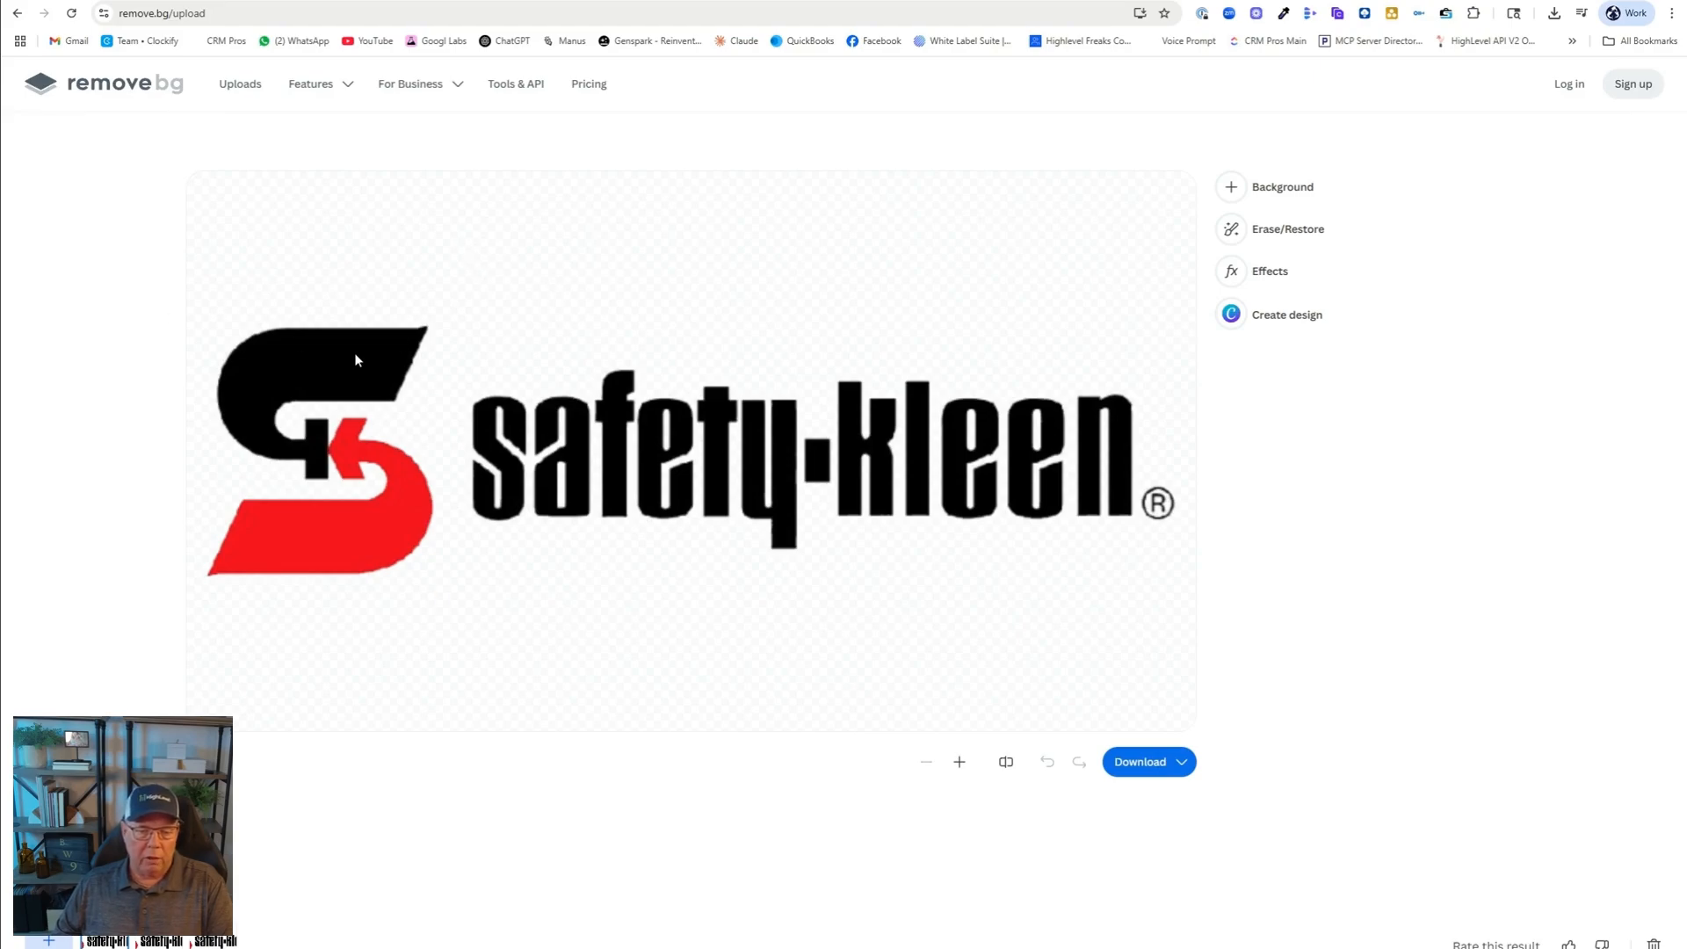
pyautogui.moveTo(1107, 472)
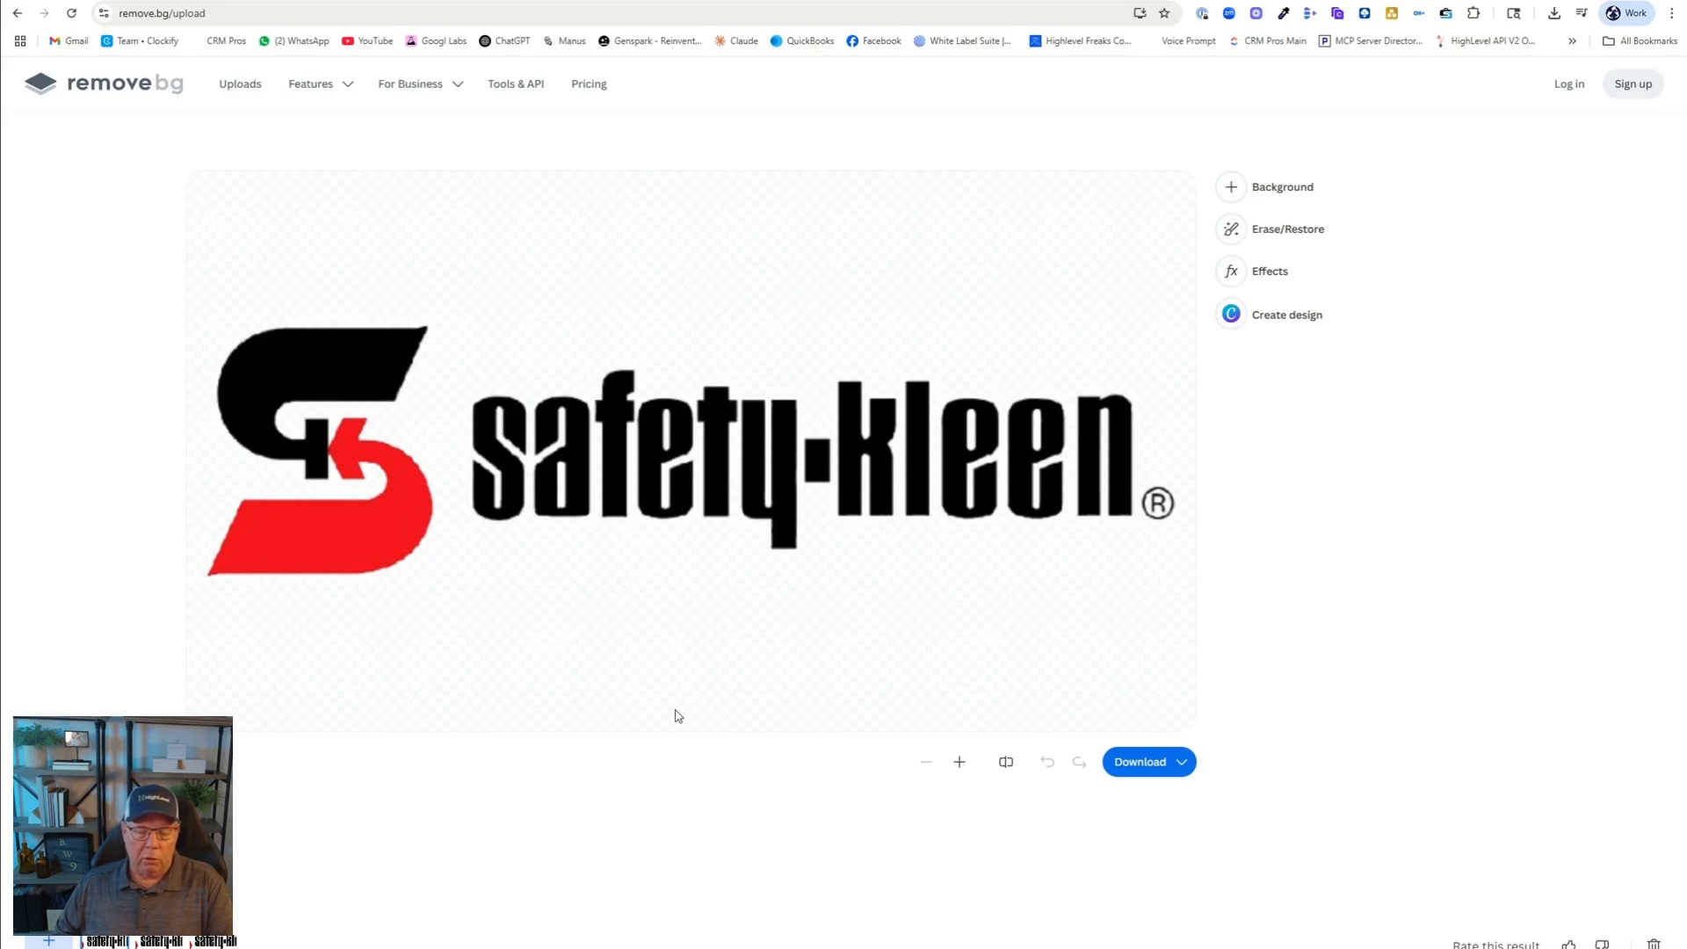
pyautogui.click(1181, 761)
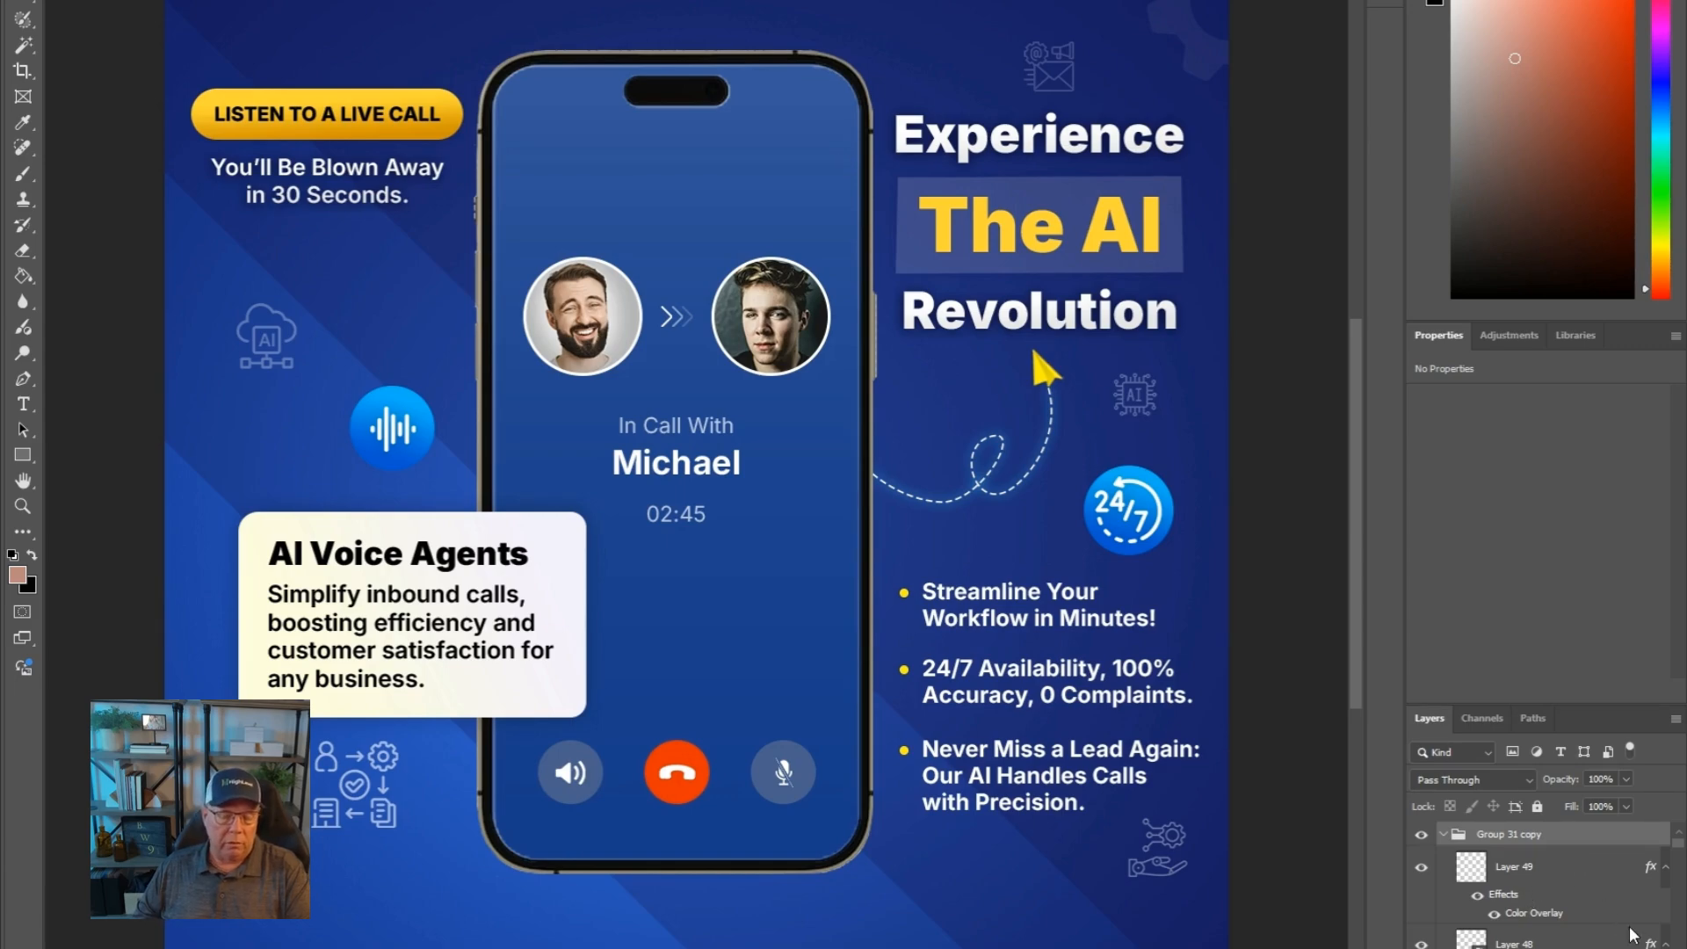
pyautogui.moveTo(1434, 914)
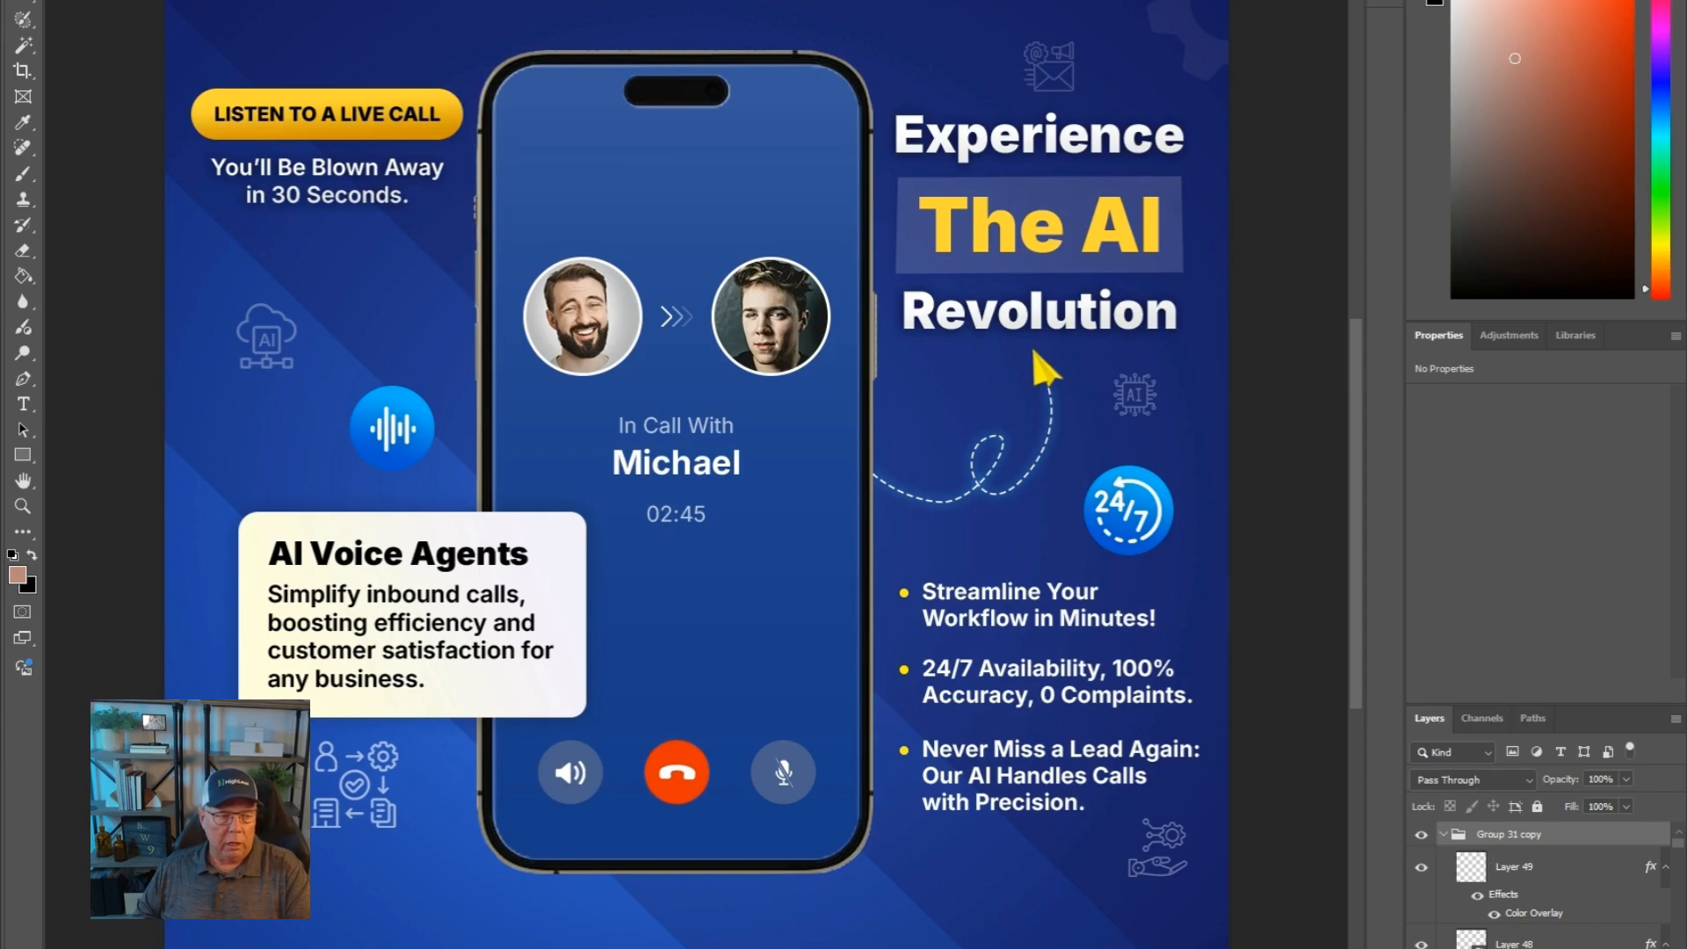
pyautogui.moveTo(427, 288)
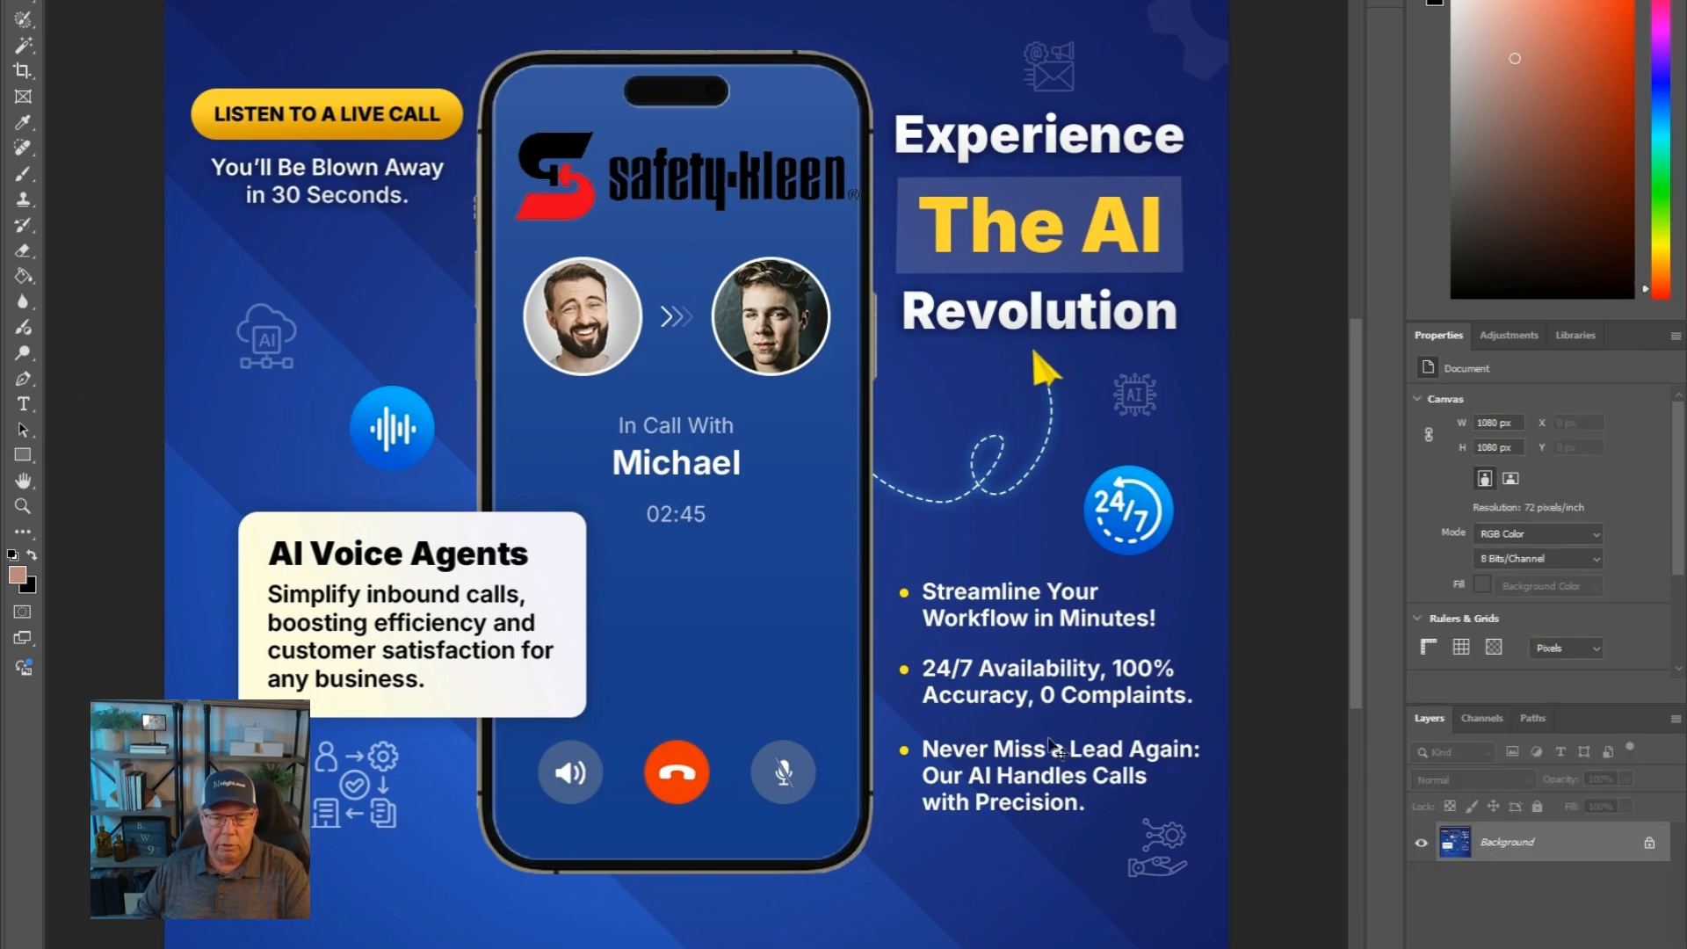
pyautogui.moveTo(95, 179)
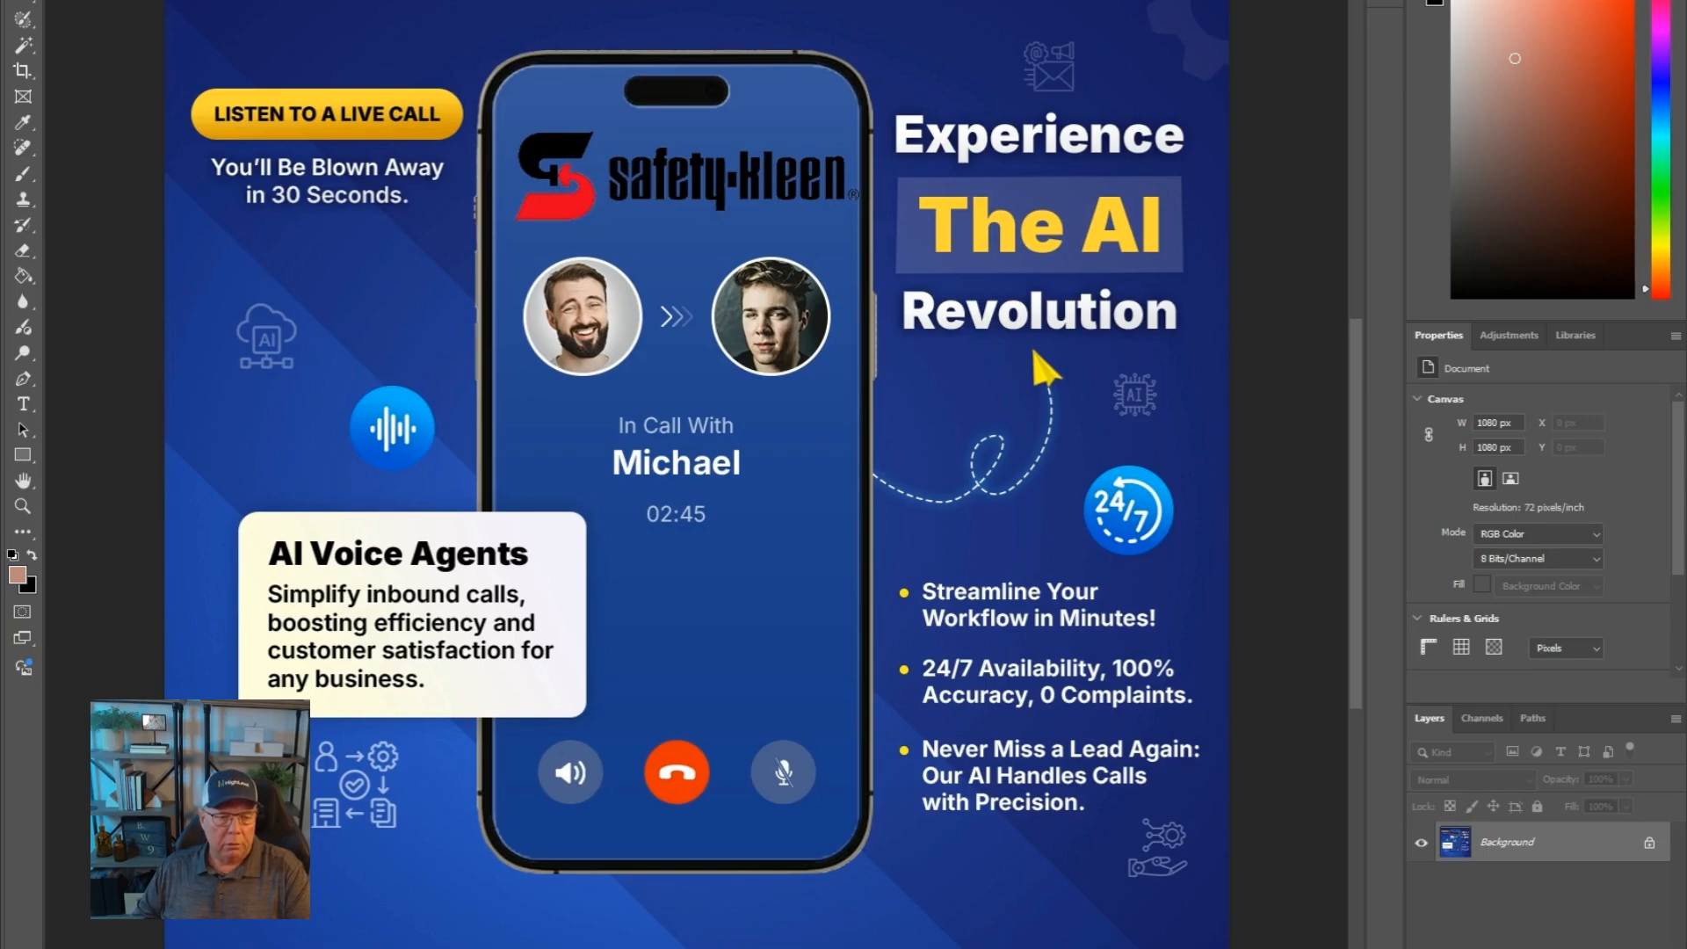
pyautogui.moveTo(121, 123)
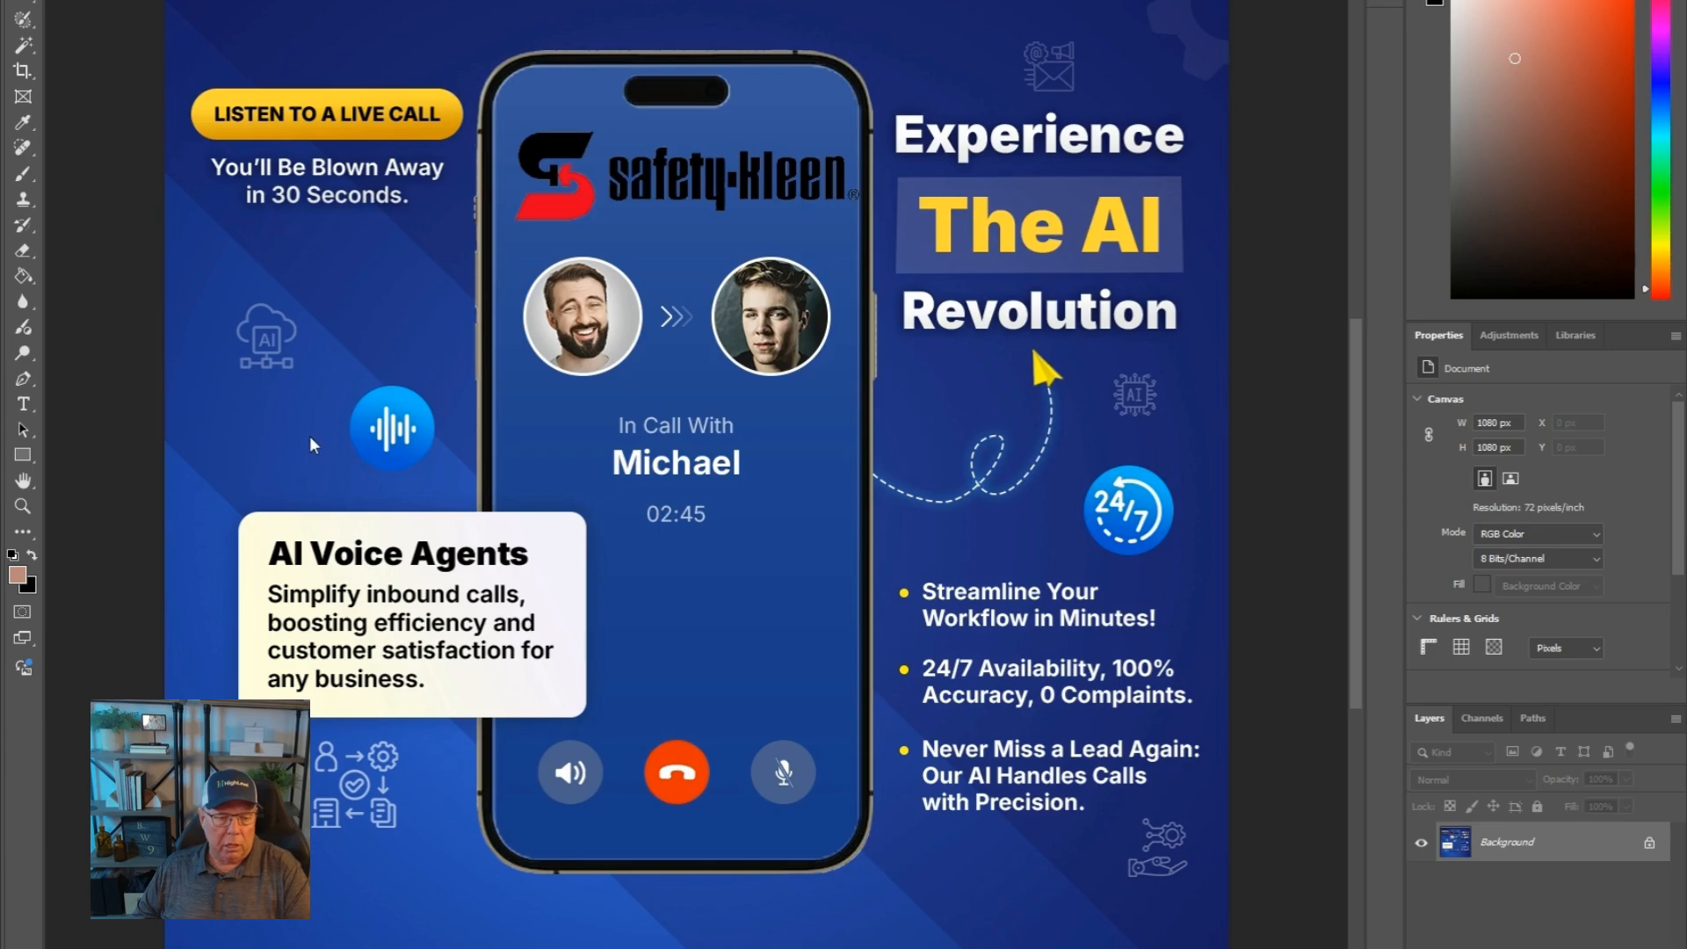
pyautogui.moveTo(283, 385)
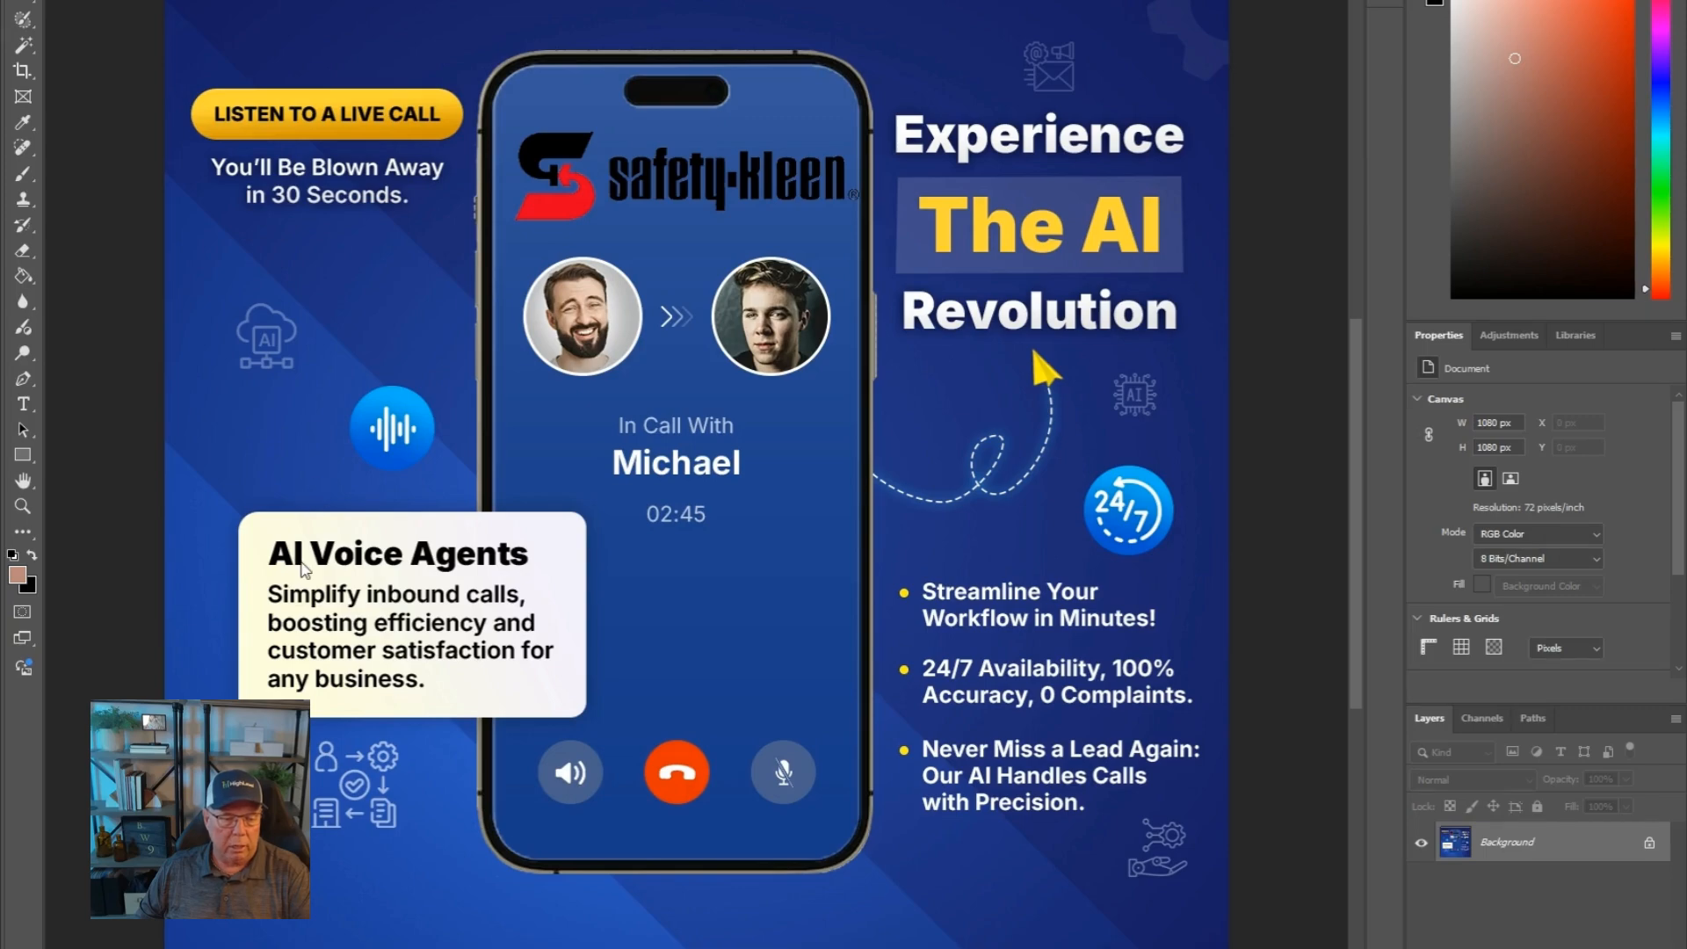
pyautogui.moveTo(74, 63)
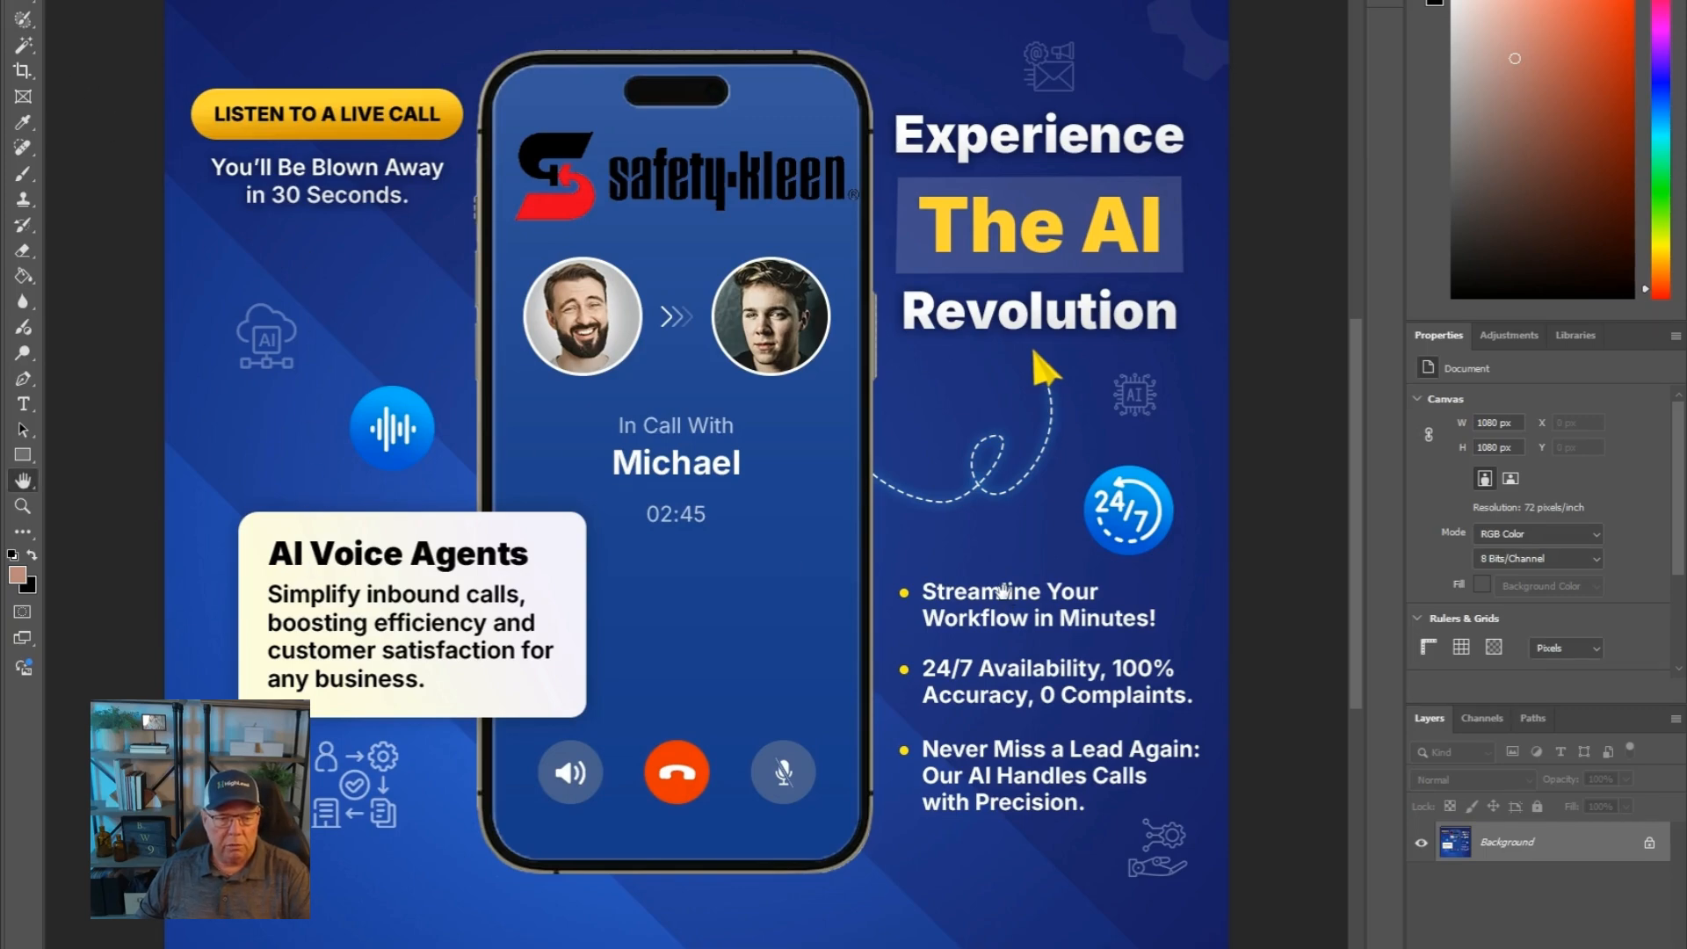
pyautogui.moveTo(520, 233)
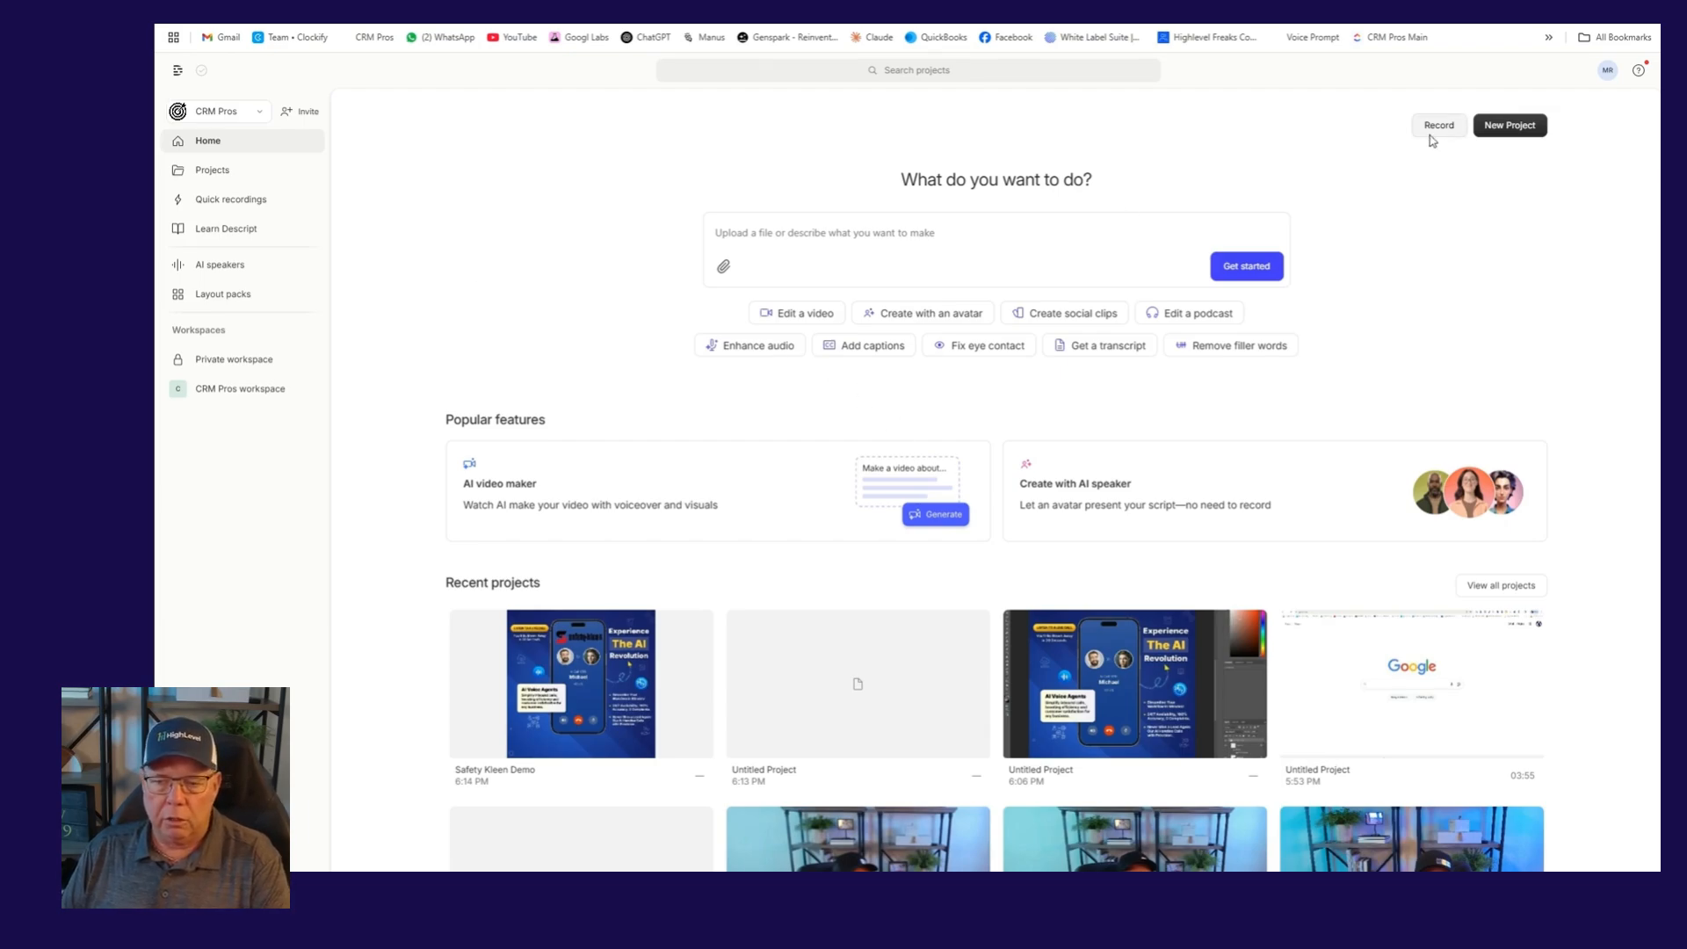
pyautogui.moveTo(1487, 171)
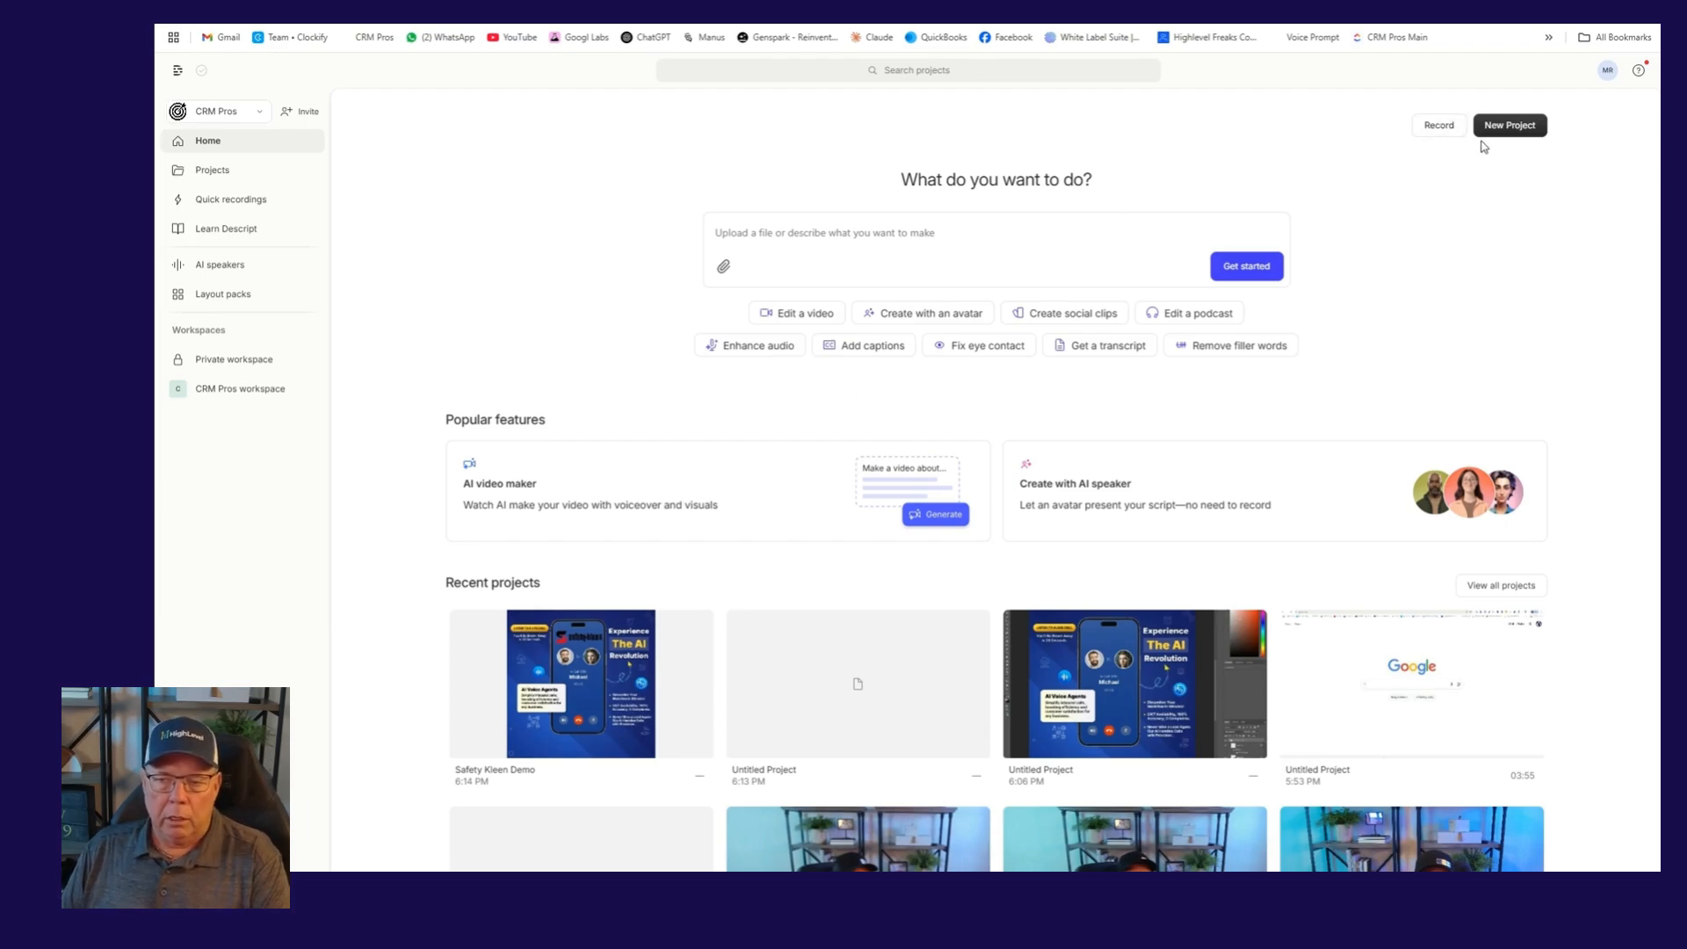
# Create a new project from Safety Klean.wav and let it transcribe
pyautogui.click(1510, 125)
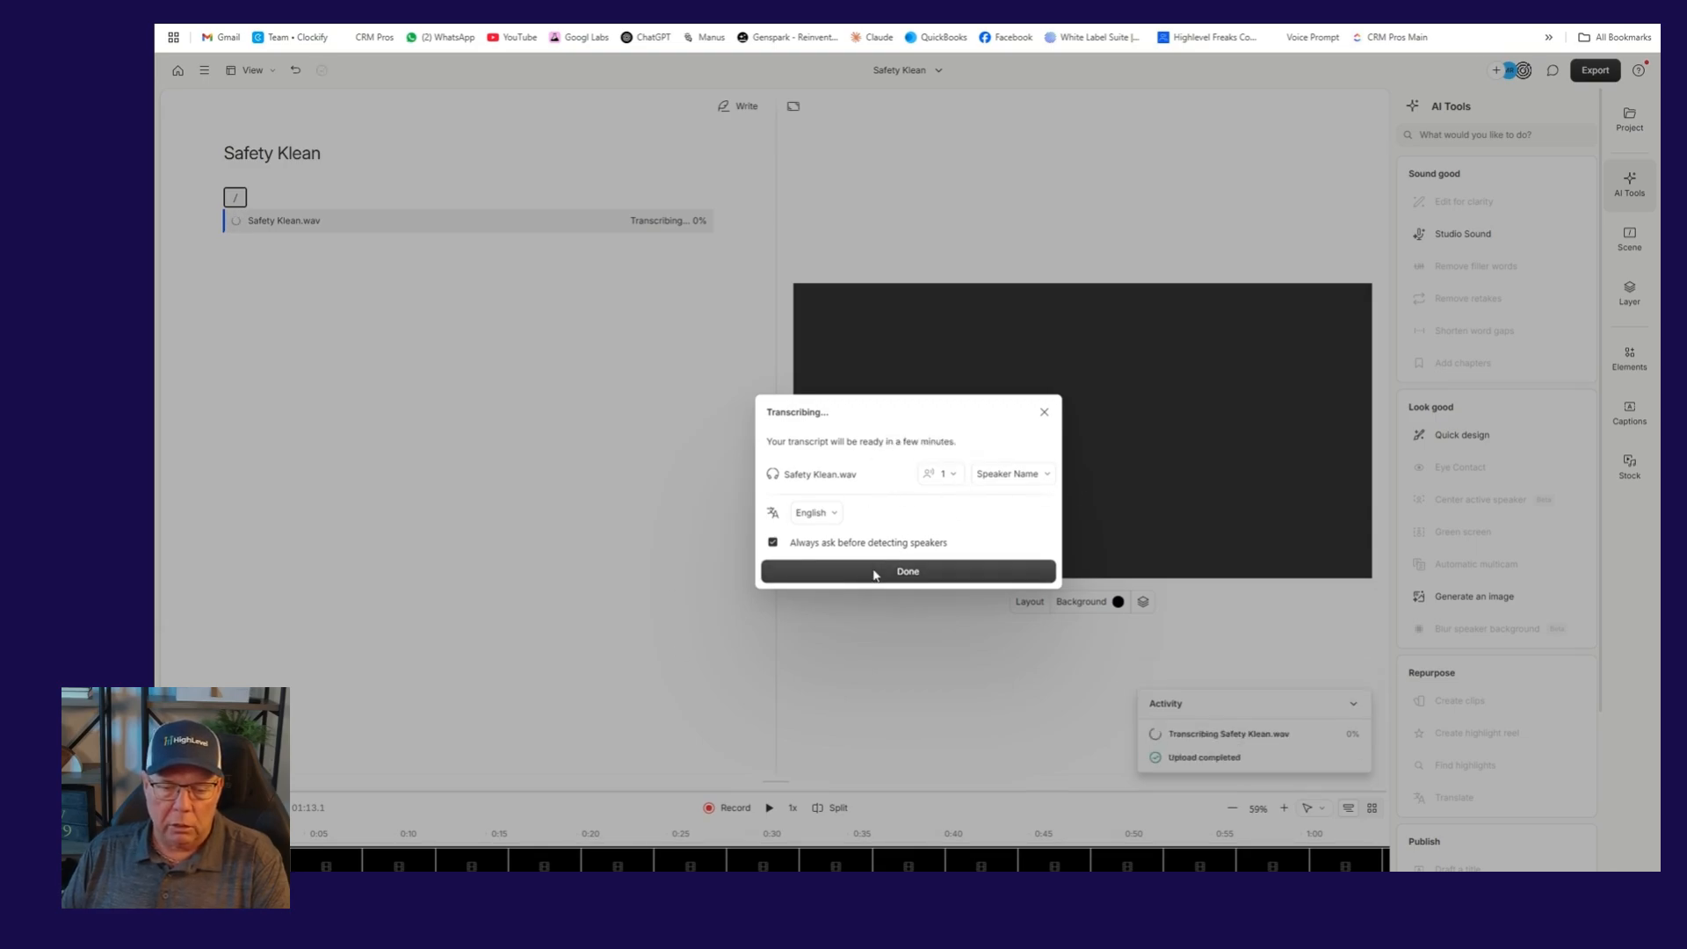
pyautogui.click(907, 571)
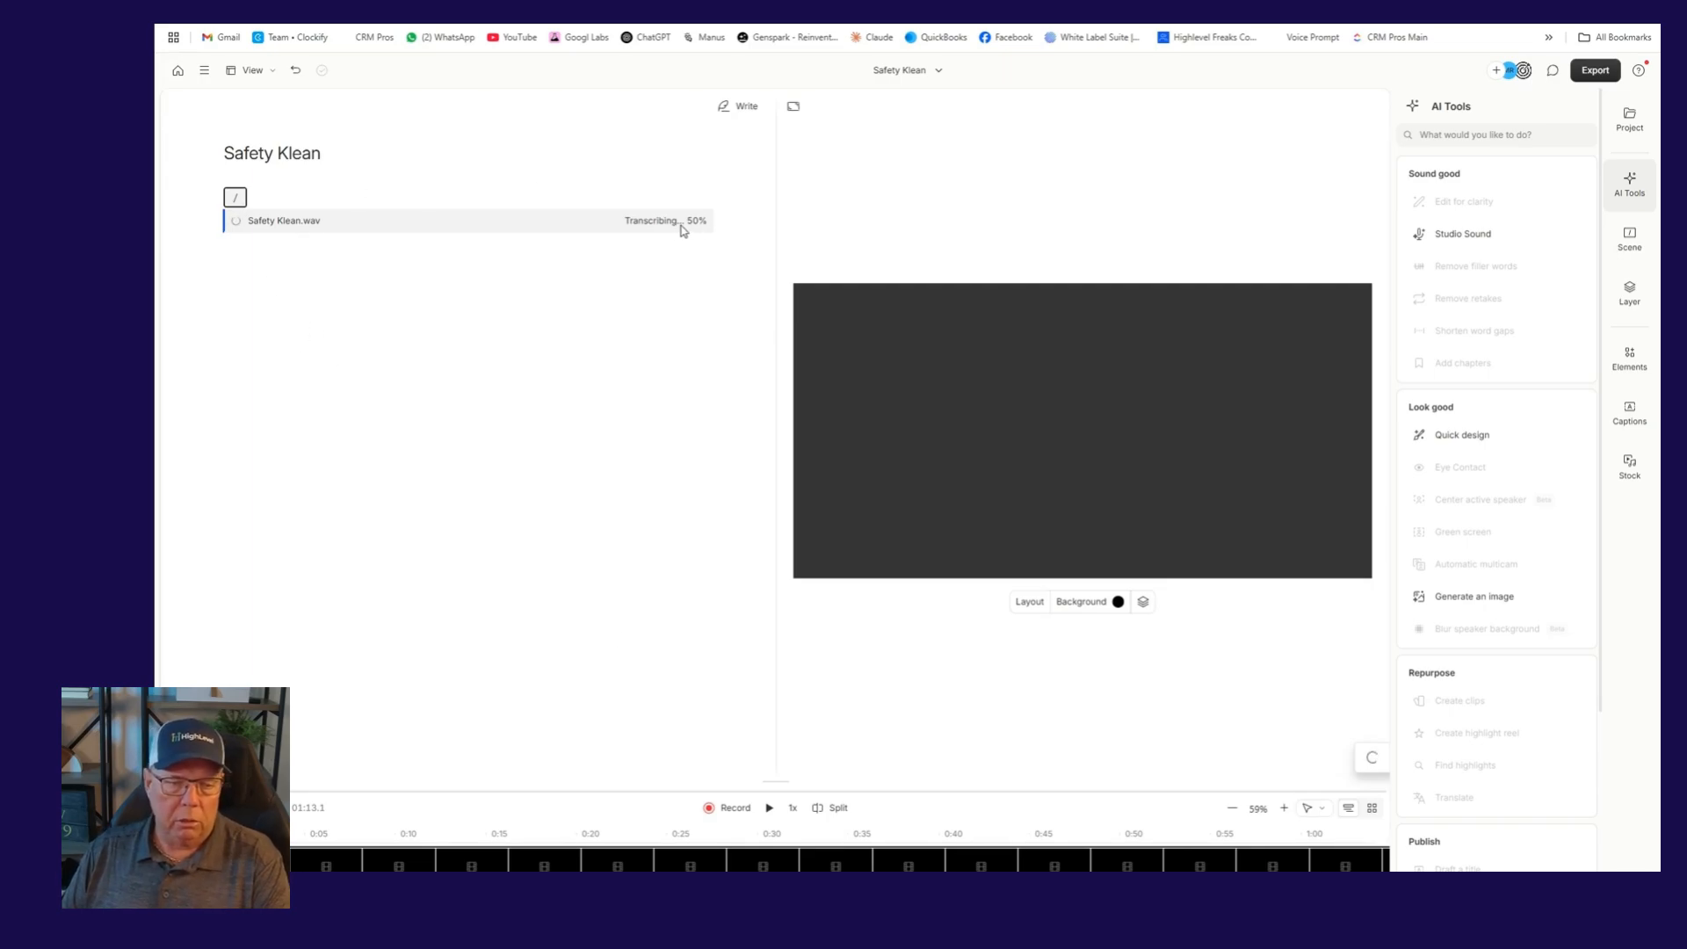
pyautogui.moveTo(640, 531)
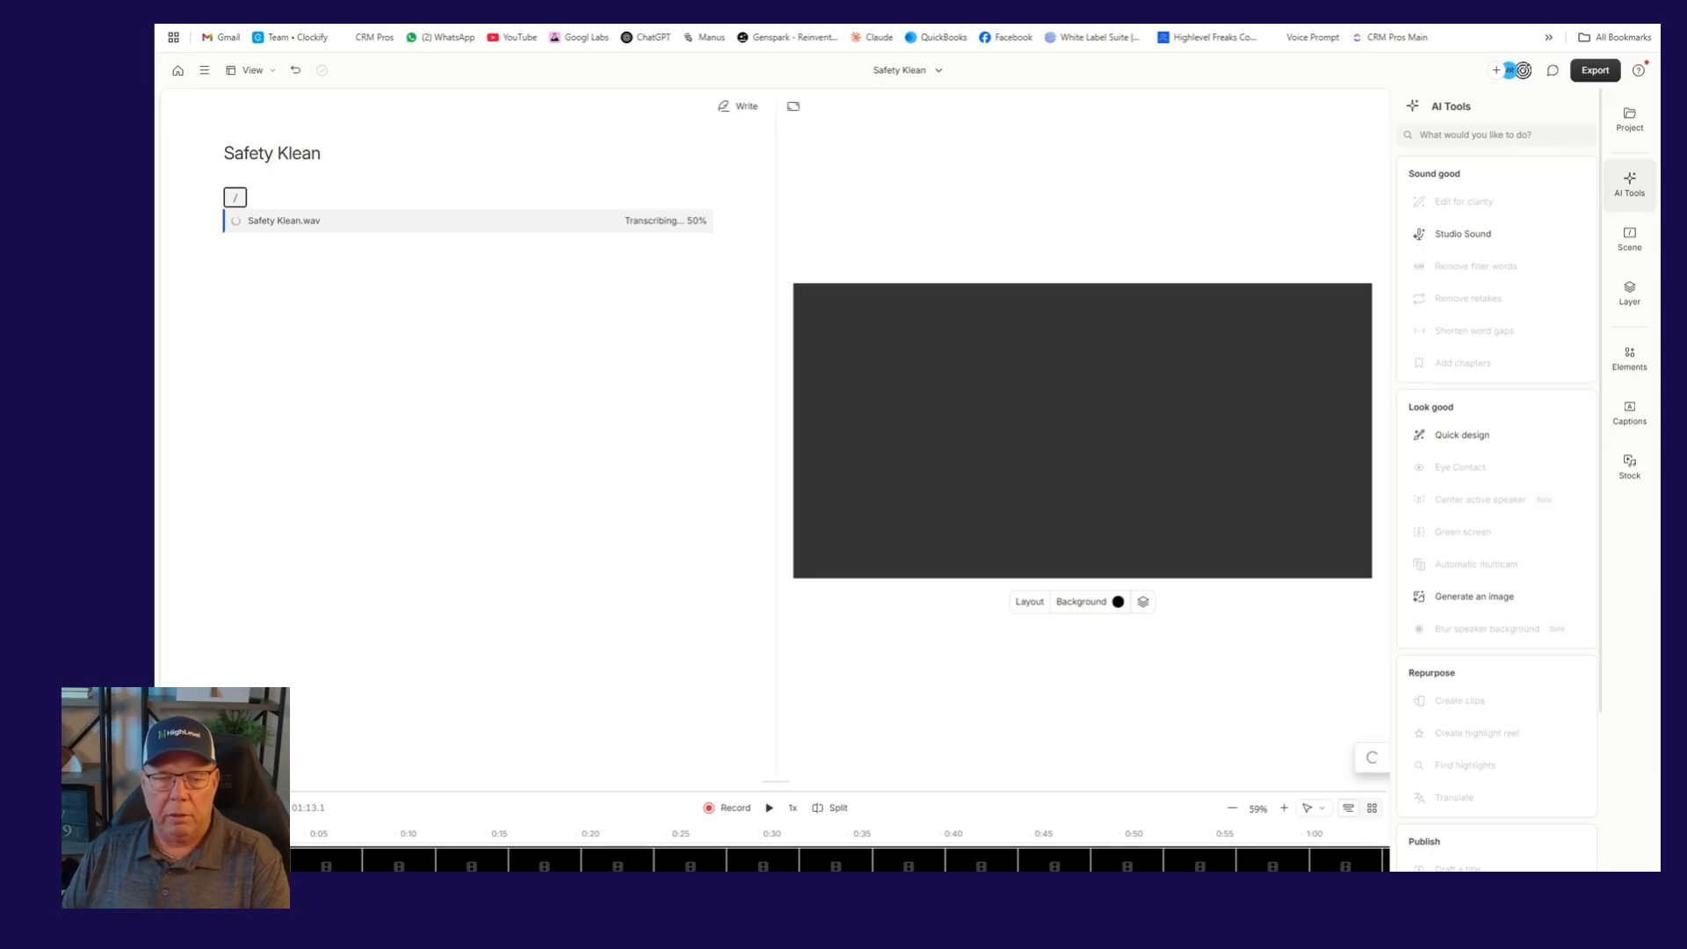
pyautogui.moveTo(275, 594)
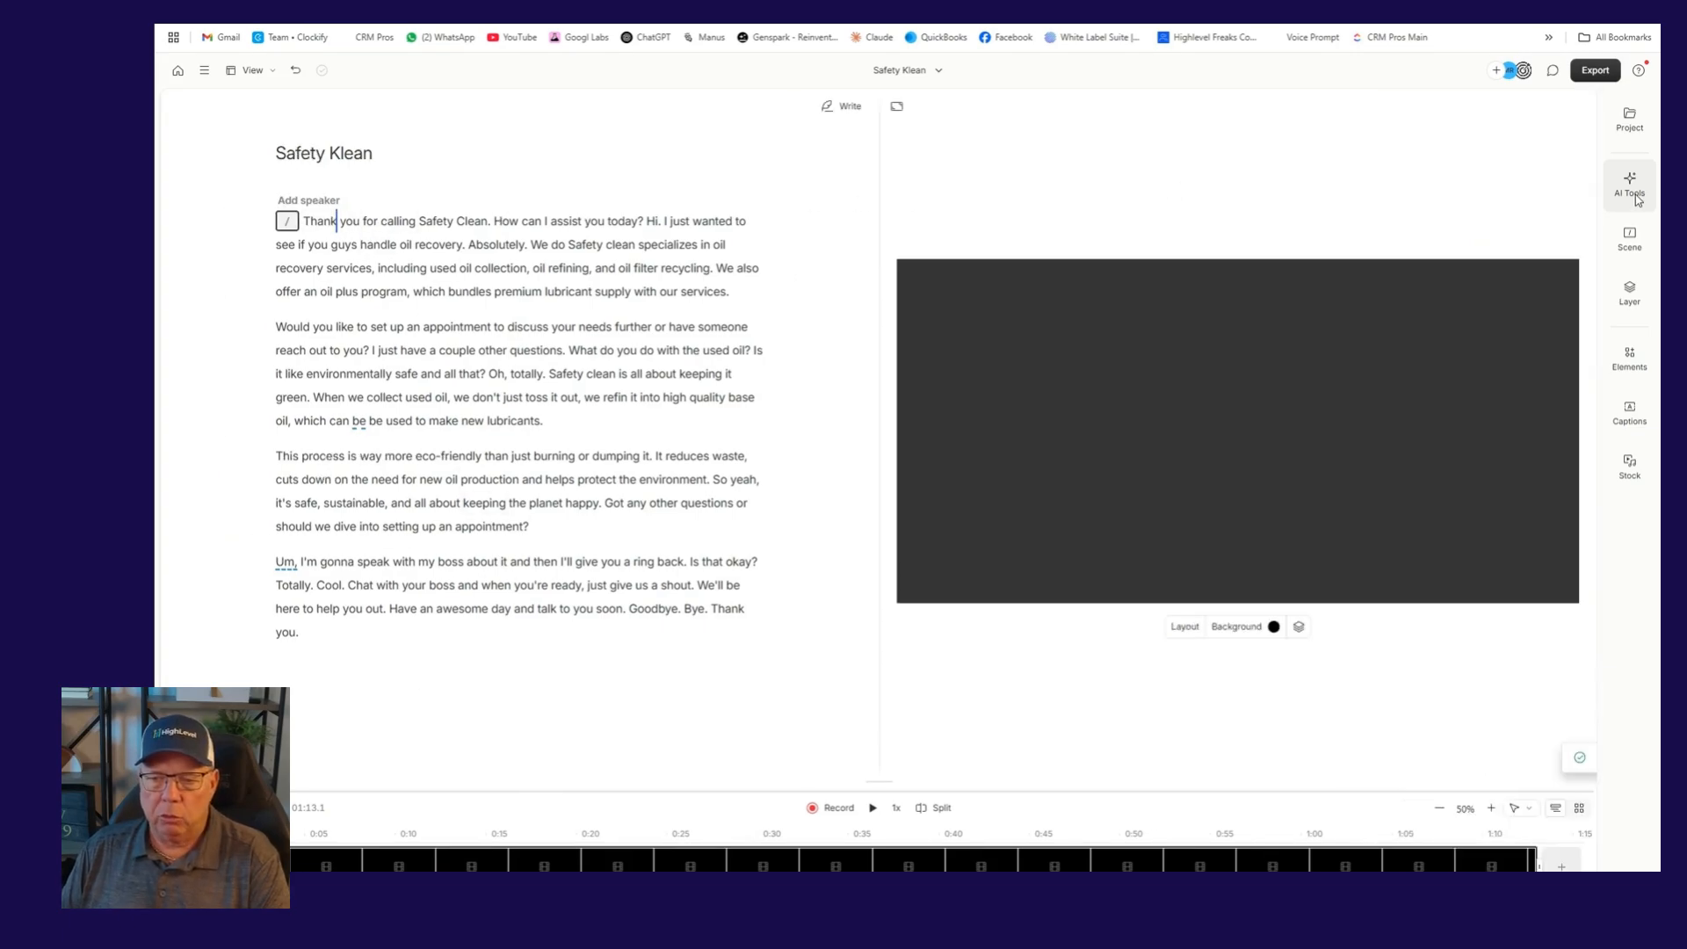
# Use Remove filler words to delete every detected filler from the transcript
pyautogui.click(1624, 185)
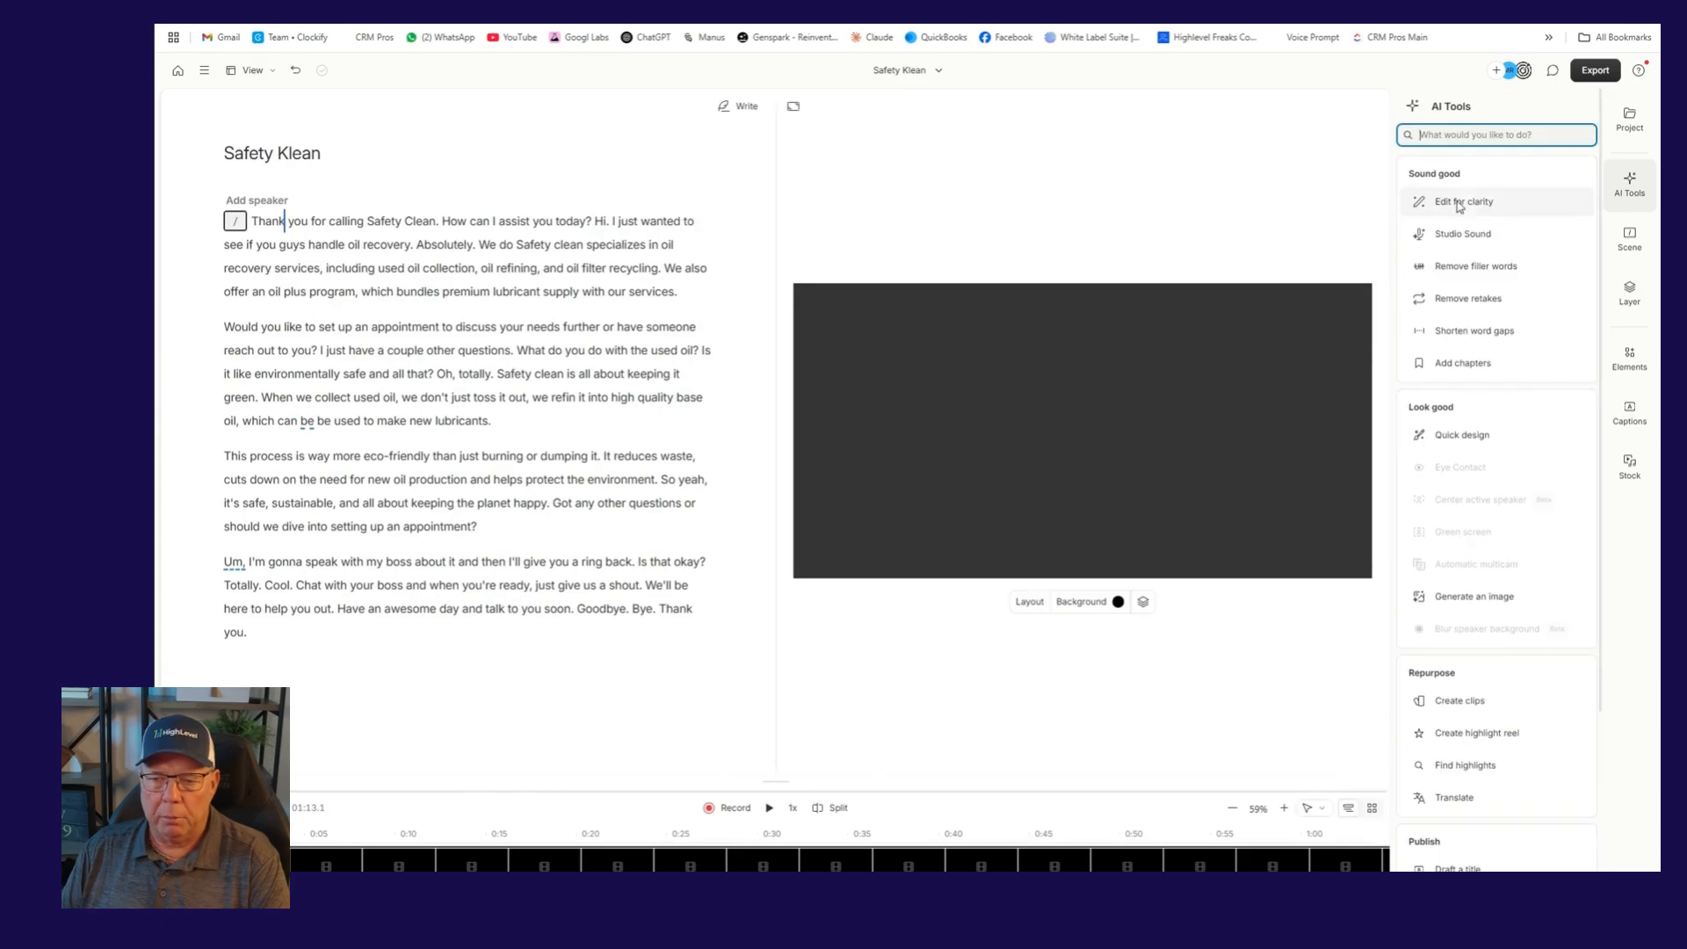
pyautogui.moveTo(1487, 276)
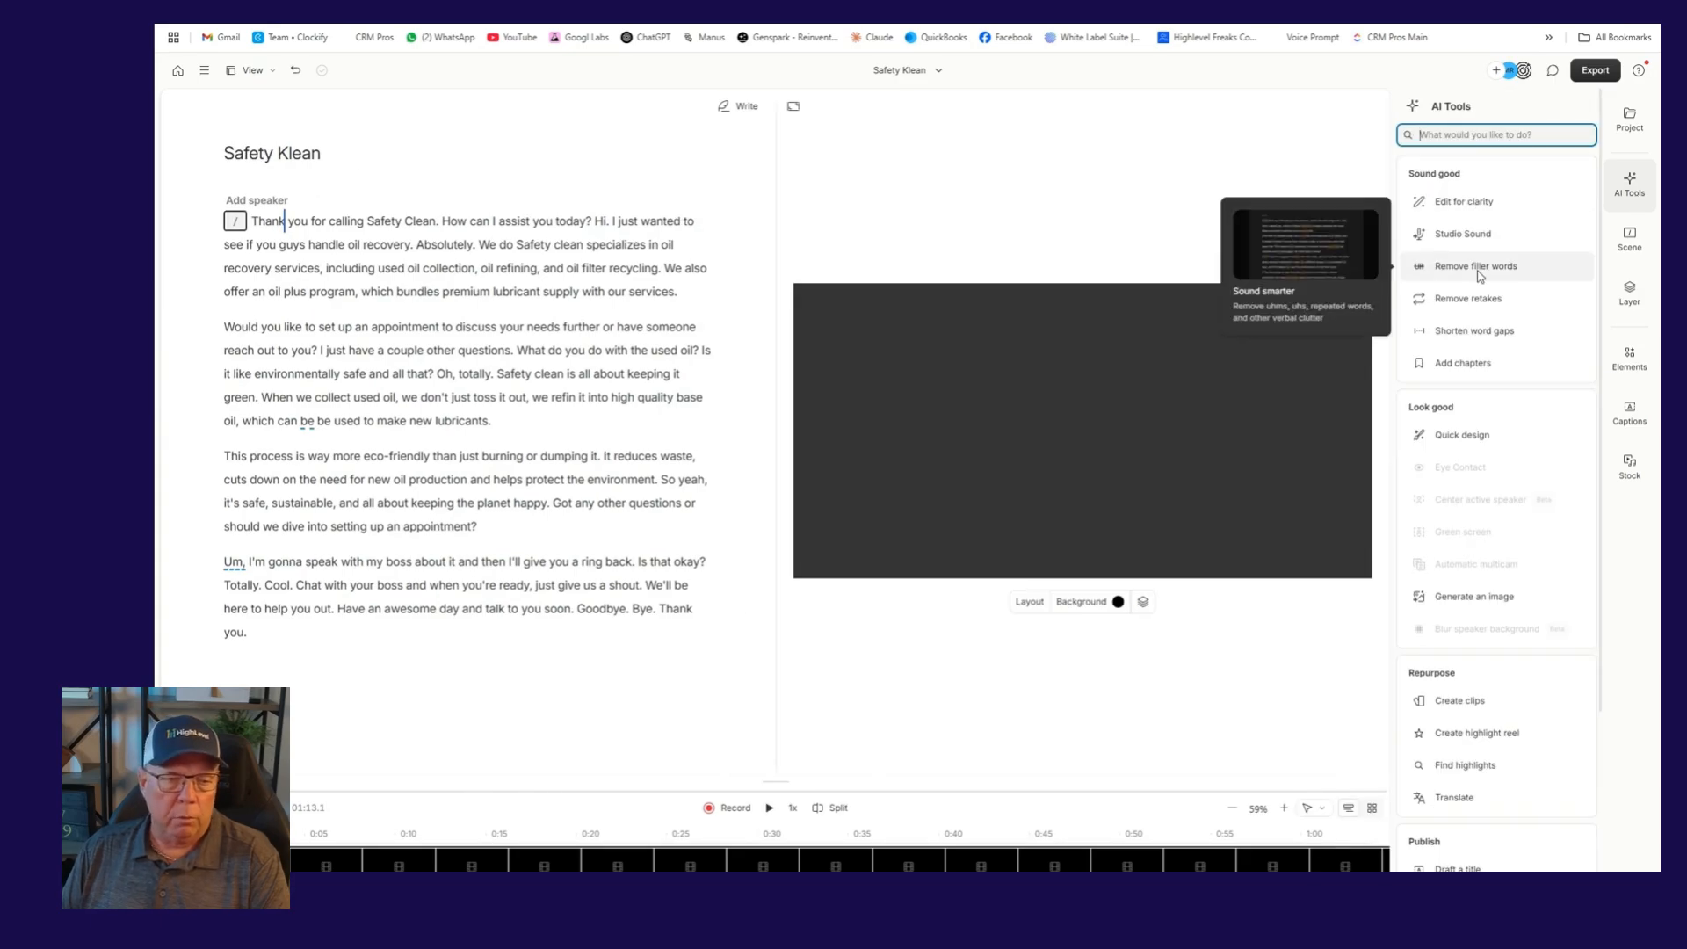
pyautogui.click(1476, 267)
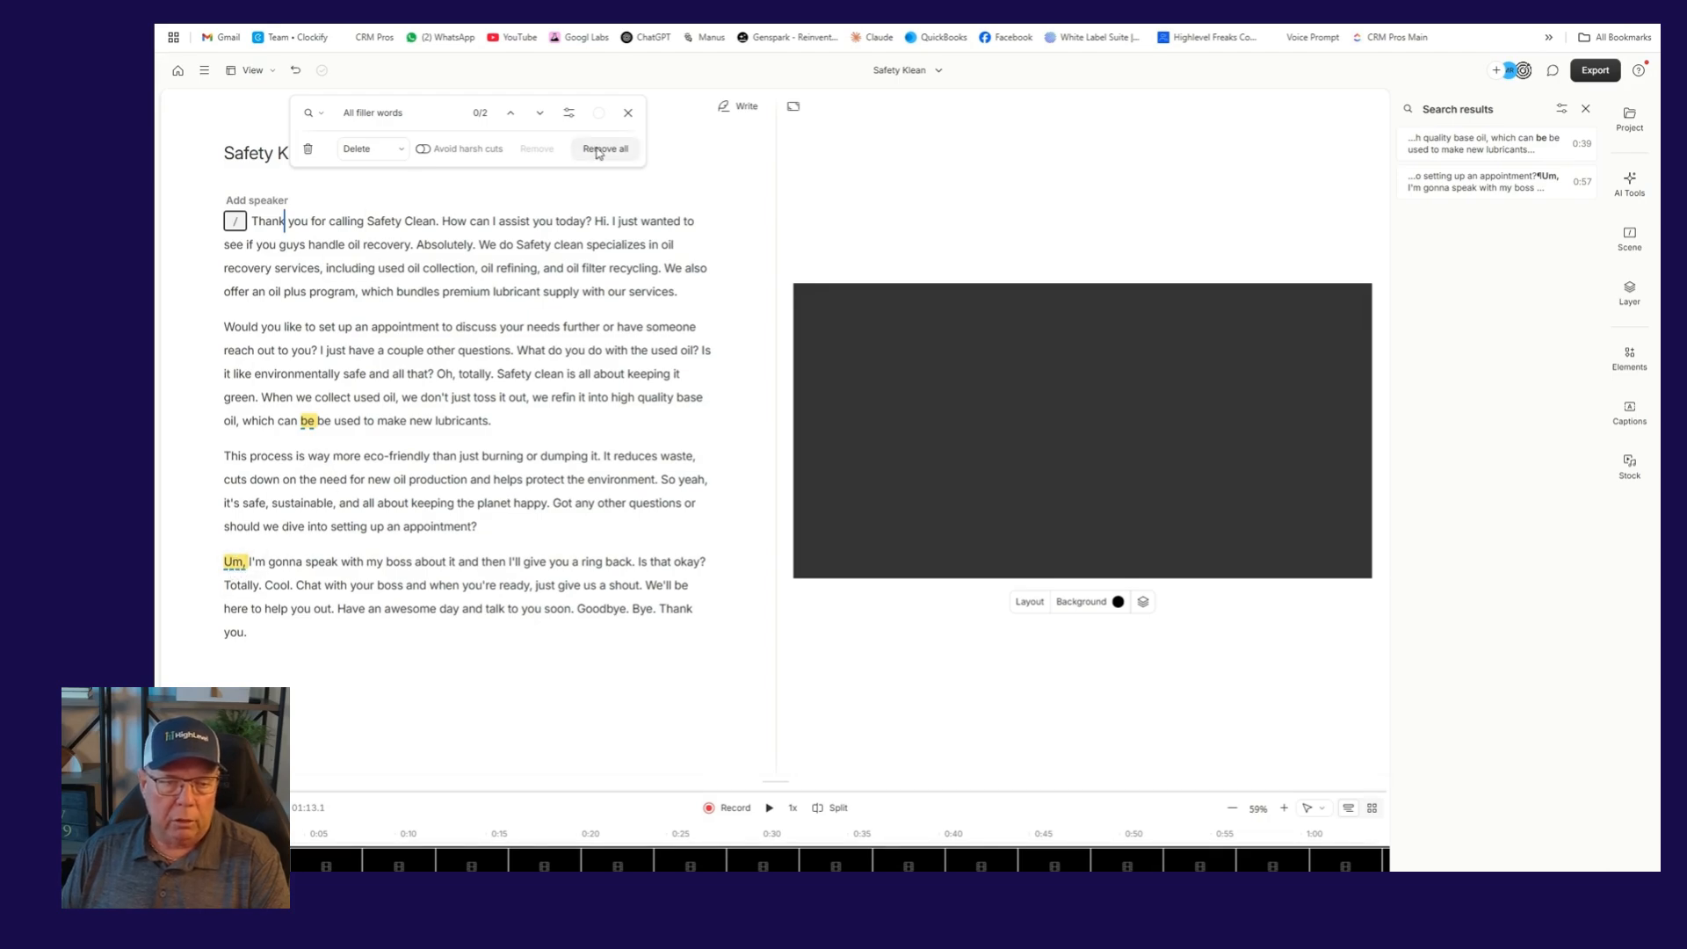
pyautogui.click(605, 148)
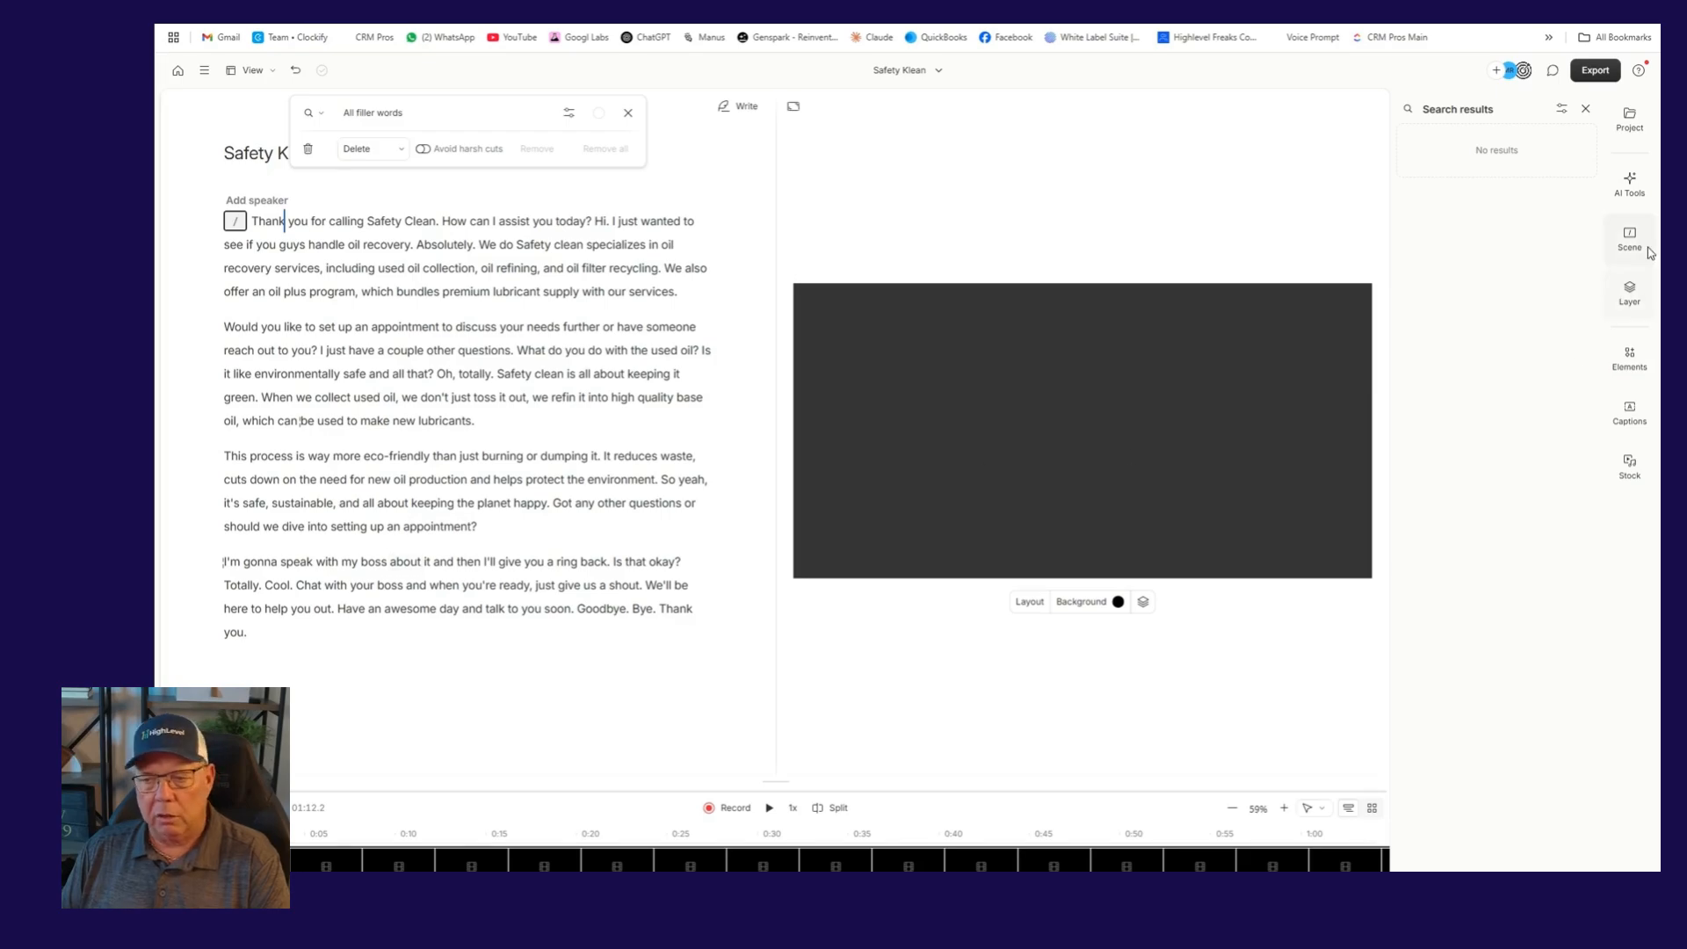
pyautogui.click(1649, 180)
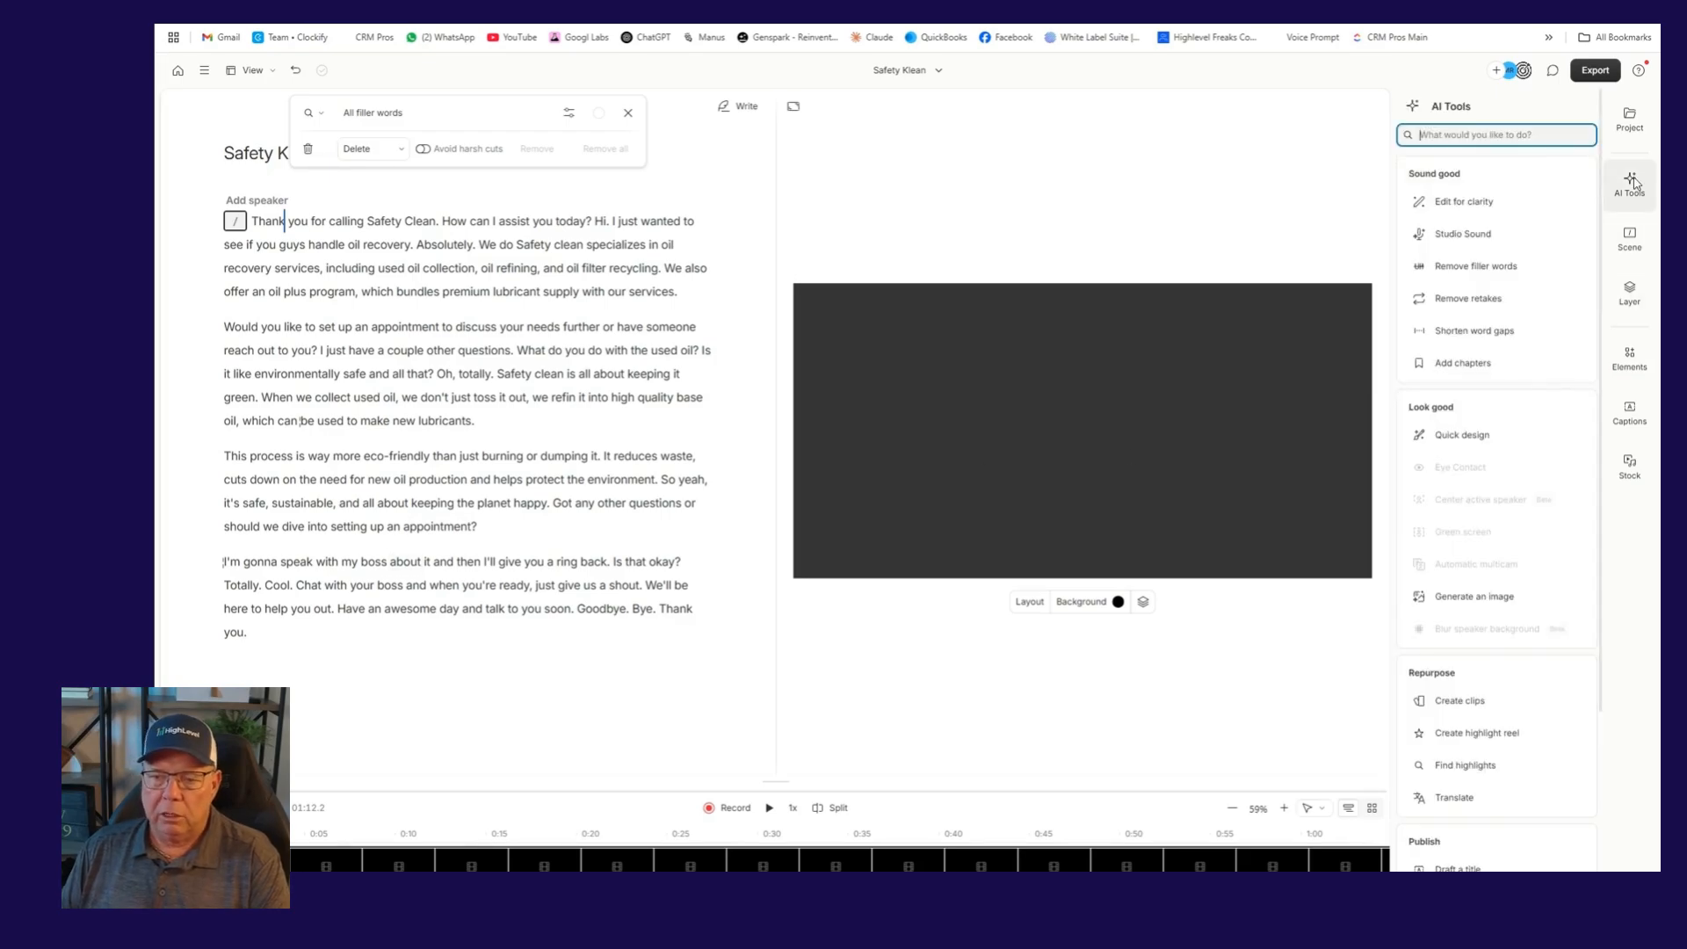
pyautogui.moveTo(1484, 341)
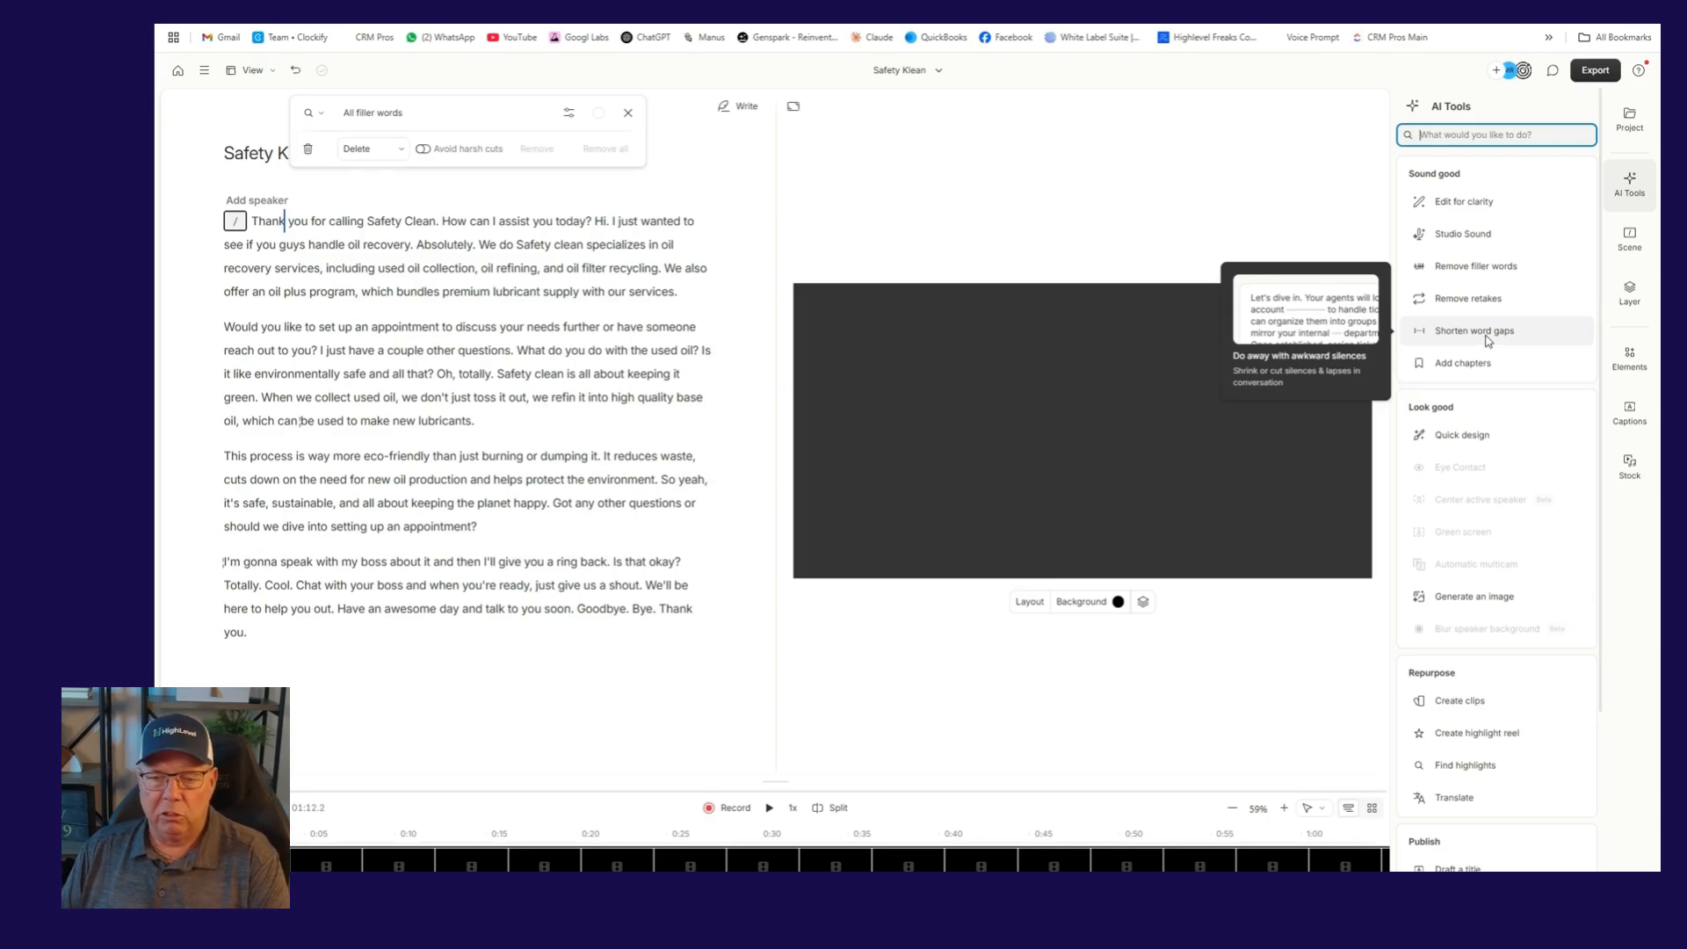
# Run Shorten word gaps for pauses over 3s to 1 second; none found
pyautogui.click(1475, 331)
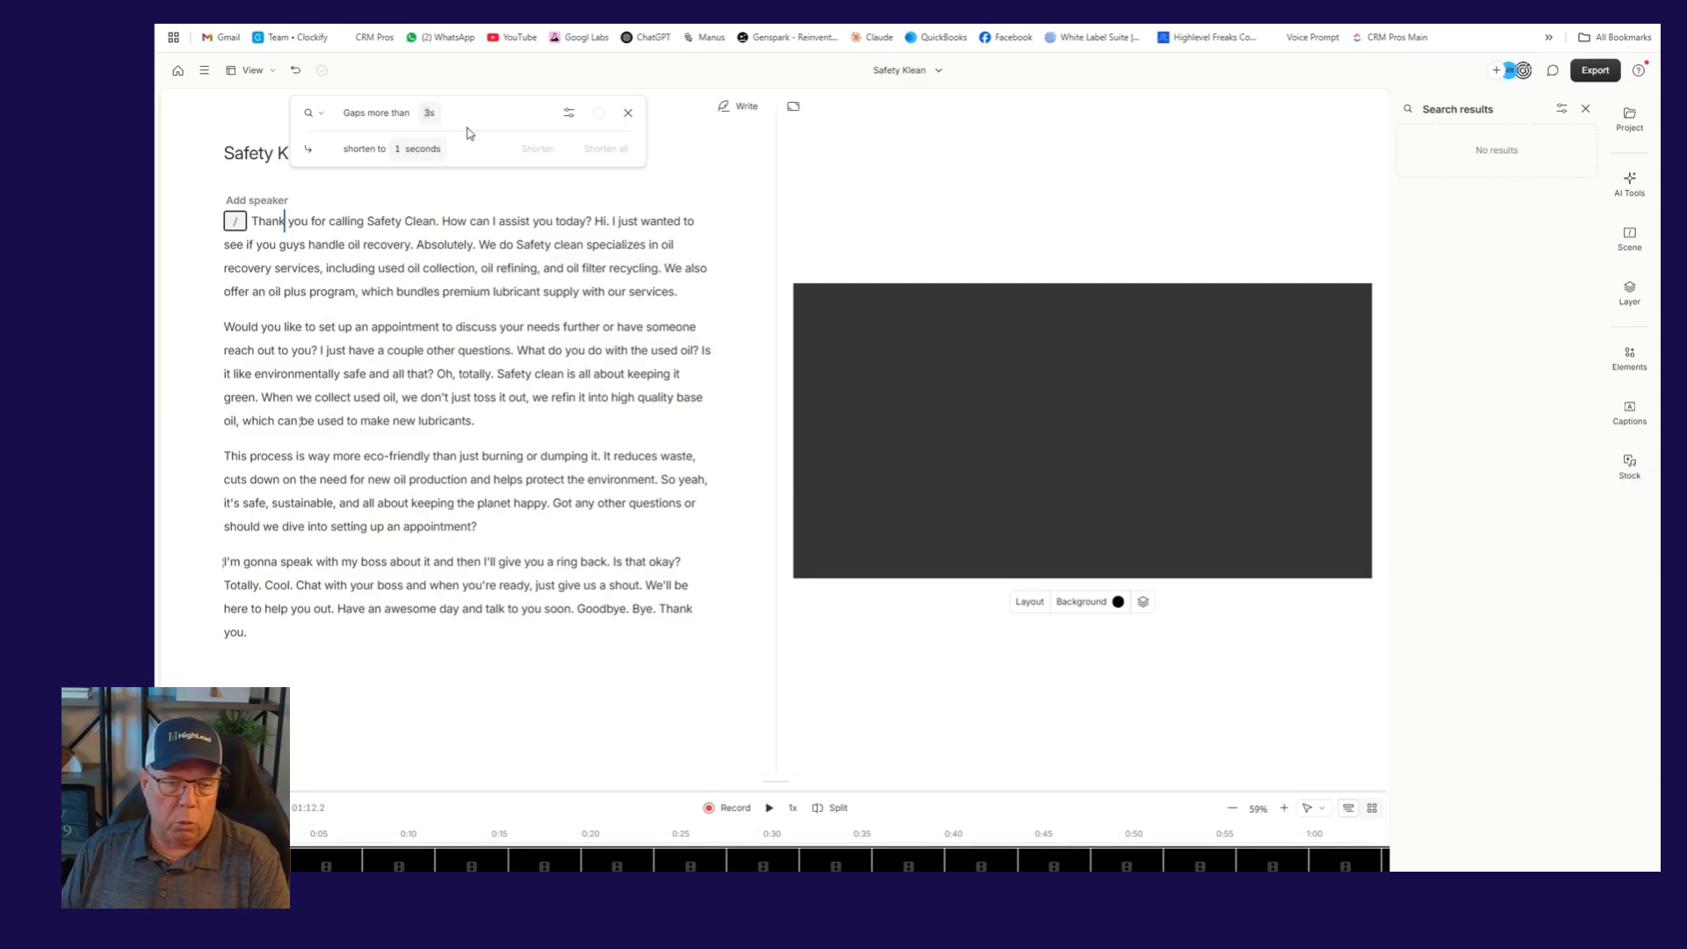
pyautogui.click(629, 112)
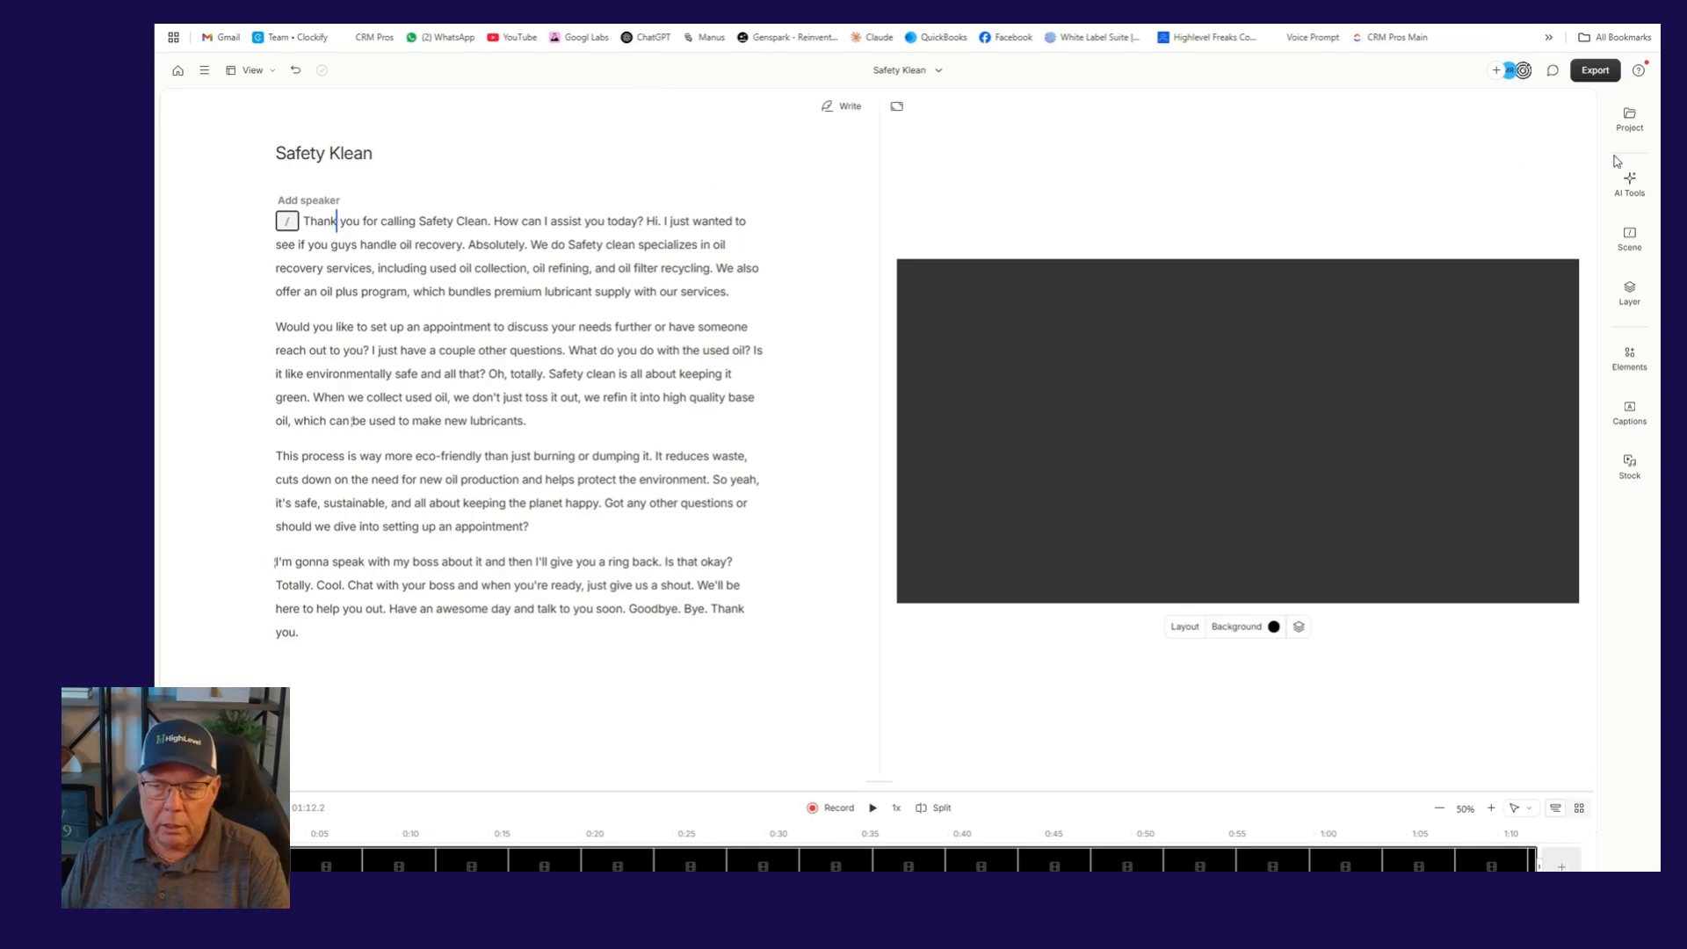
# Apply Studio Sound to the call recording for cleaner audio
pyautogui.click(1631, 180)
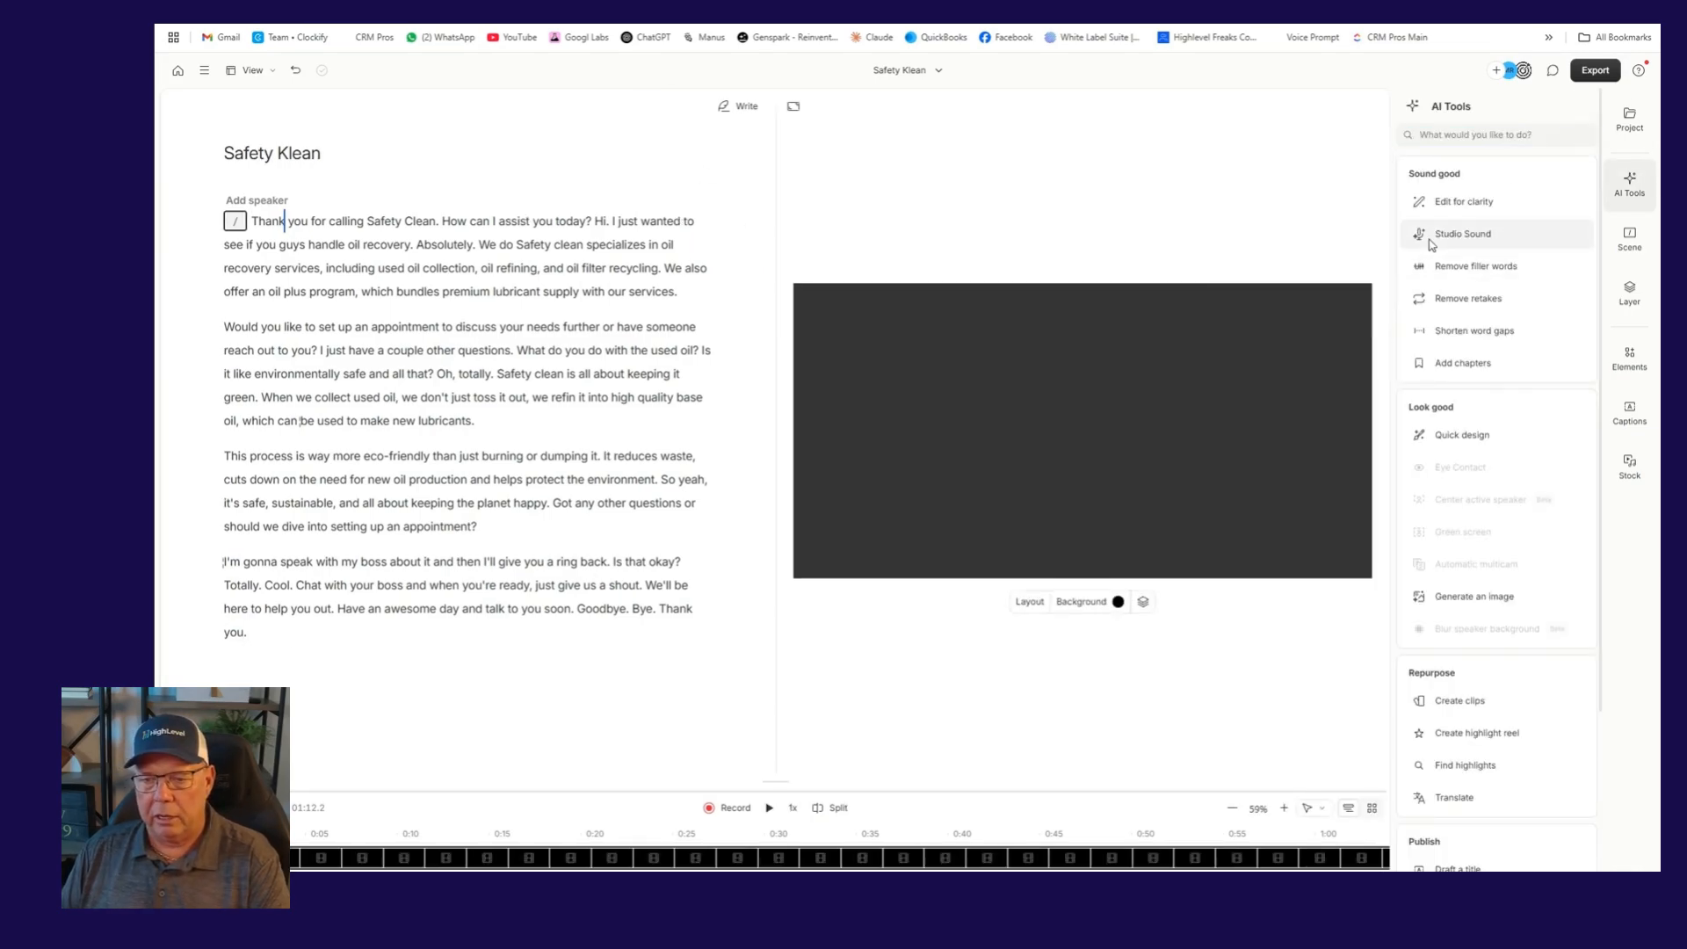
pyautogui.click(1463, 234)
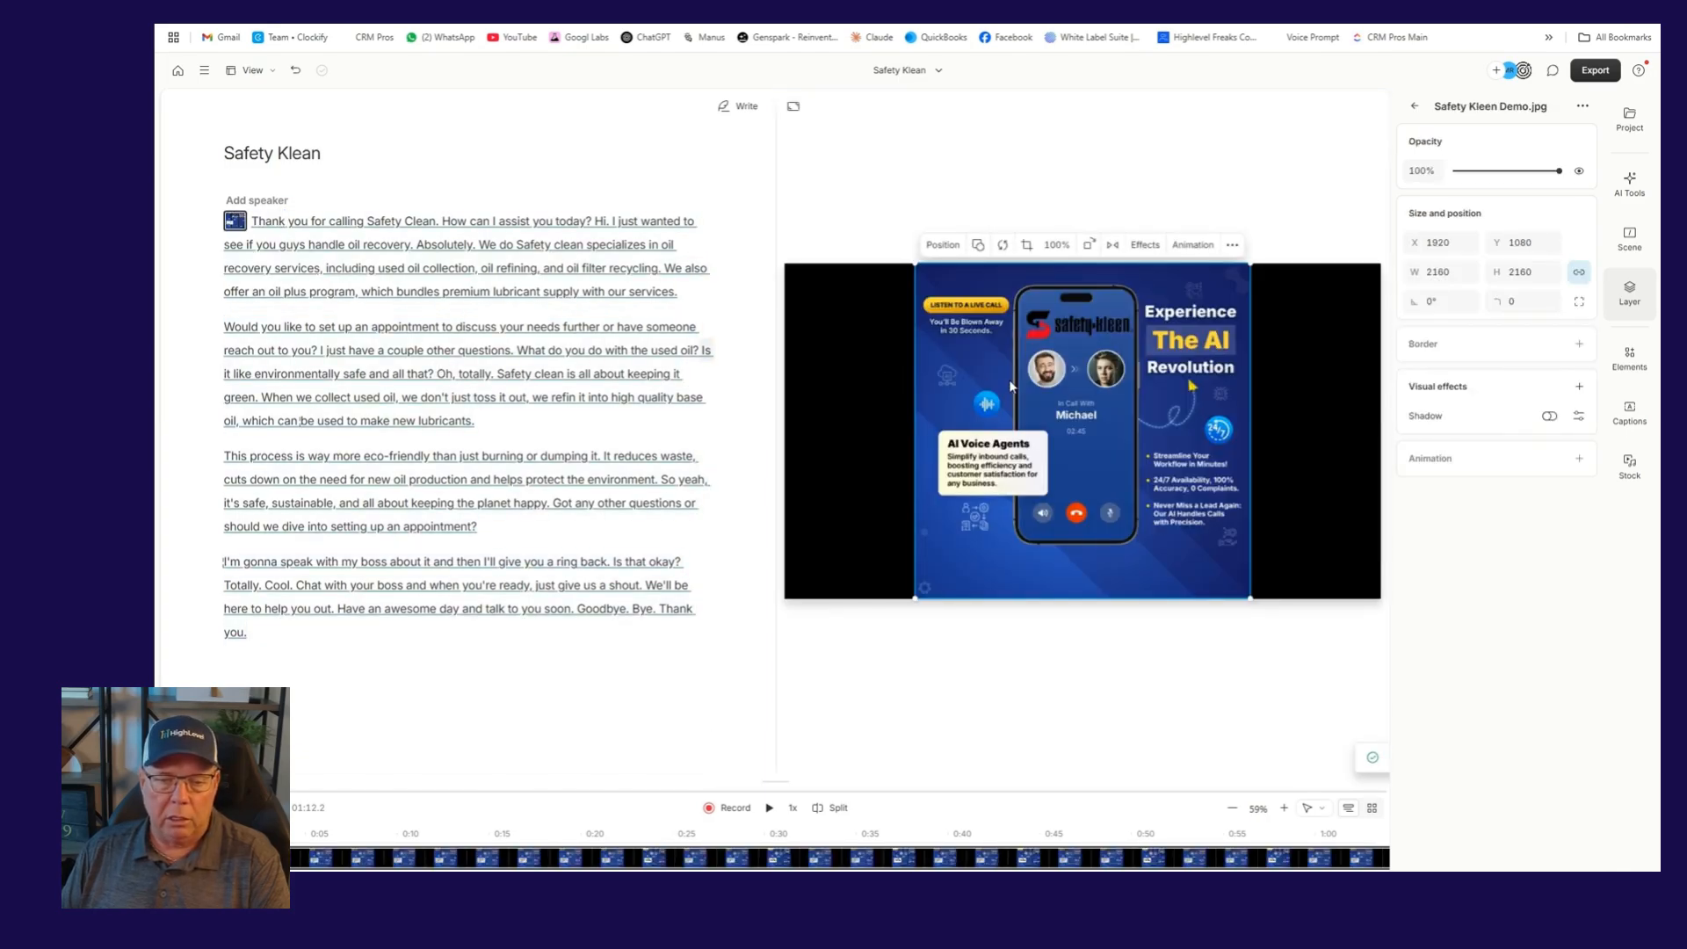
pyautogui.moveTo(875, 419)
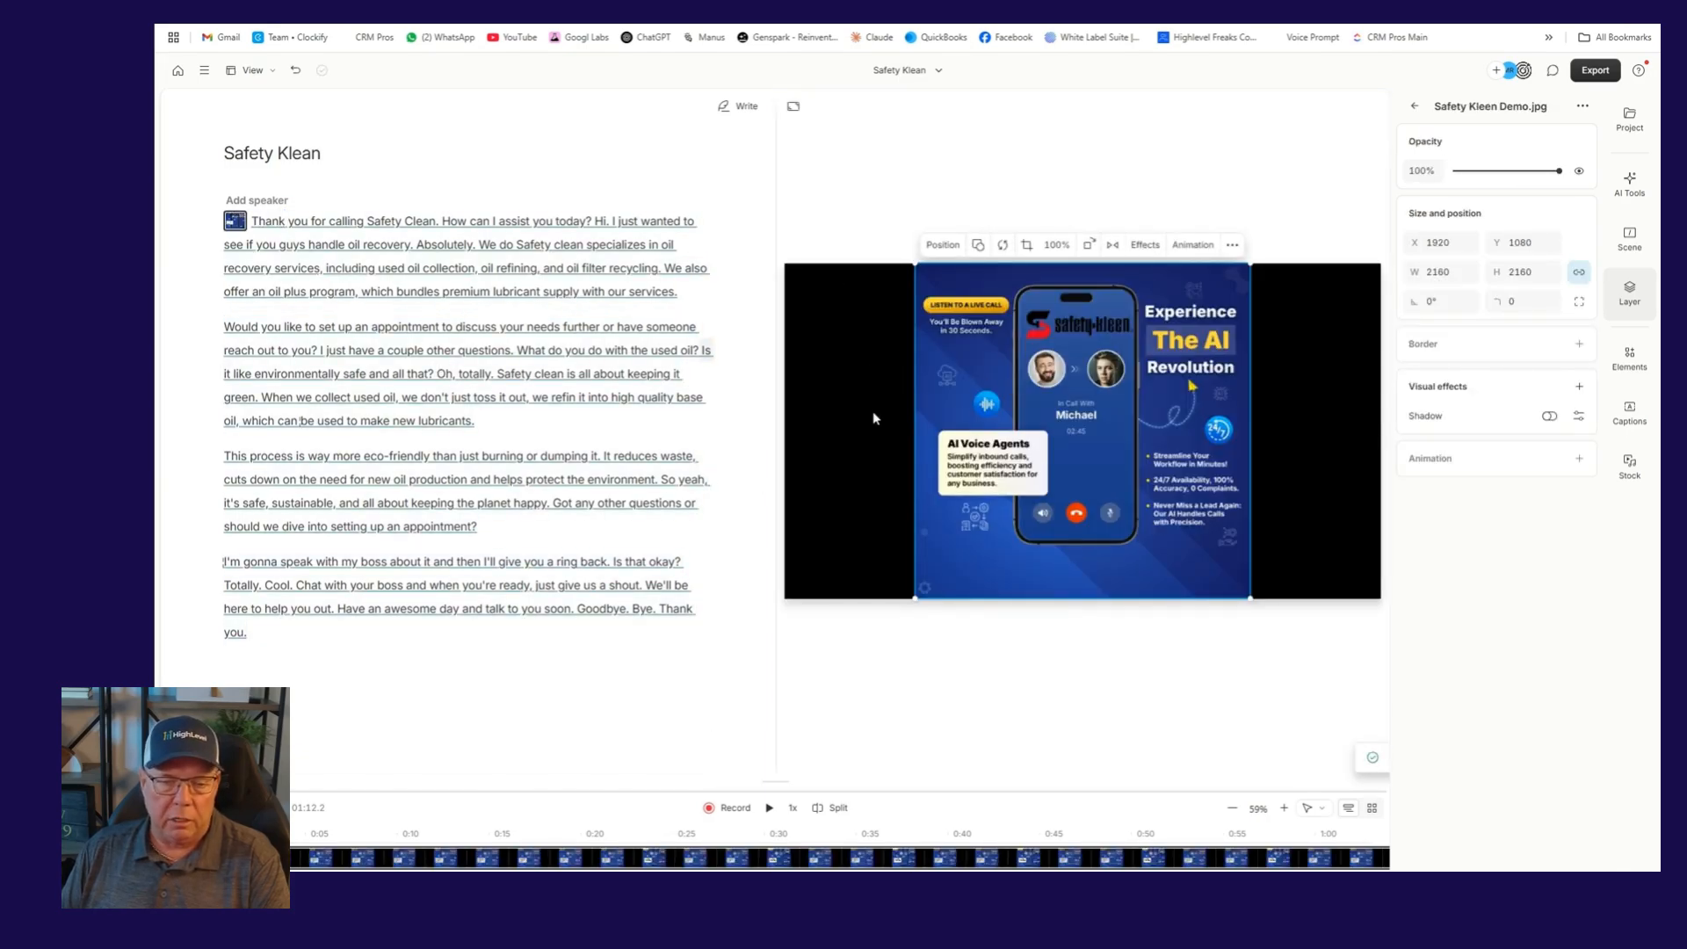
pyautogui.moveTo(858, 345)
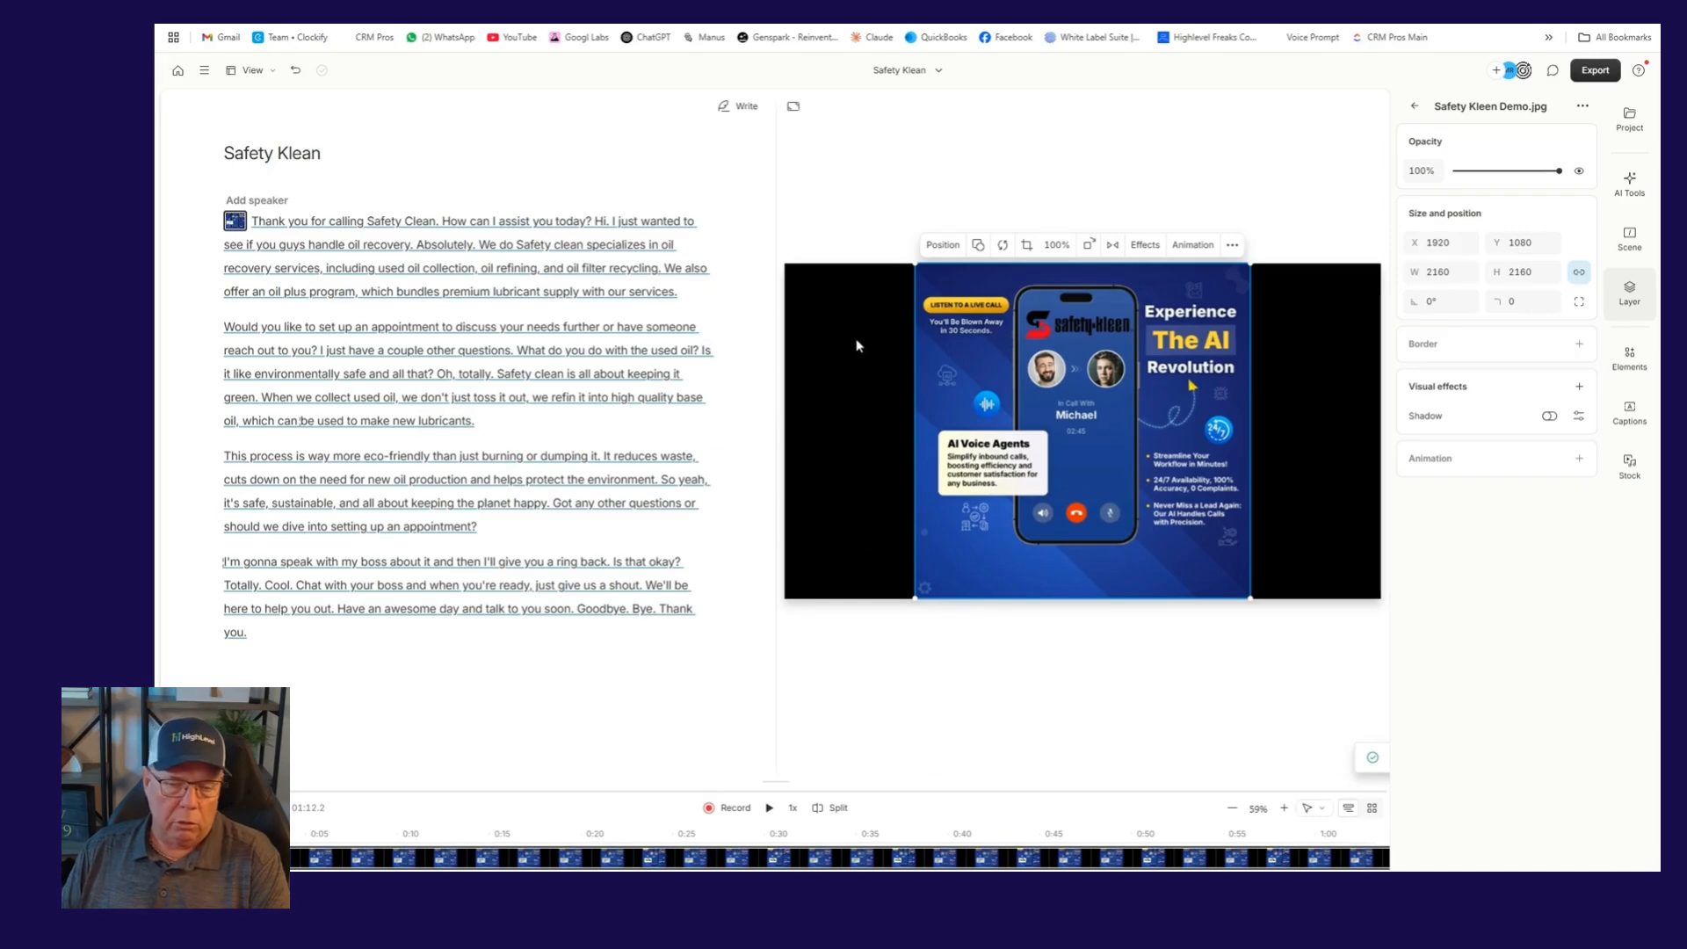
pyautogui.moveTo(1329, 480)
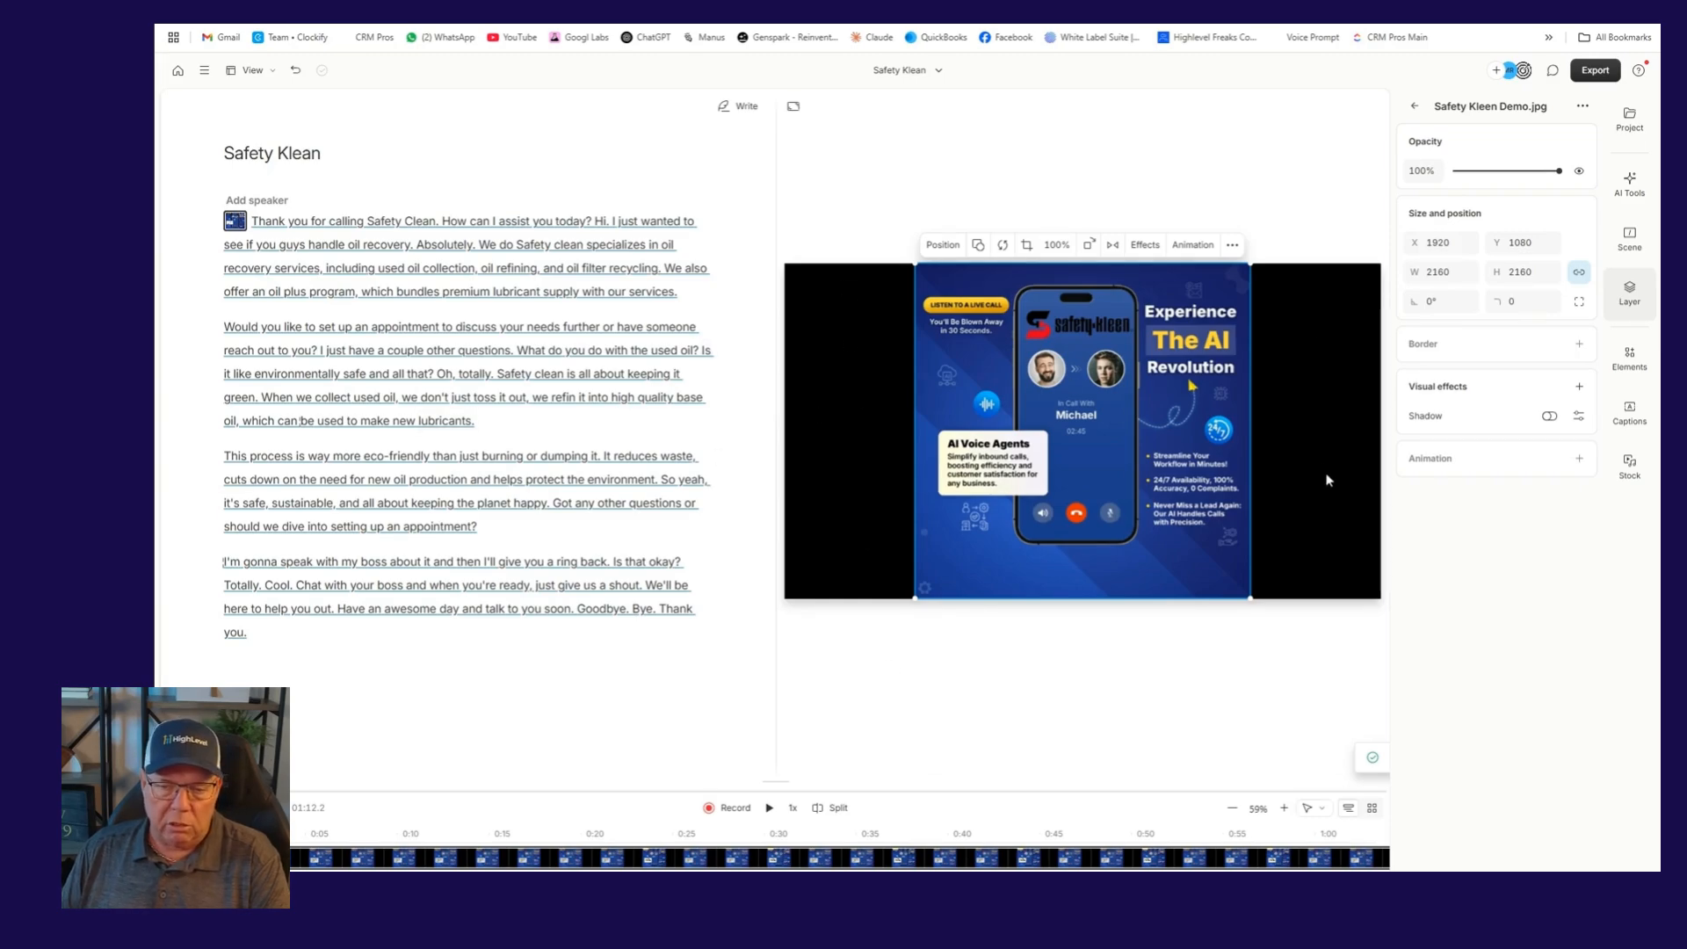
pyautogui.moveTo(787, 316)
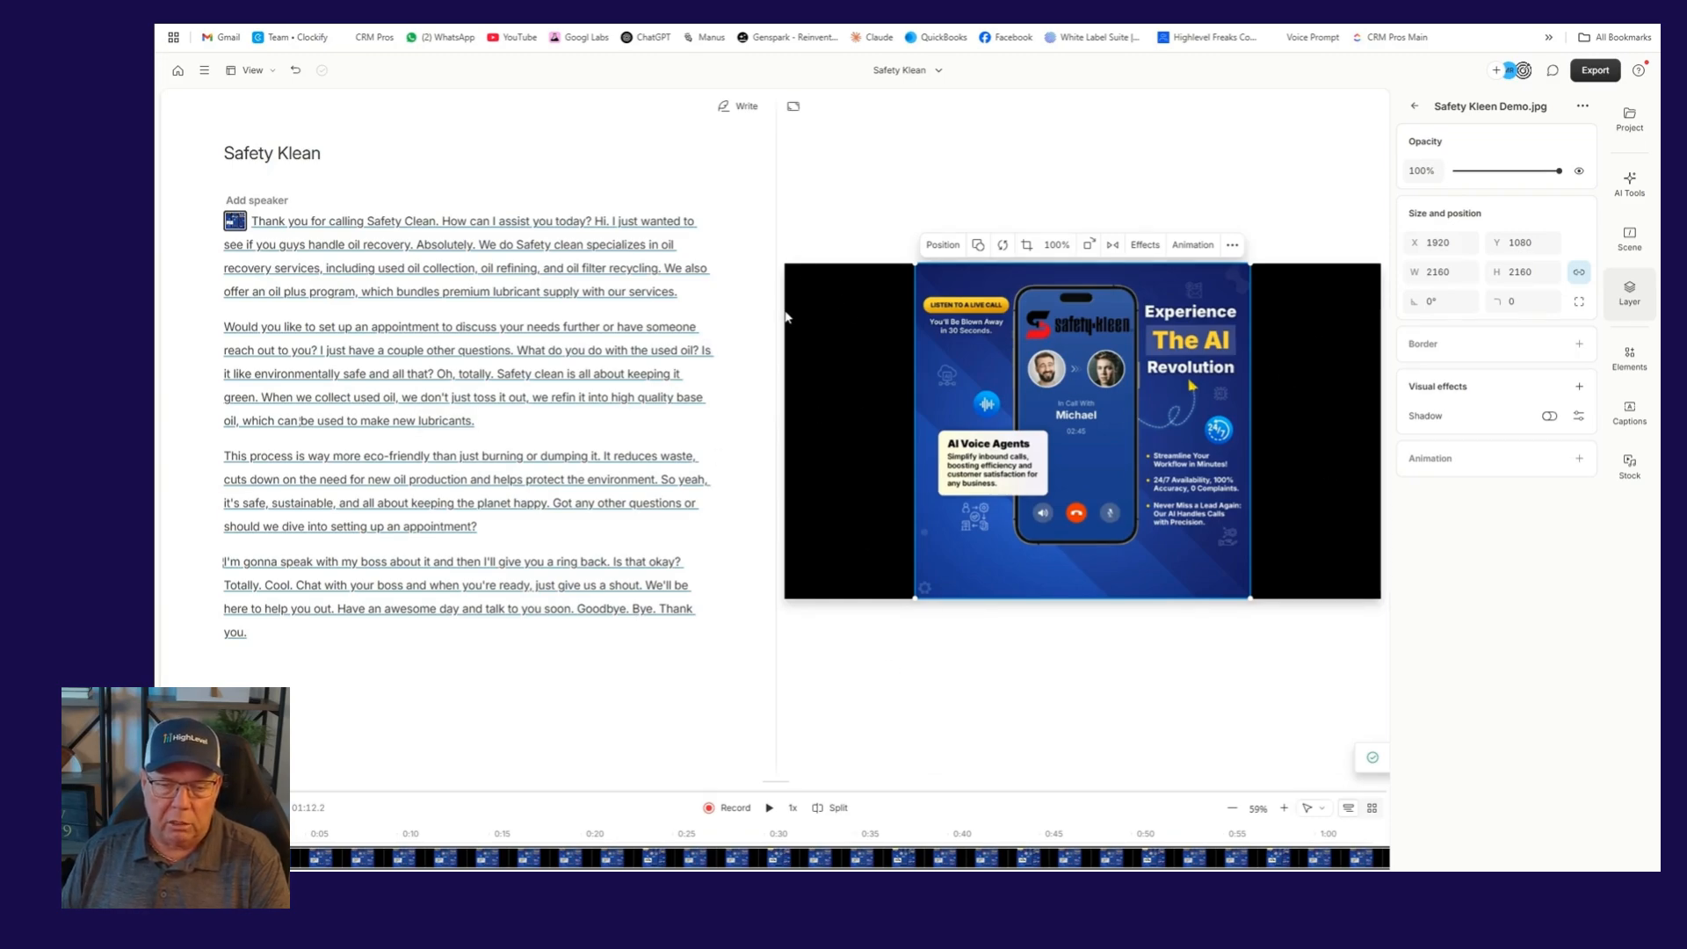
pyautogui.moveTo(931, 489)
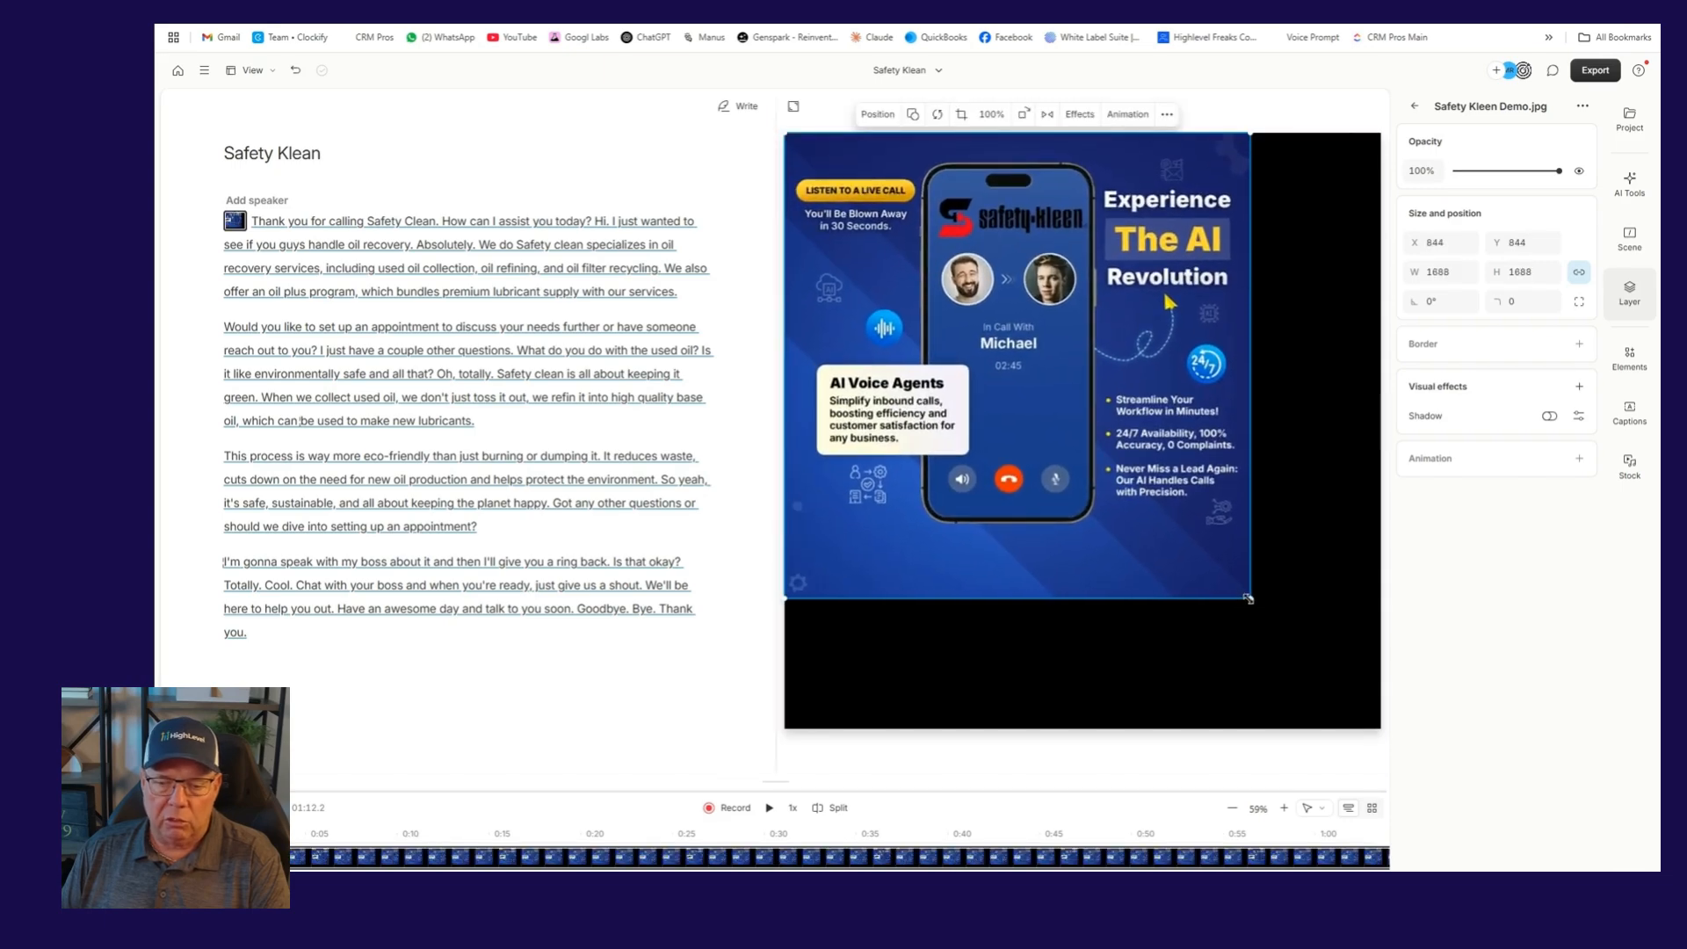
# Enlarge the promo image to fill the square canvas and briefly preview playback
pyautogui.moveTo(1248, 596); pyautogui.dragTo(1384, 741)
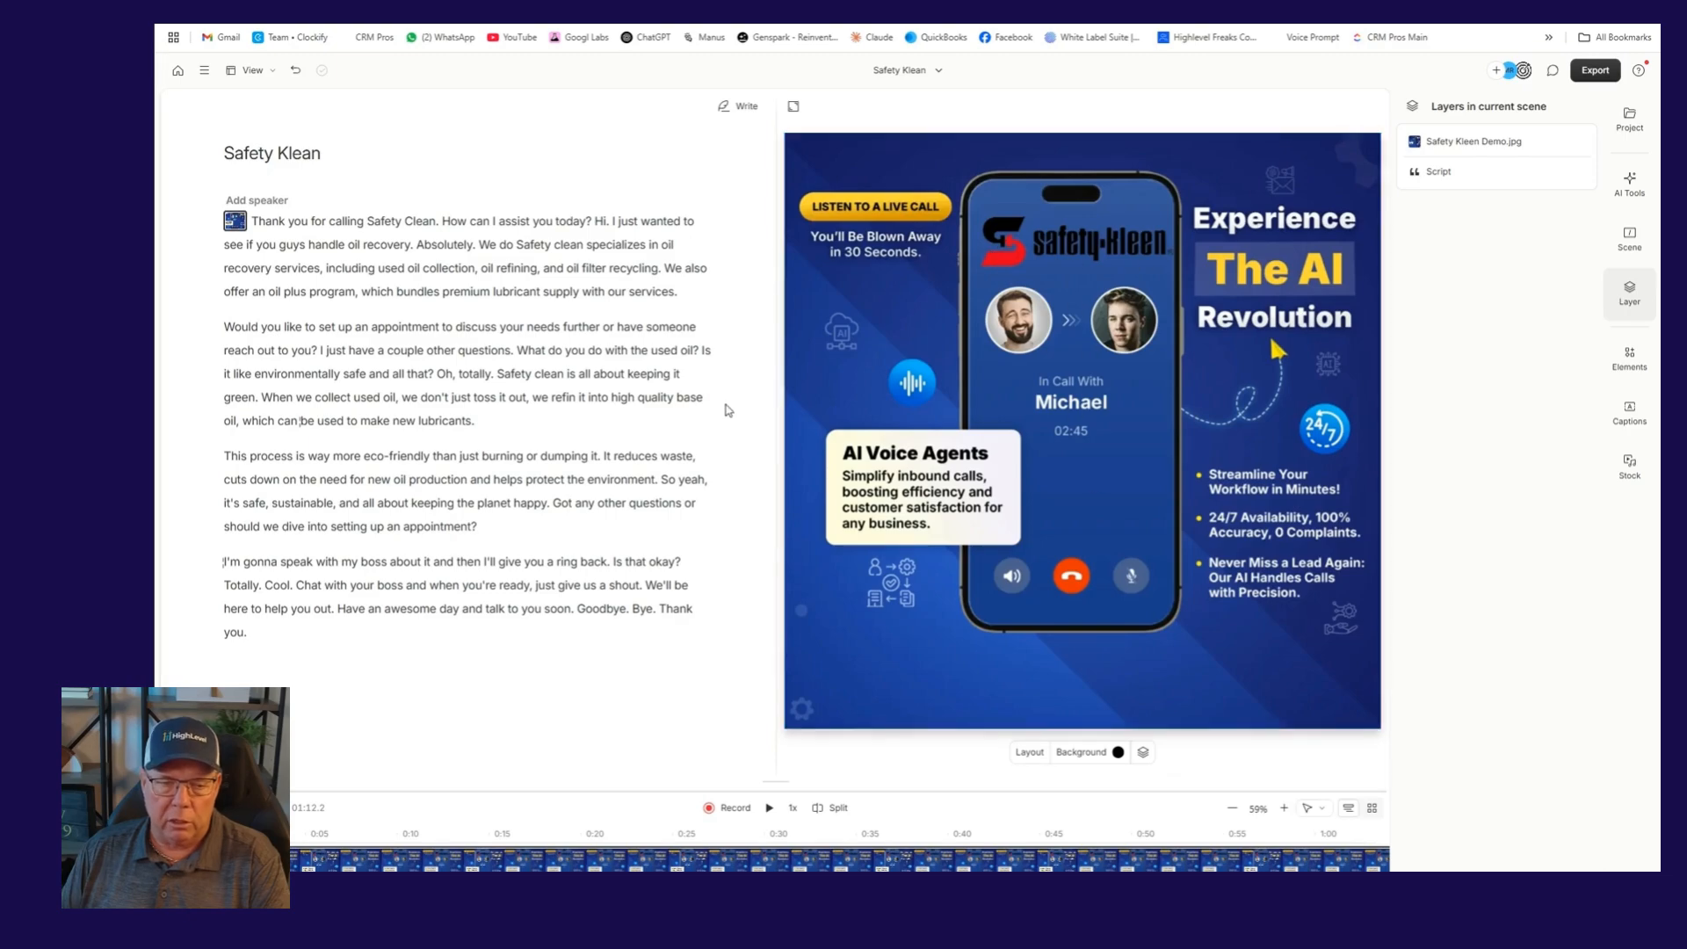
pyautogui.moveTo(380, 777)
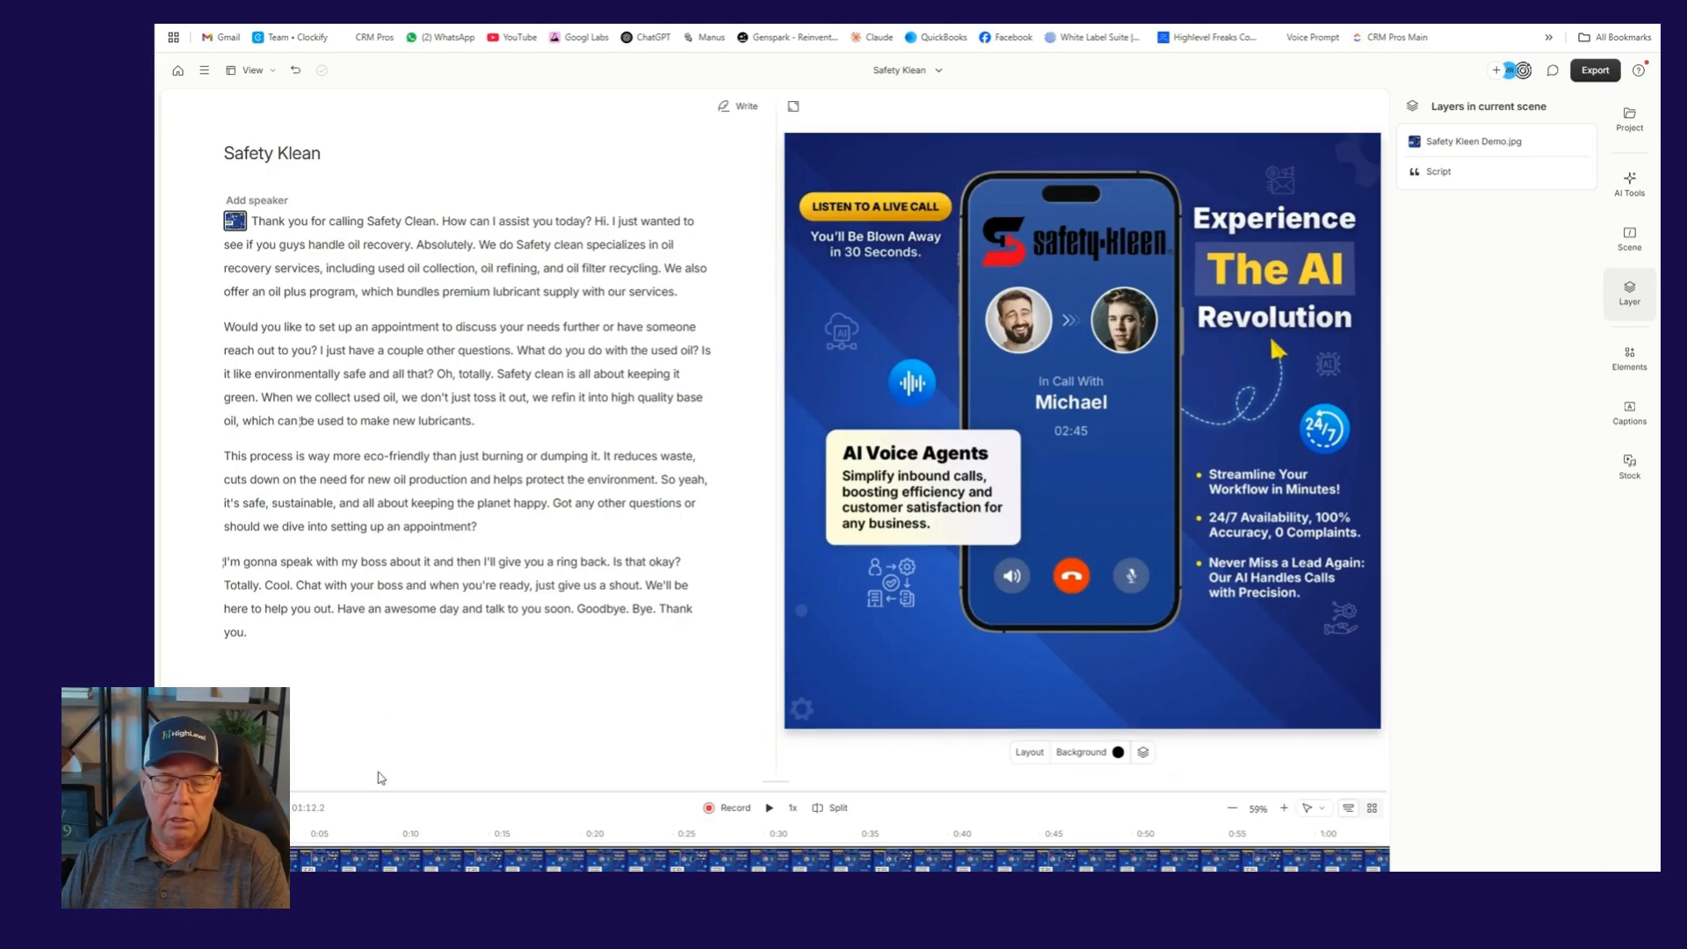
pyautogui.click(770, 806)
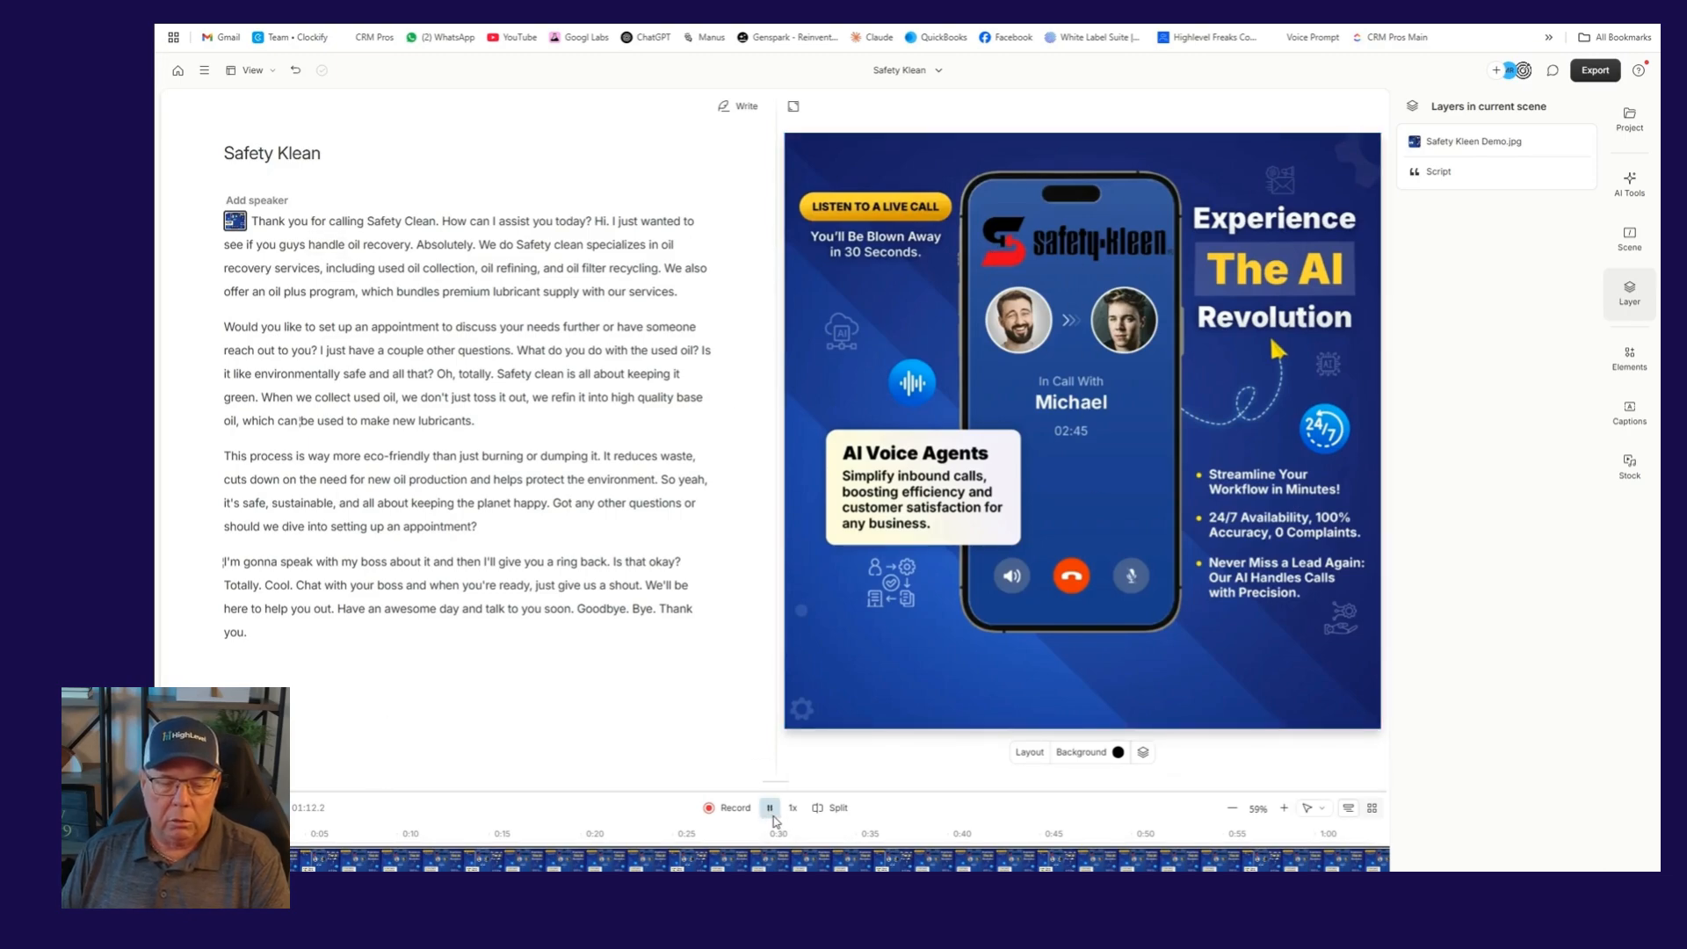
pyautogui.click(770, 807)
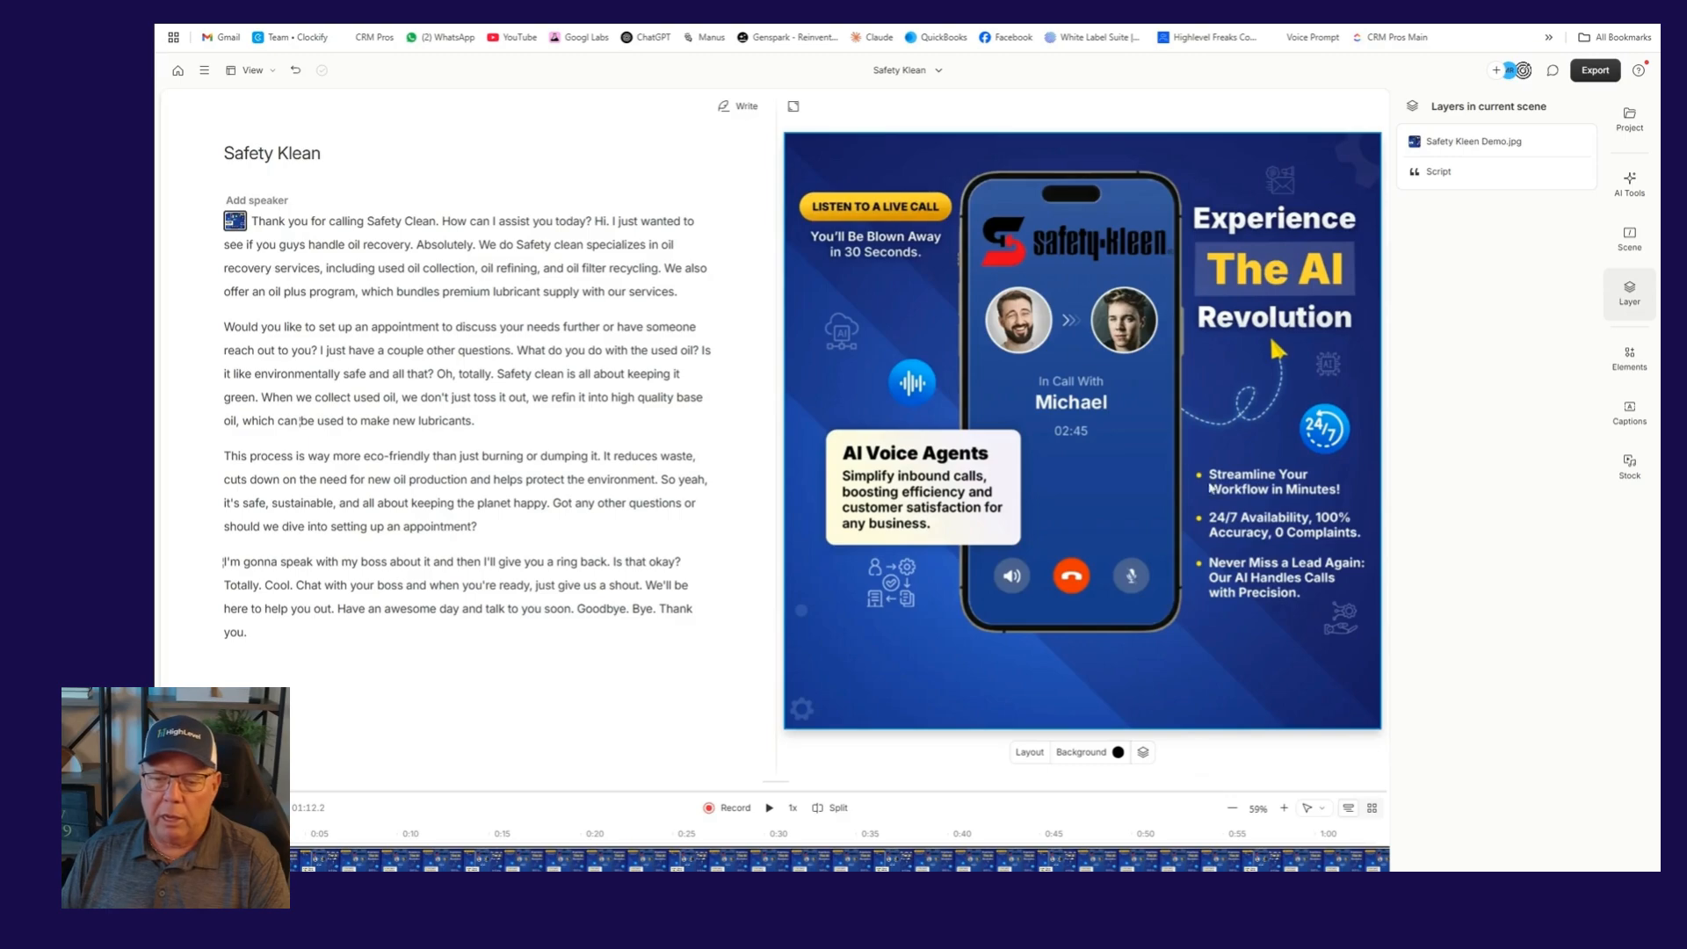
pyautogui.moveTo(1137, 643)
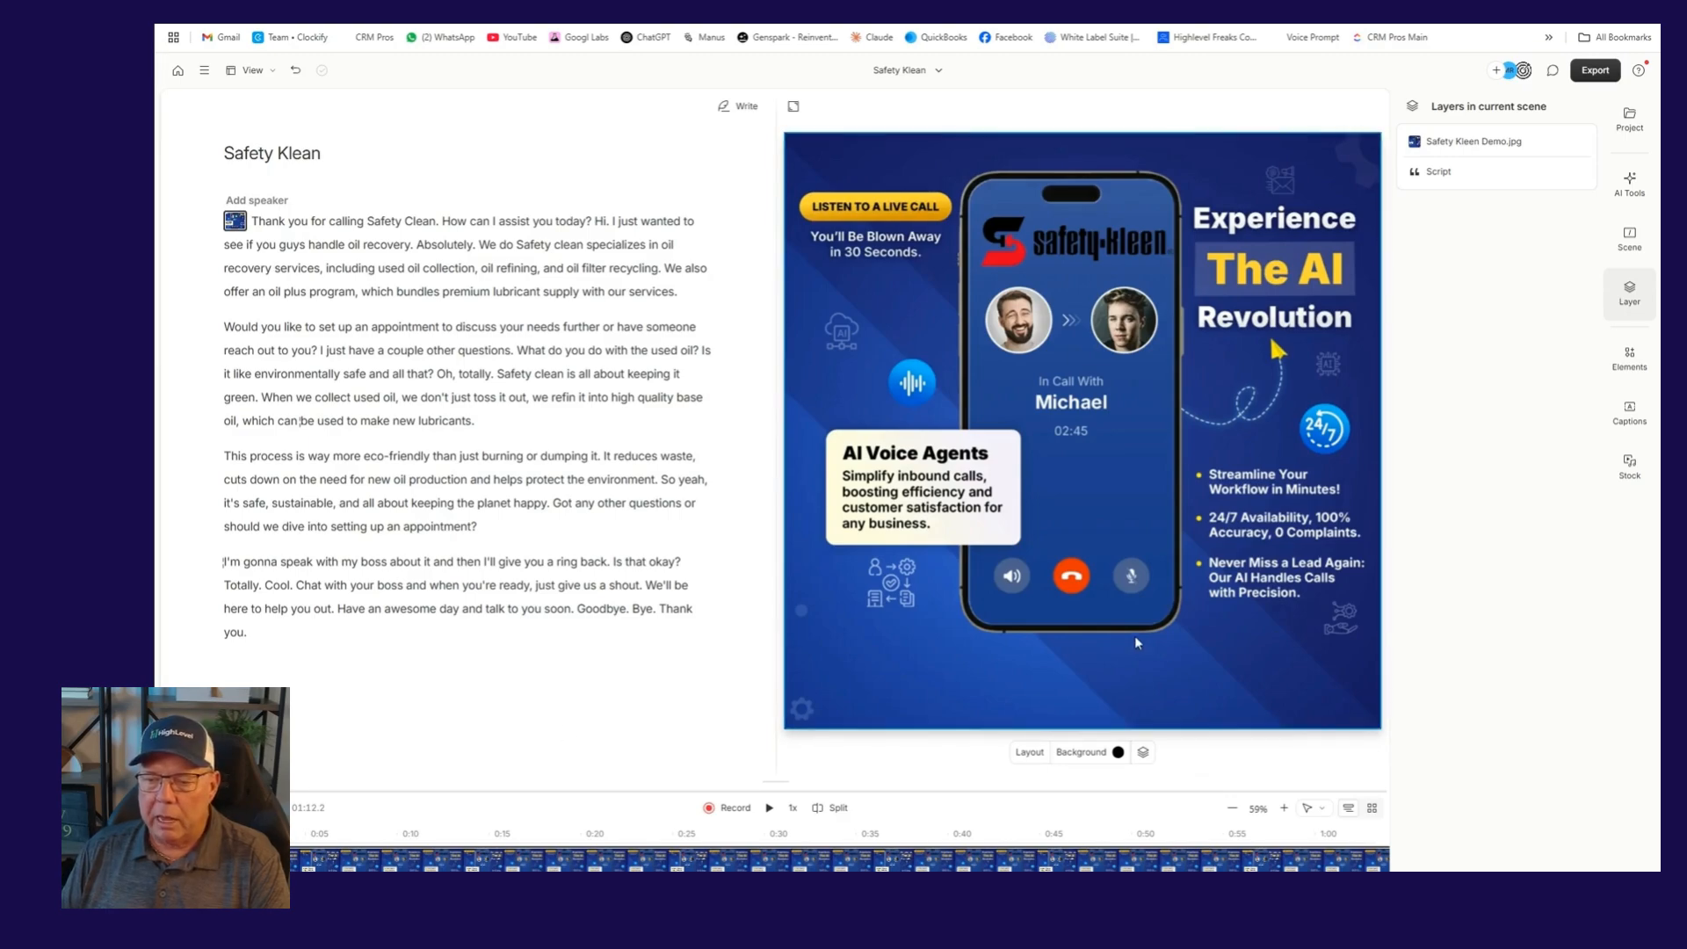
pyautogui.moveTo(1557, 394)
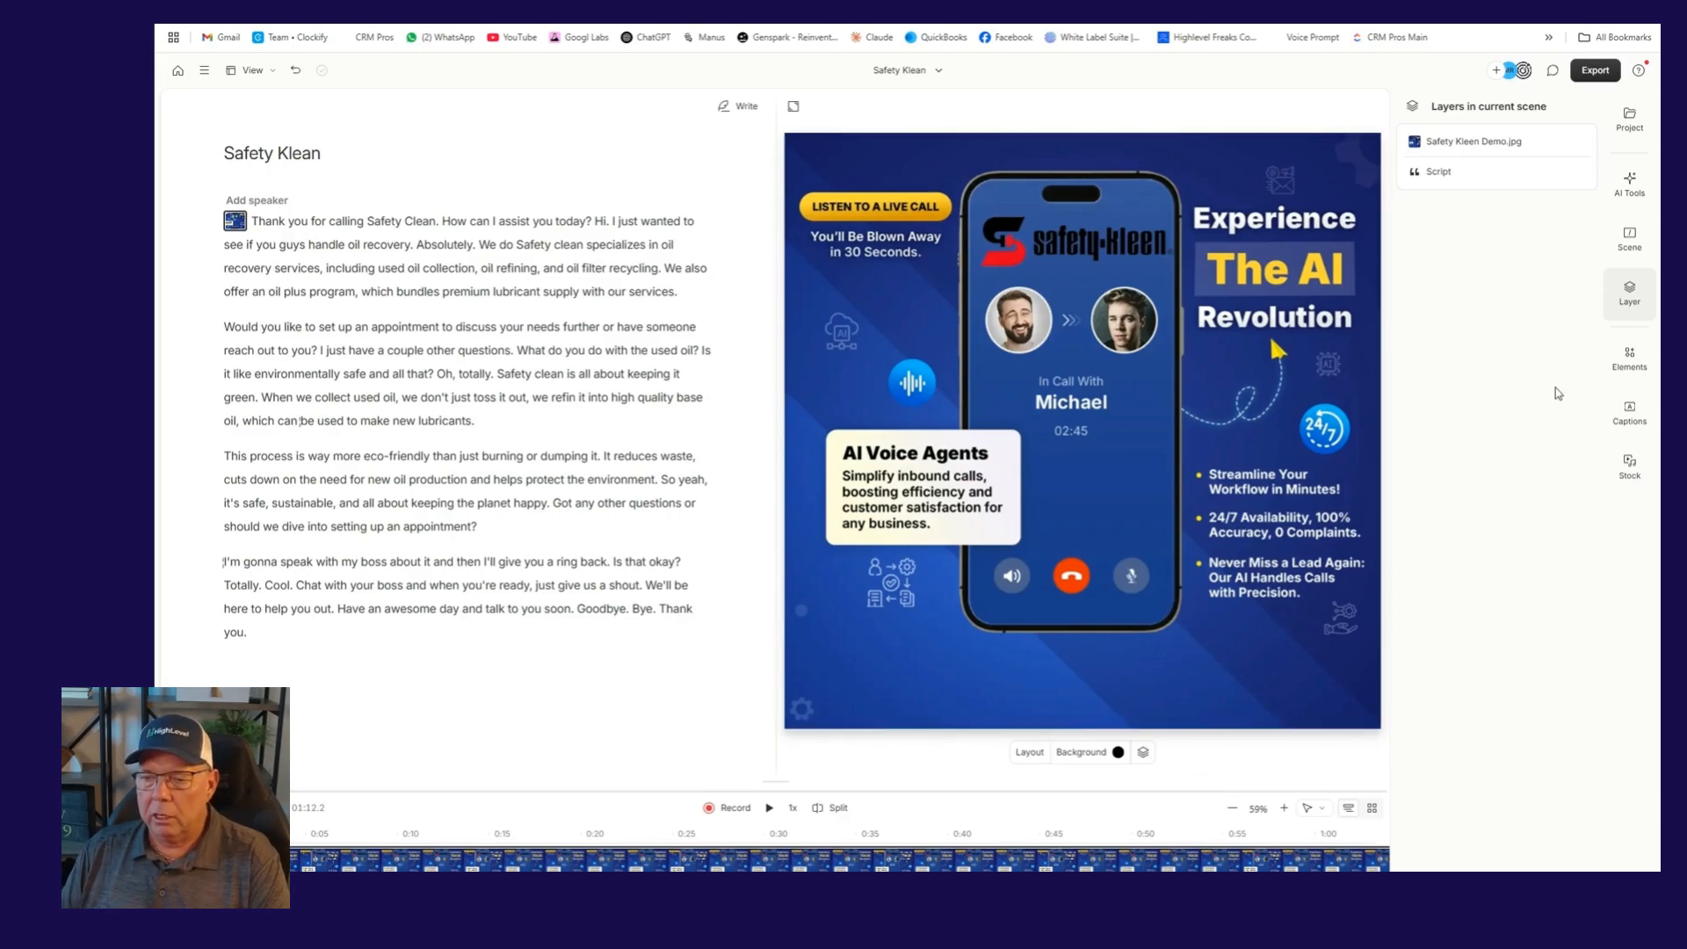
# Add a Lines waveform along the bottom of the image and preview it animating
pyautogui.click(1630, 357)
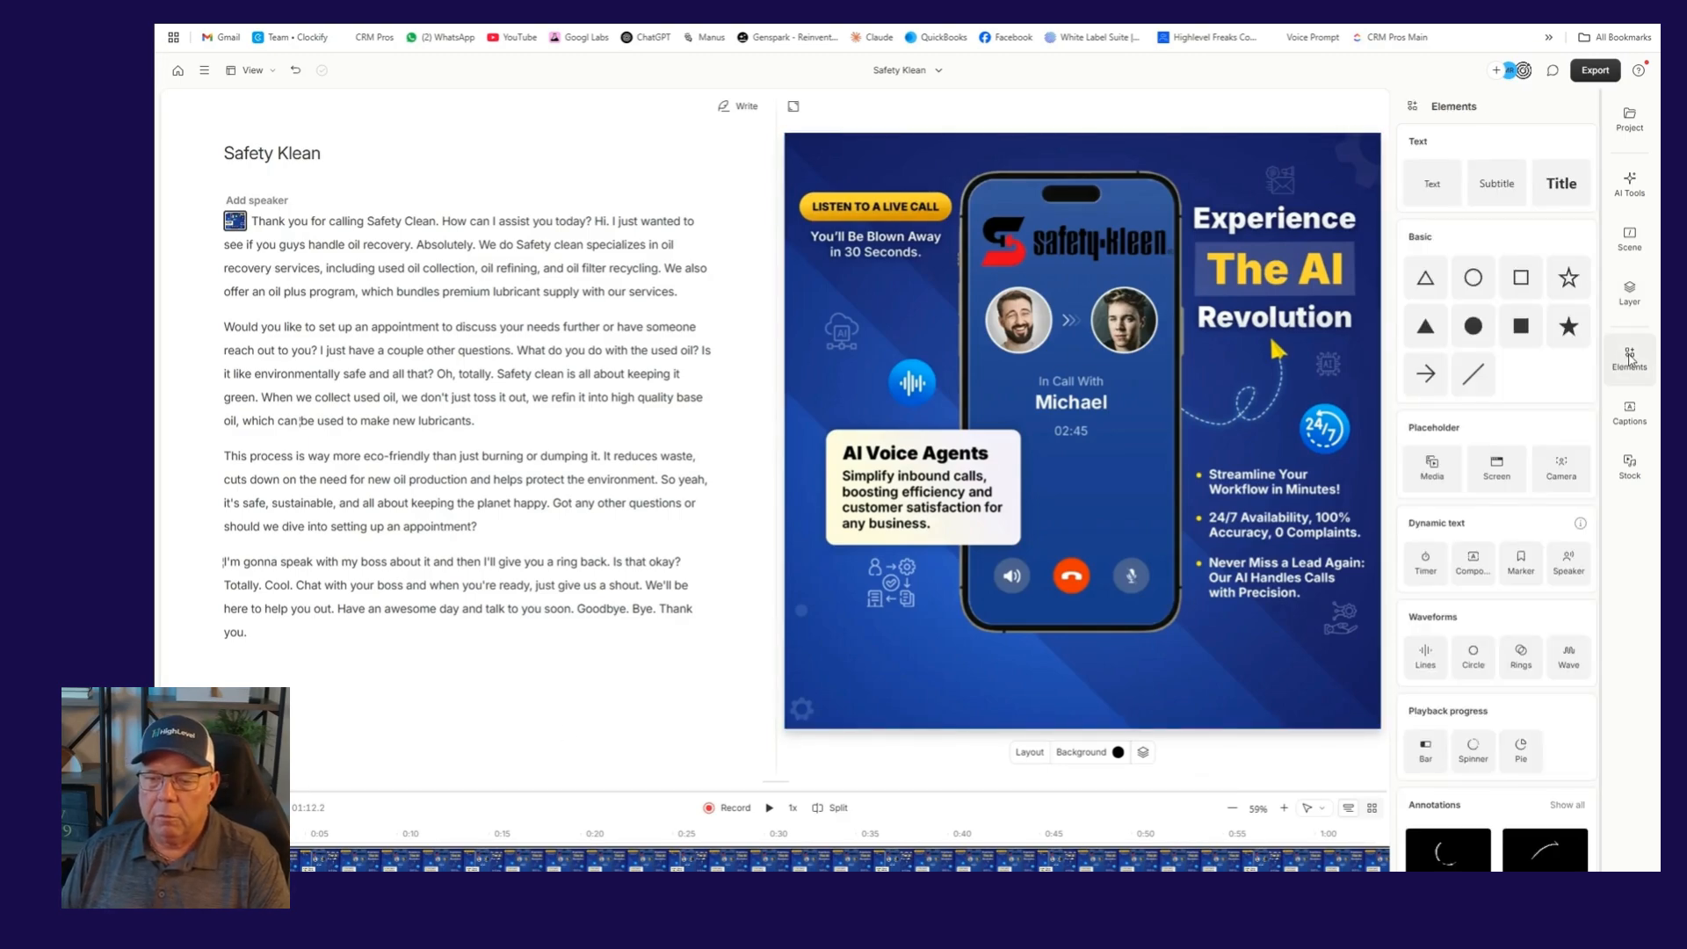
pyautogui.scroll(-3)
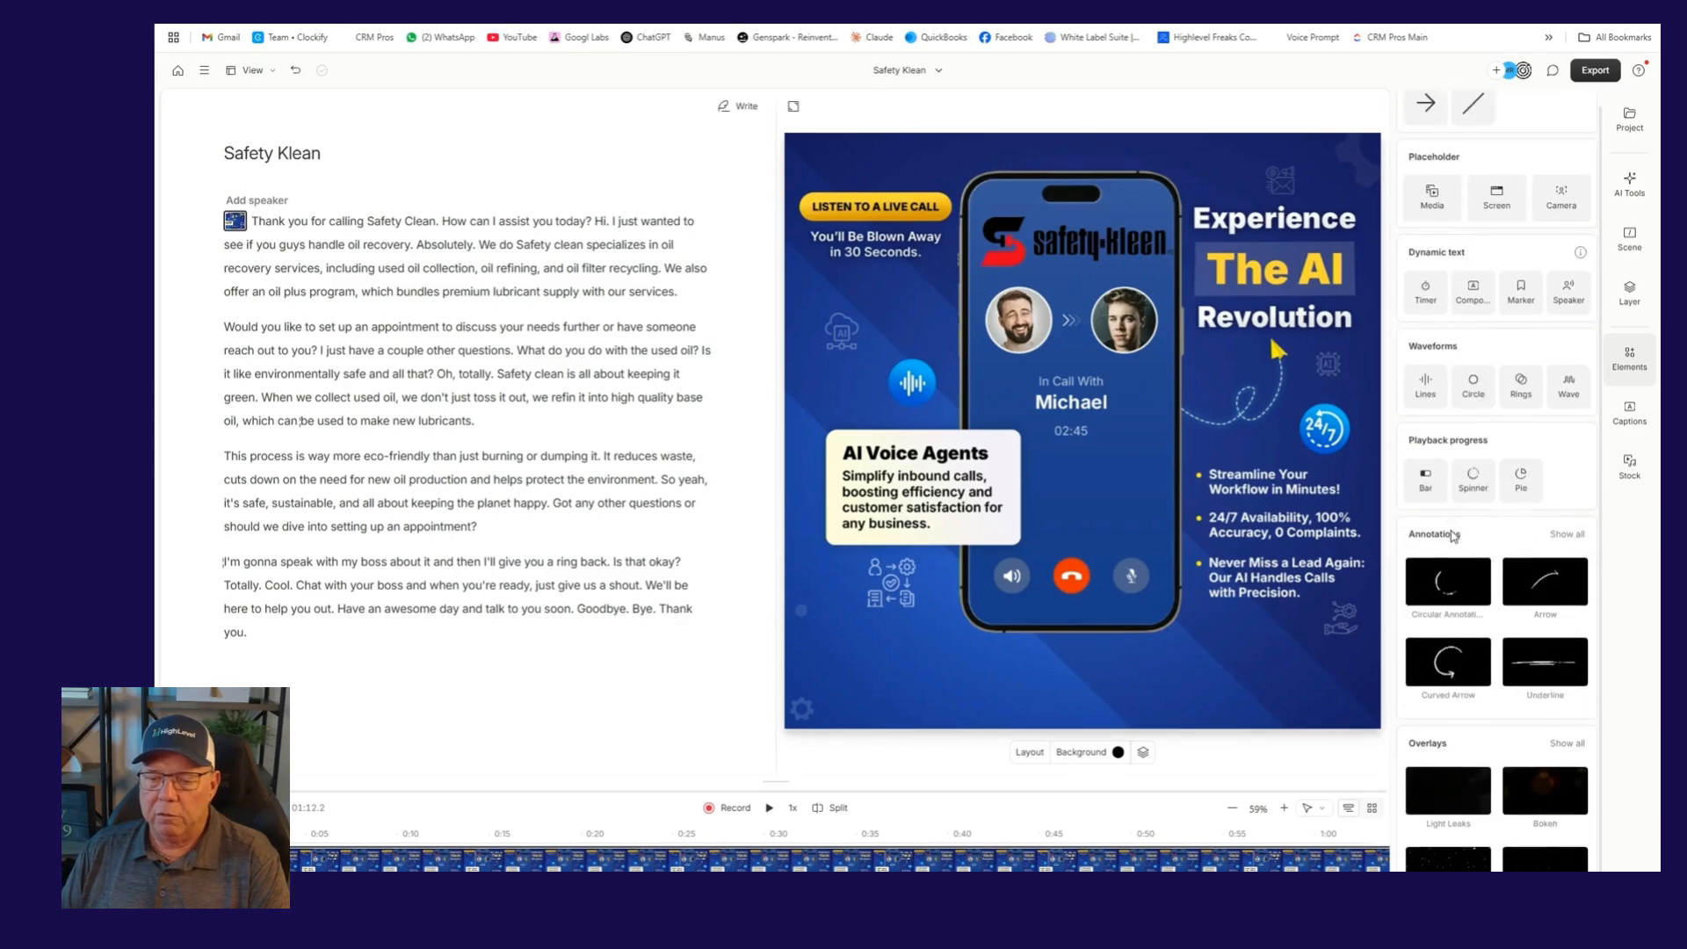
pyautogui.scroll(-3)
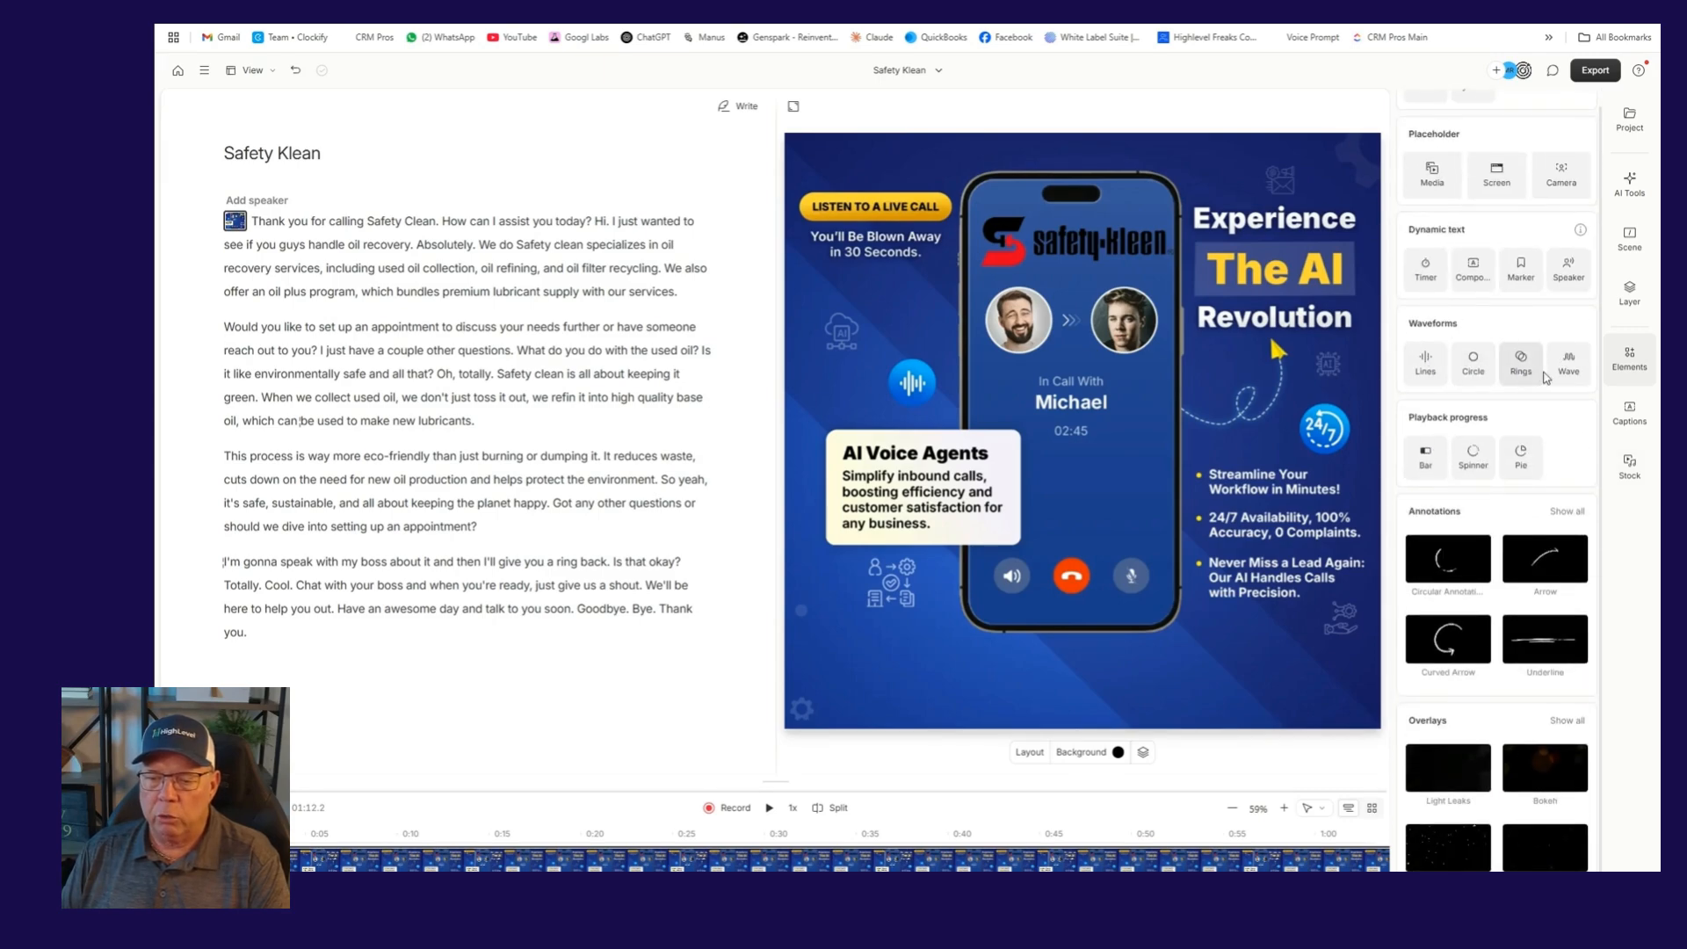
pyautogui.moveTo(1424, 360)
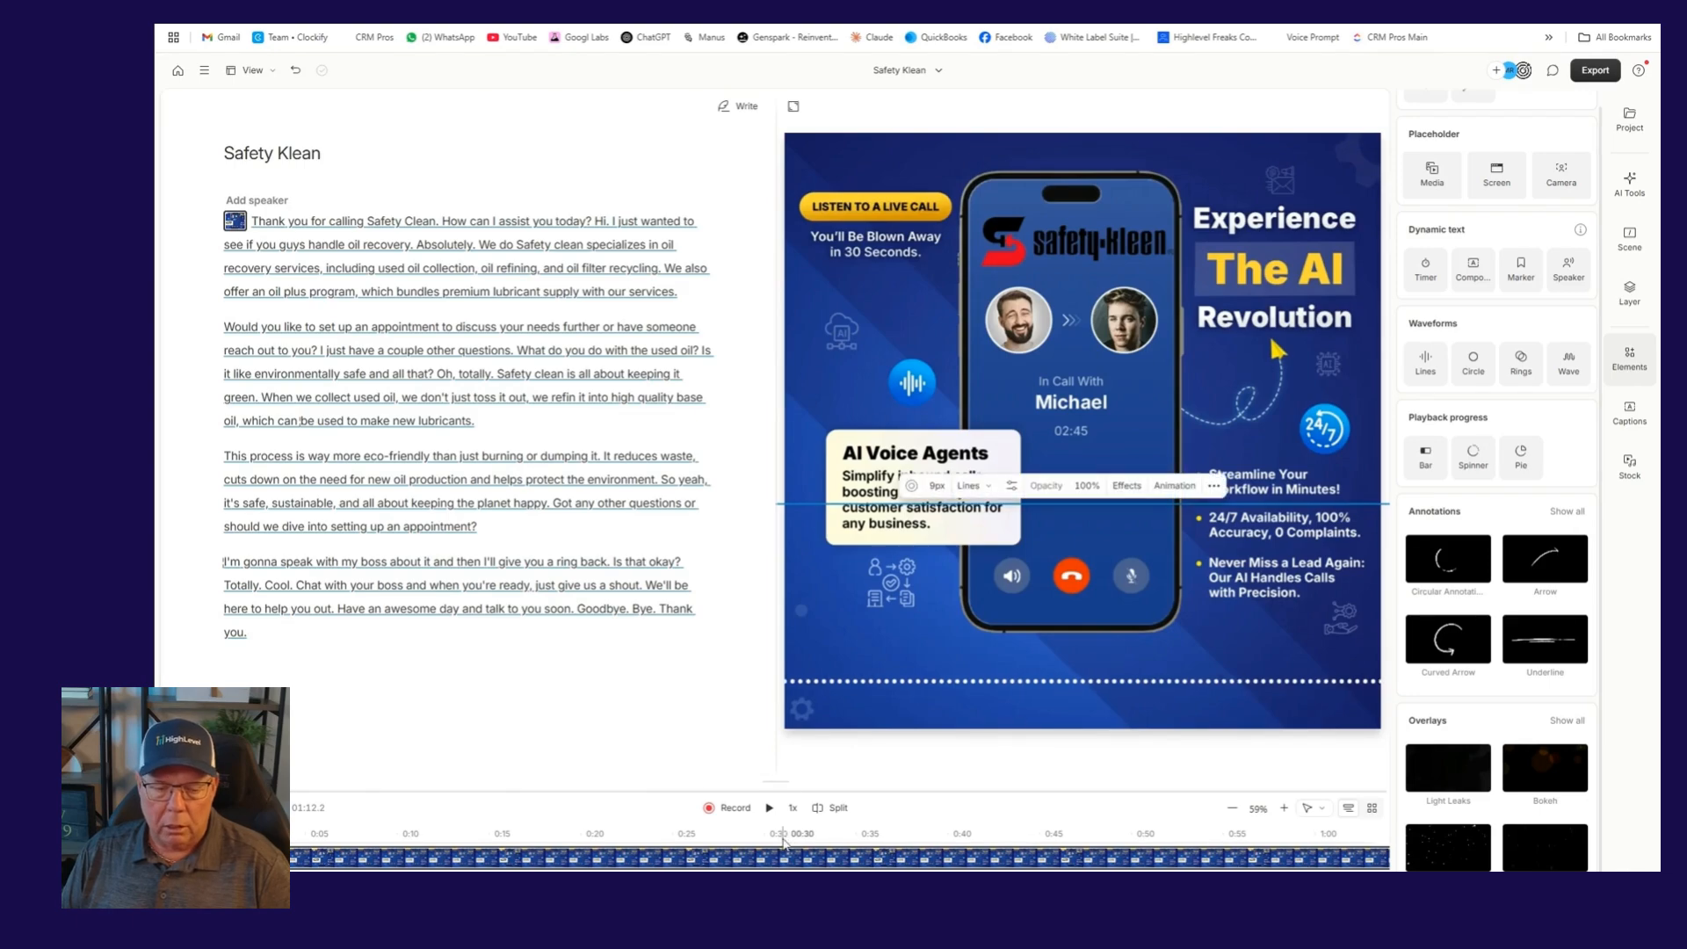
pyautogui.click(770, 807)
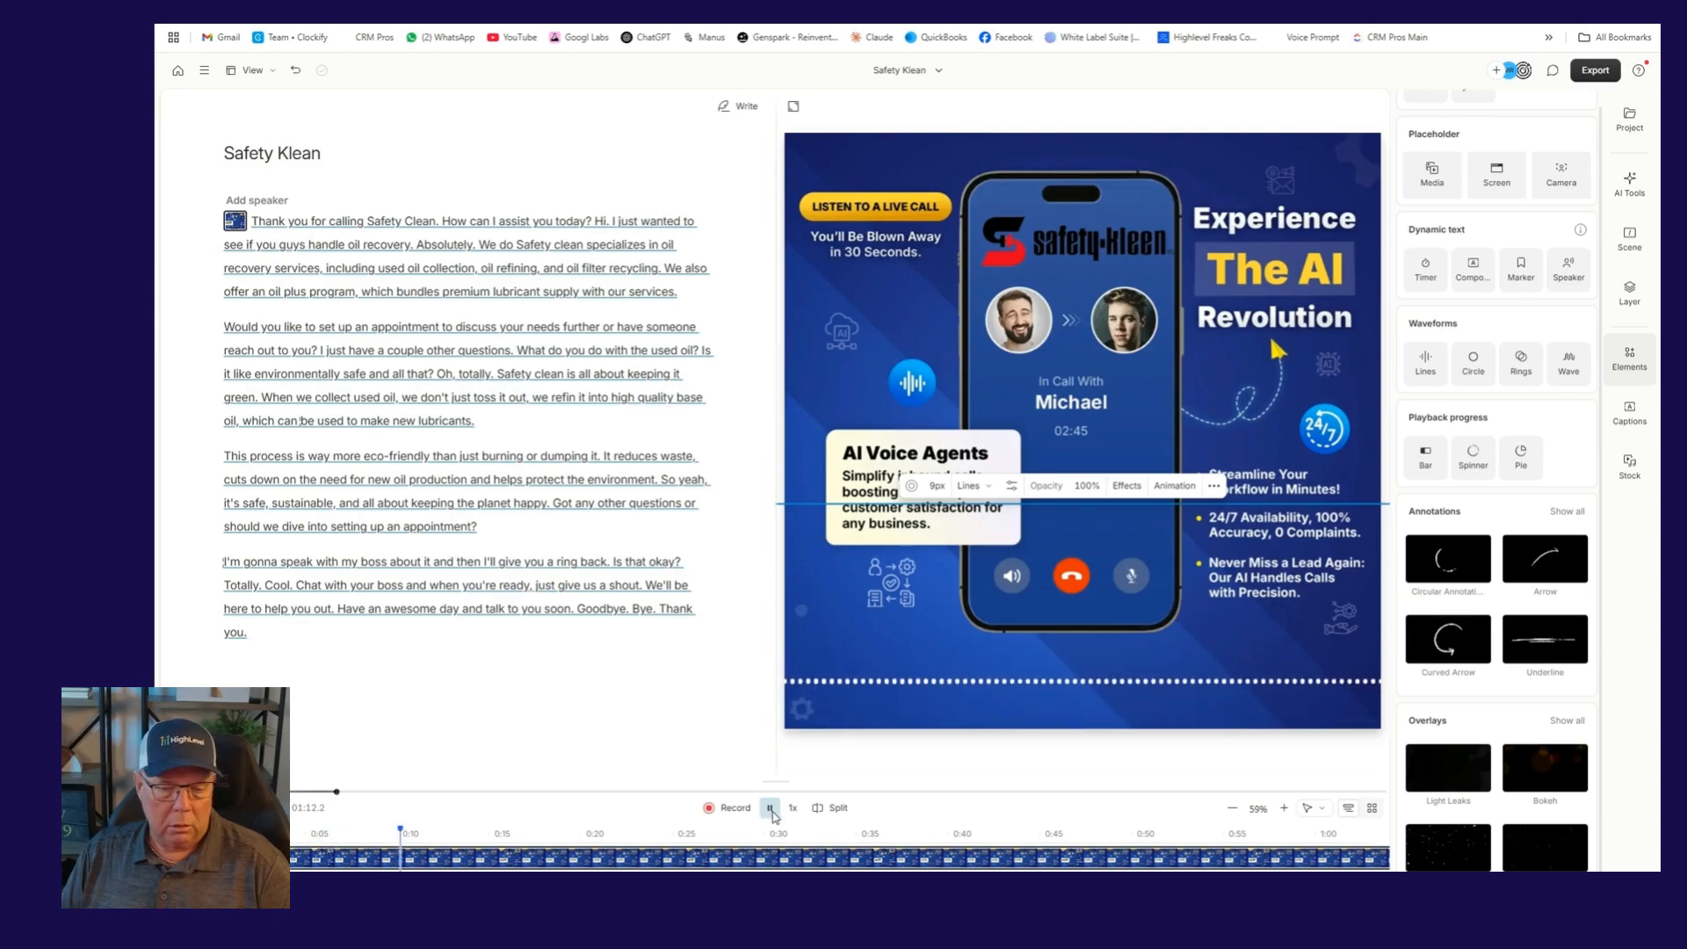
pyautogui.click(768, 807)
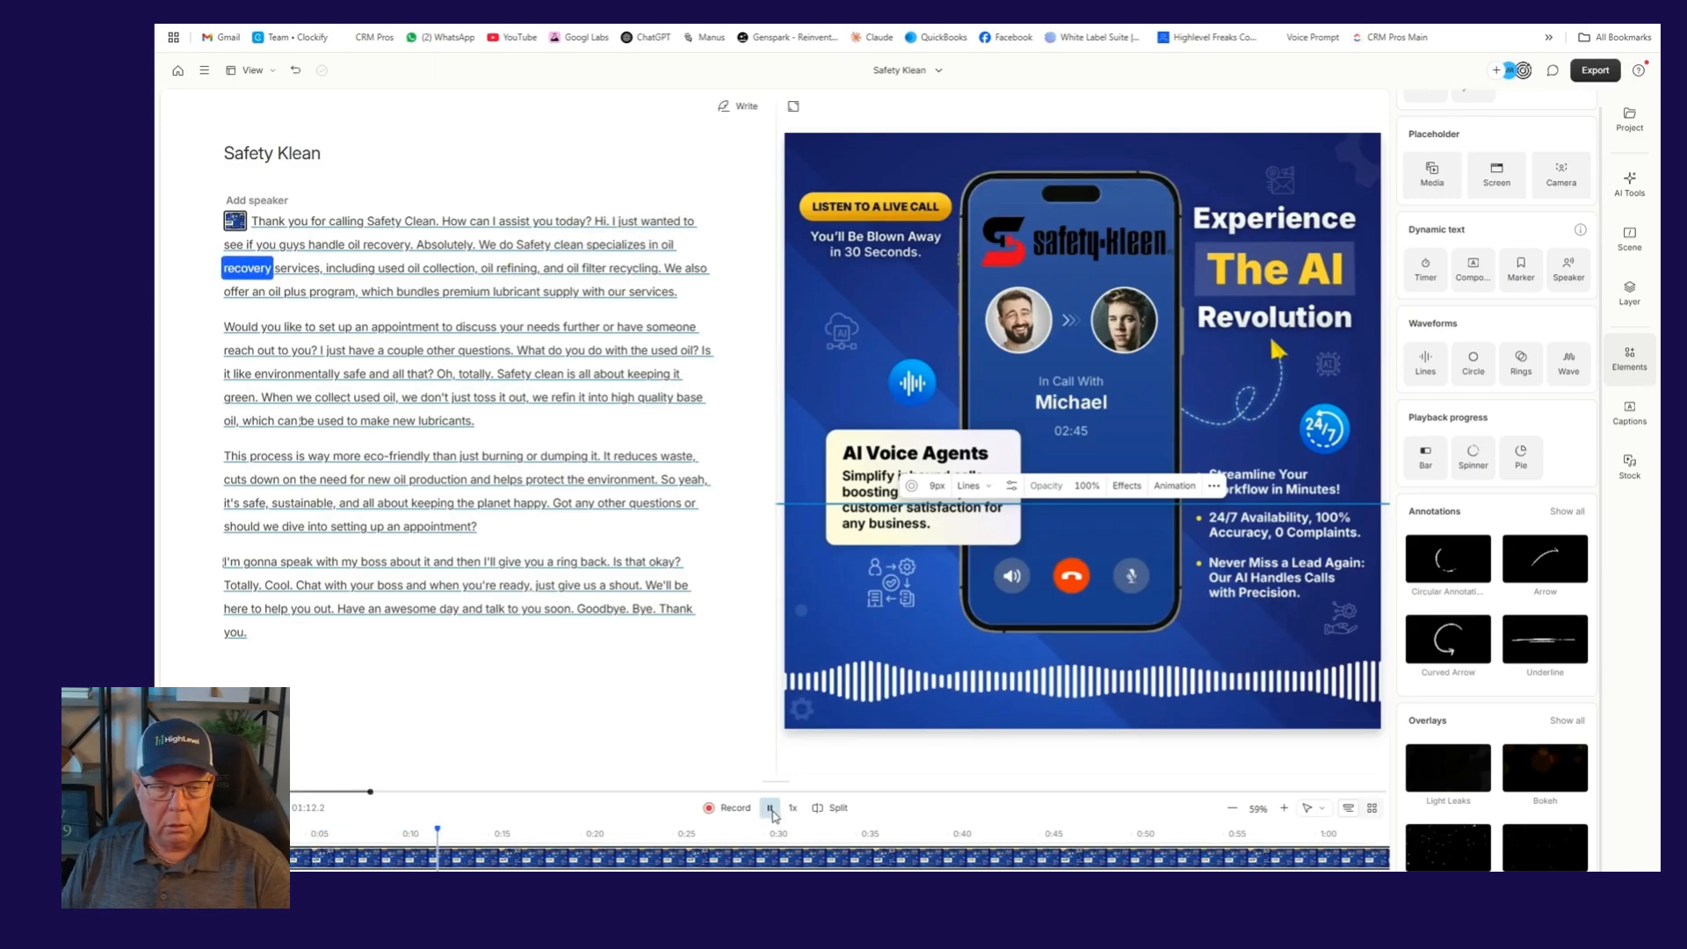
pyautogui.click(770, 807)
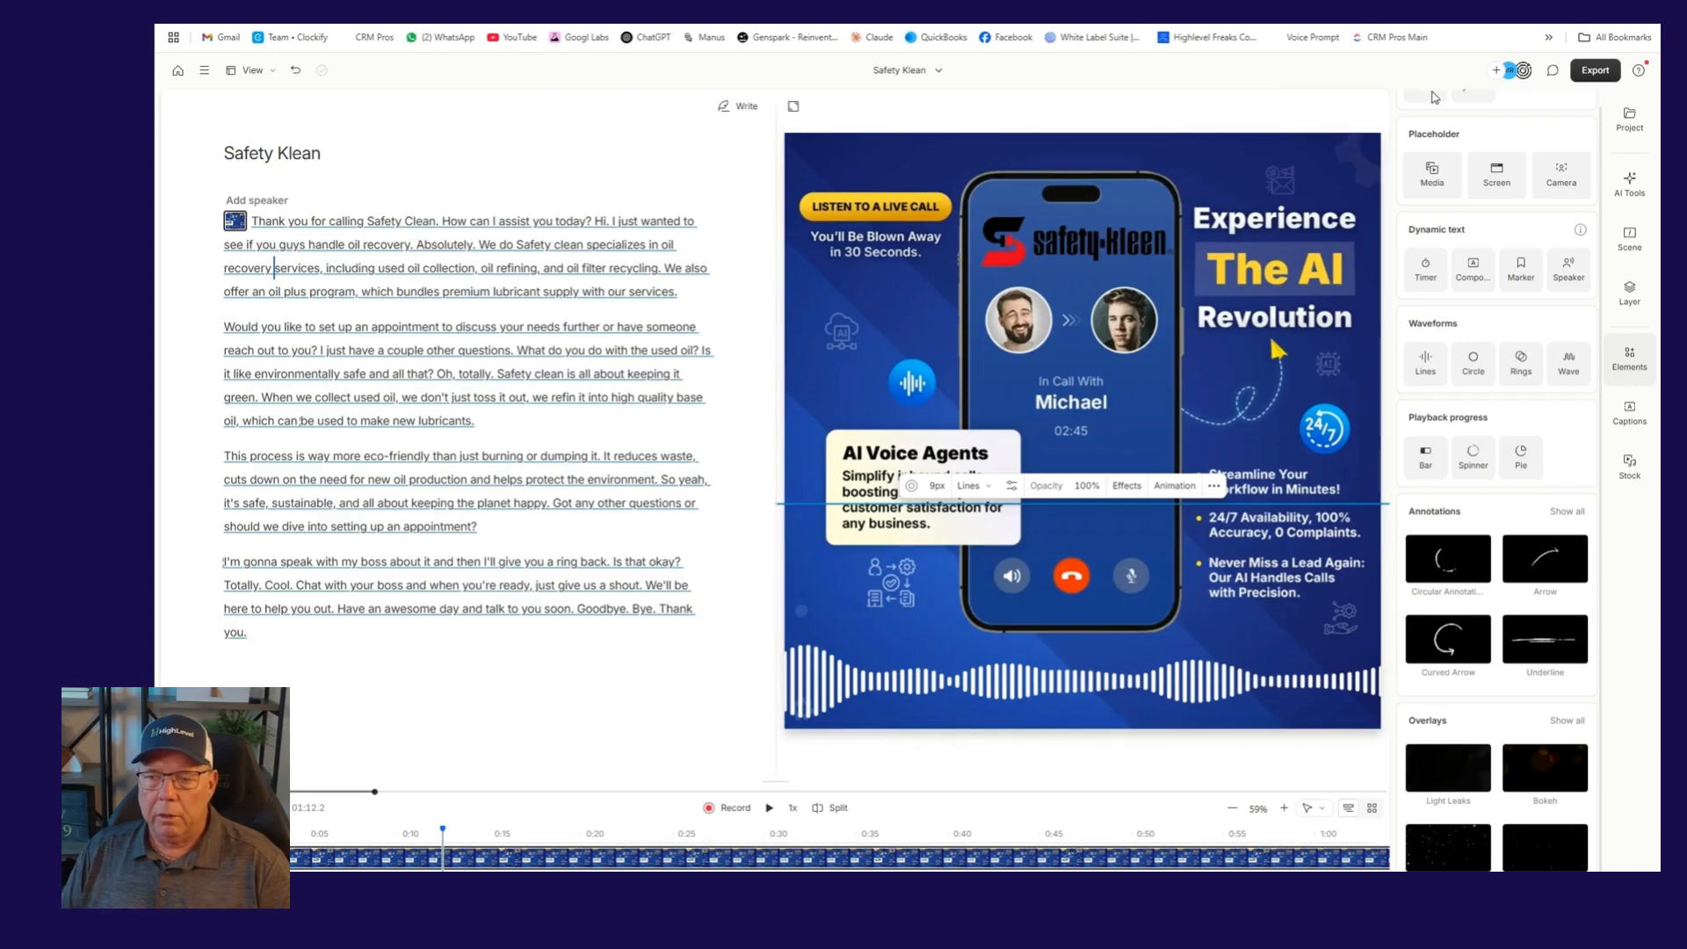
# Set export destination to Local at 1440p High quality and start the export
pyautogui.click(1596, 71)
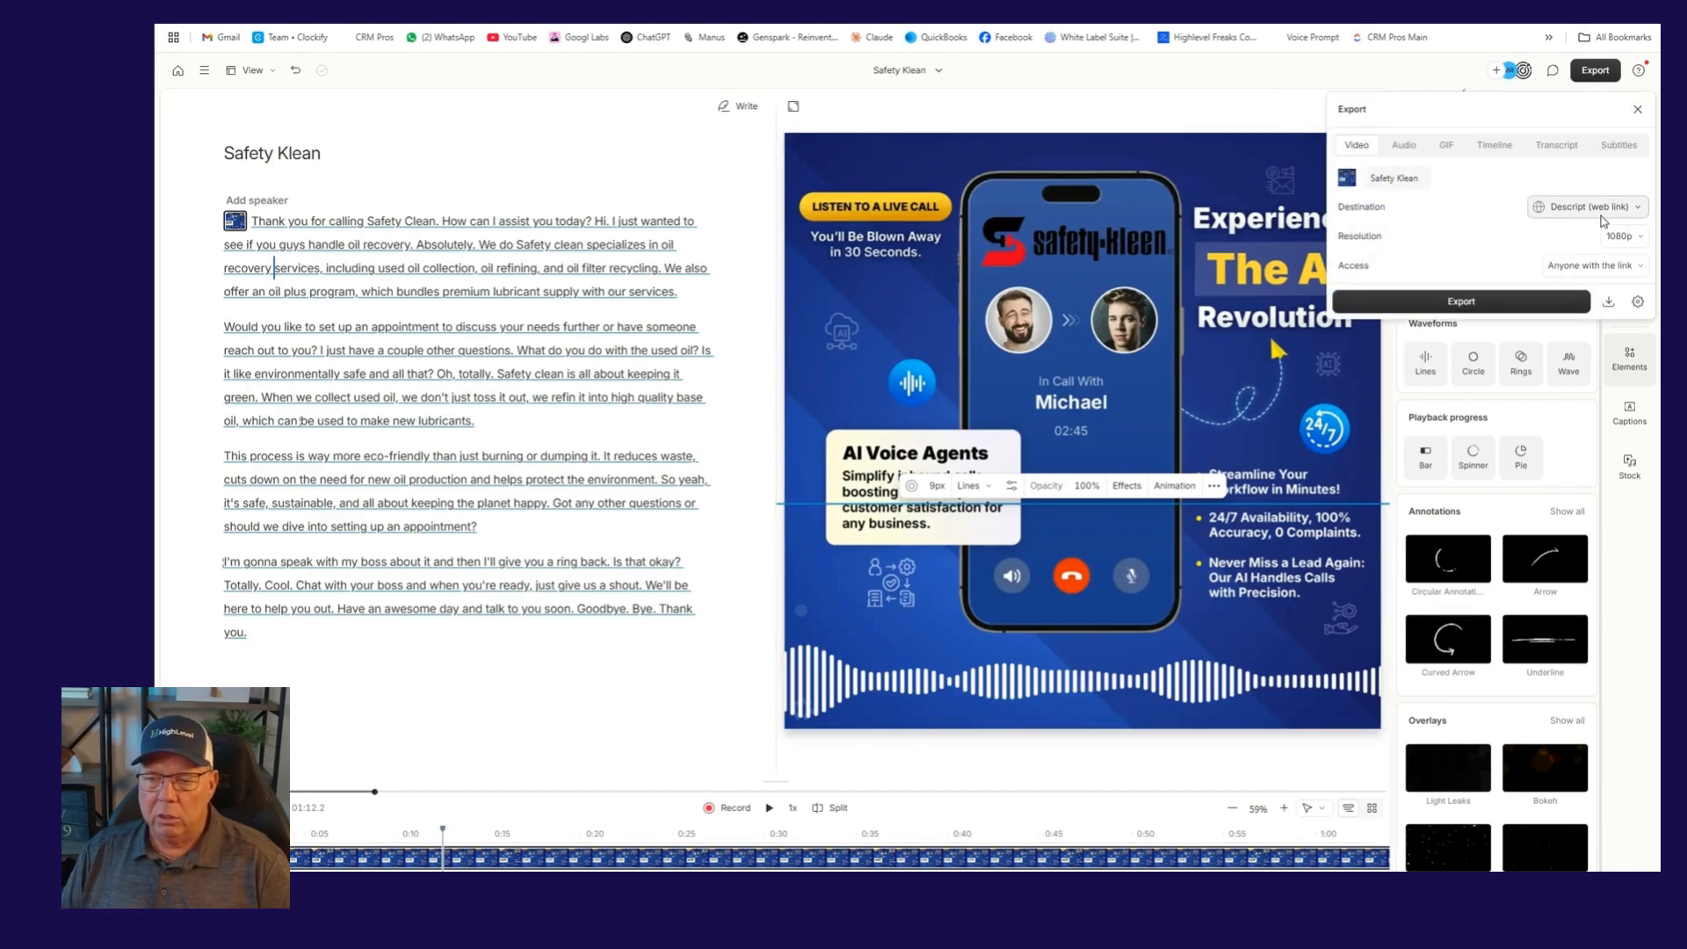
pyautogui.click(1589, 208)
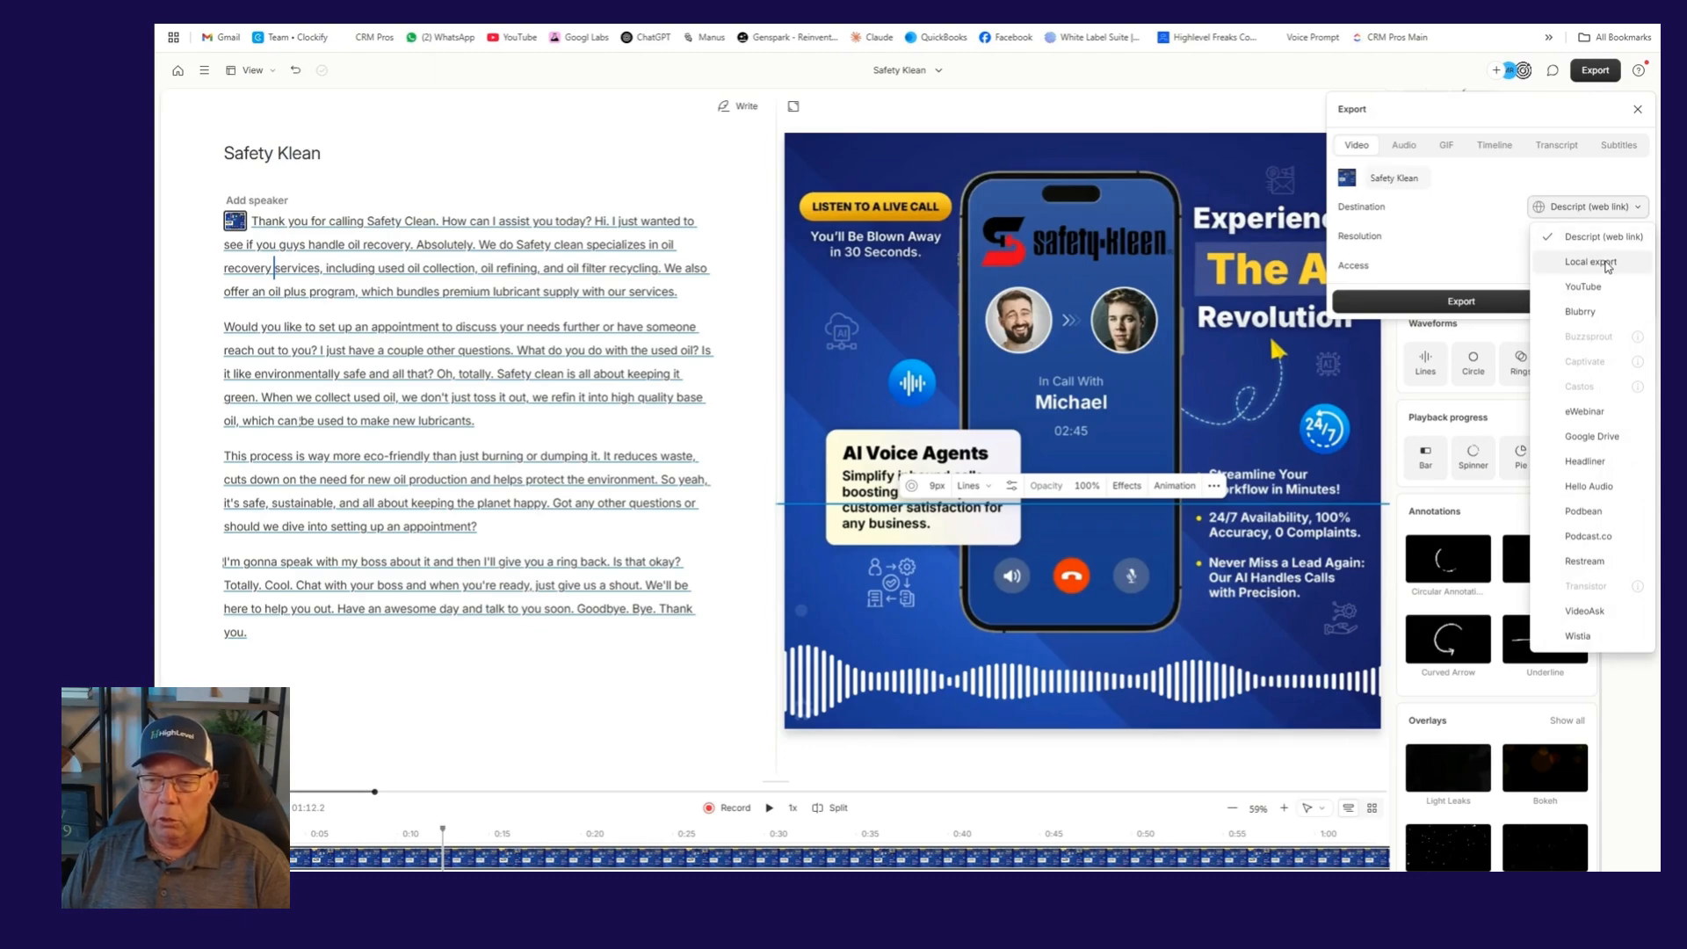
pyautogui.click(1589, 260)
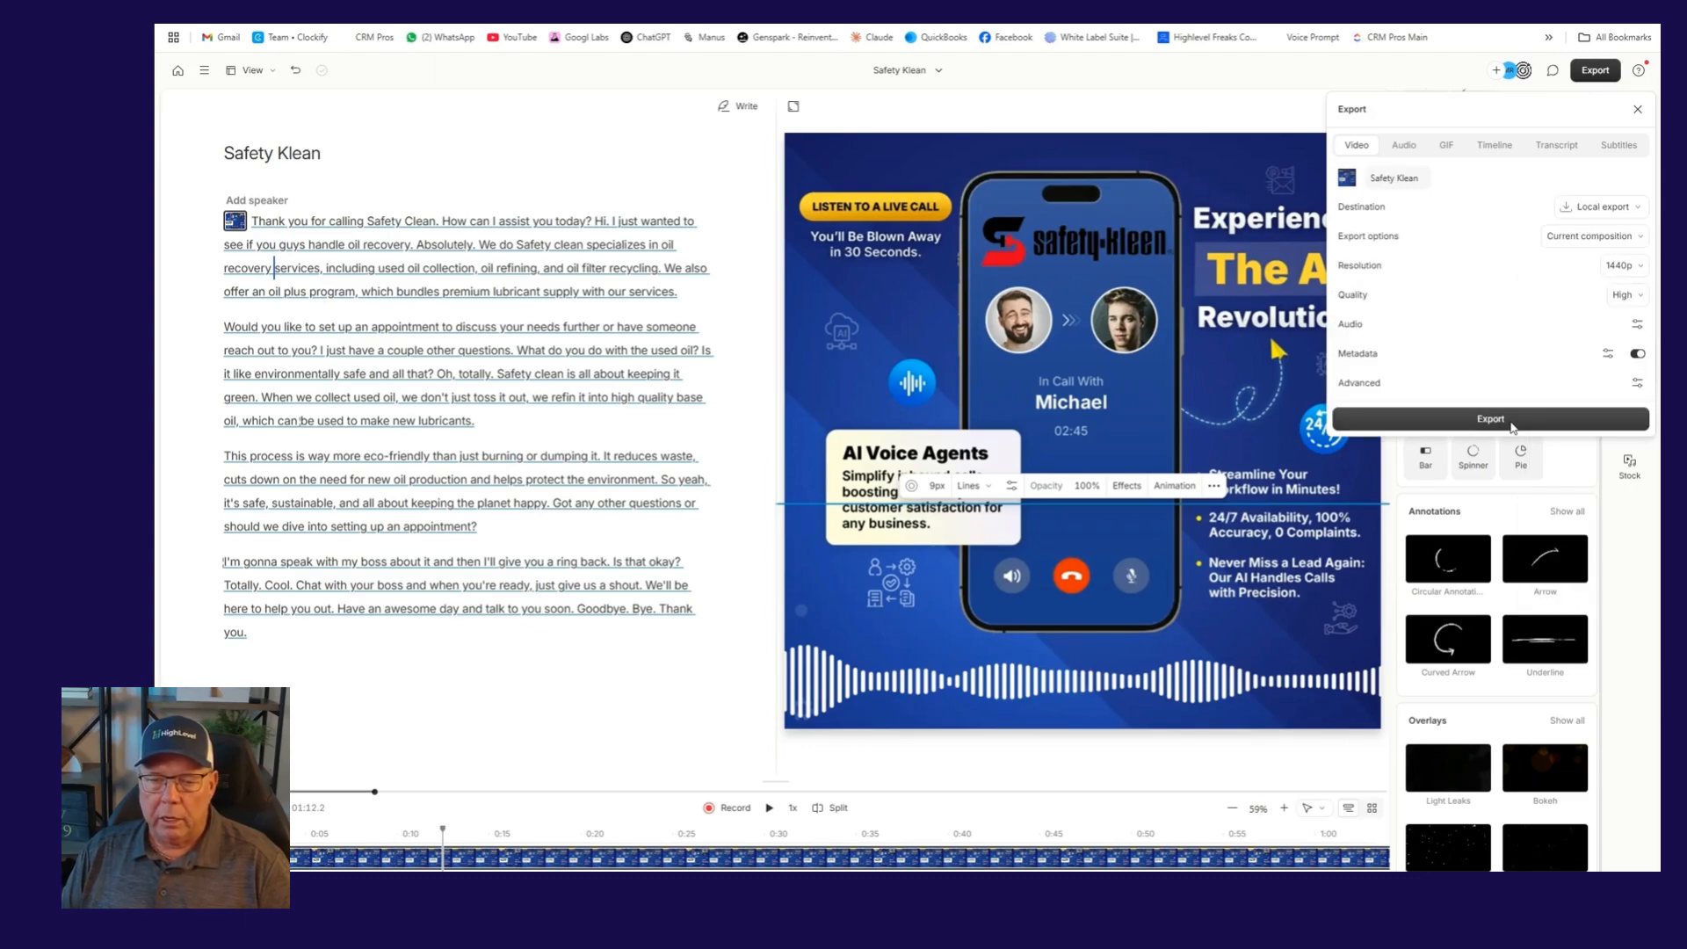
pyautogui.click(1490, 419)
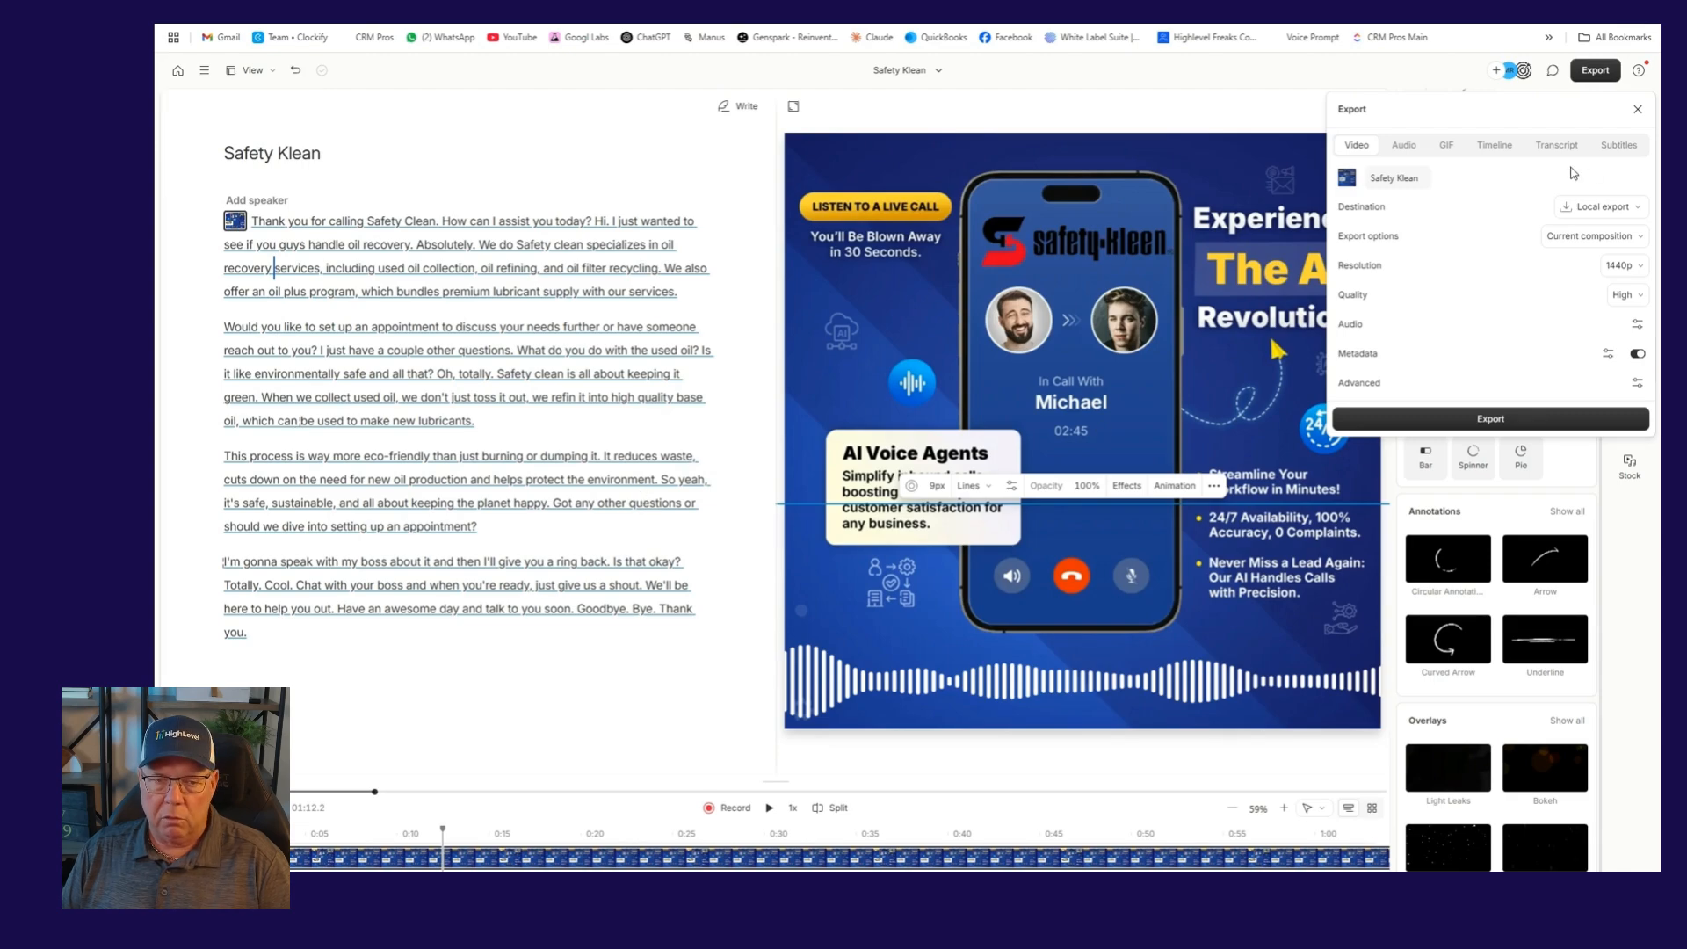
pyautogui.moveTo(1256, 418)
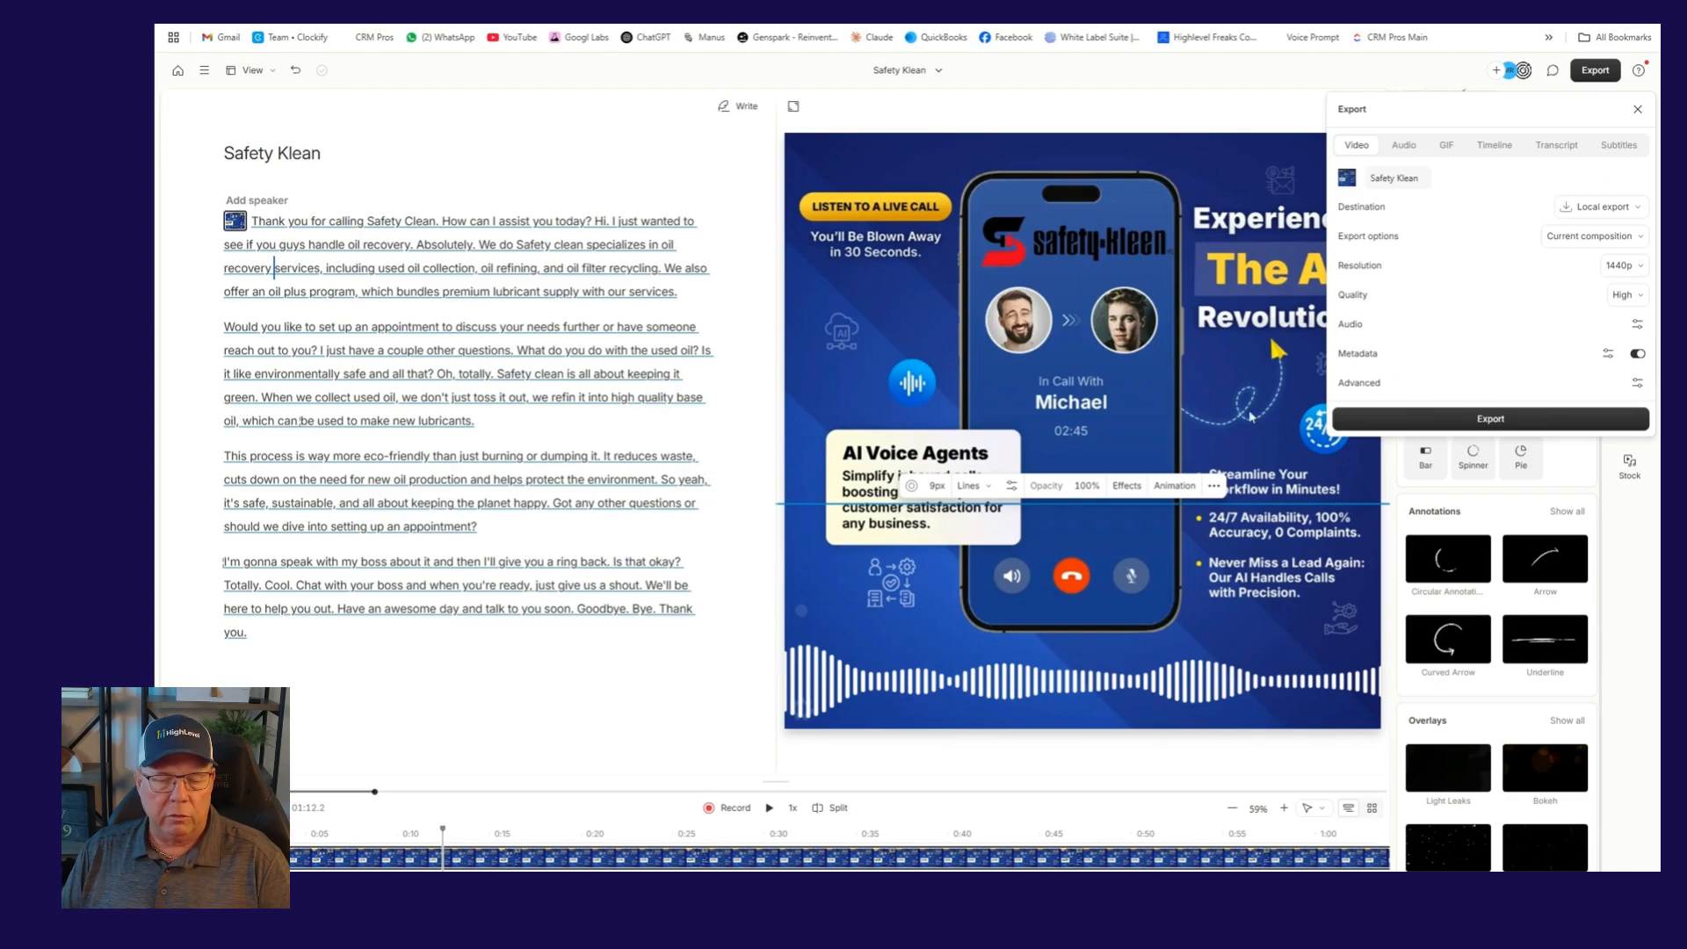